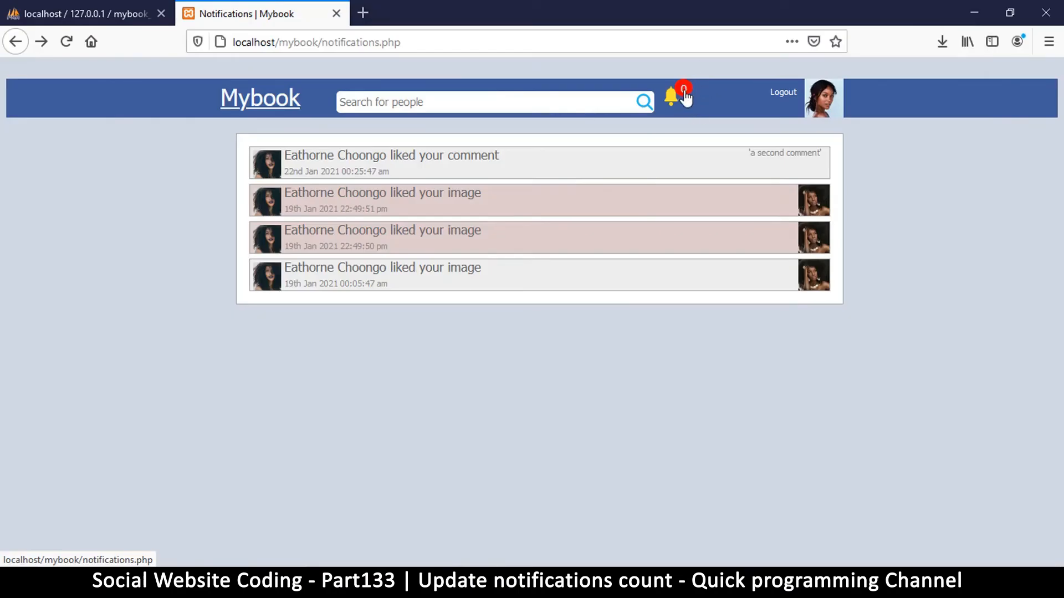
Step: Switch from Firefox to the Sublime Text editor showing single_notification.php
left_click(671, 95)
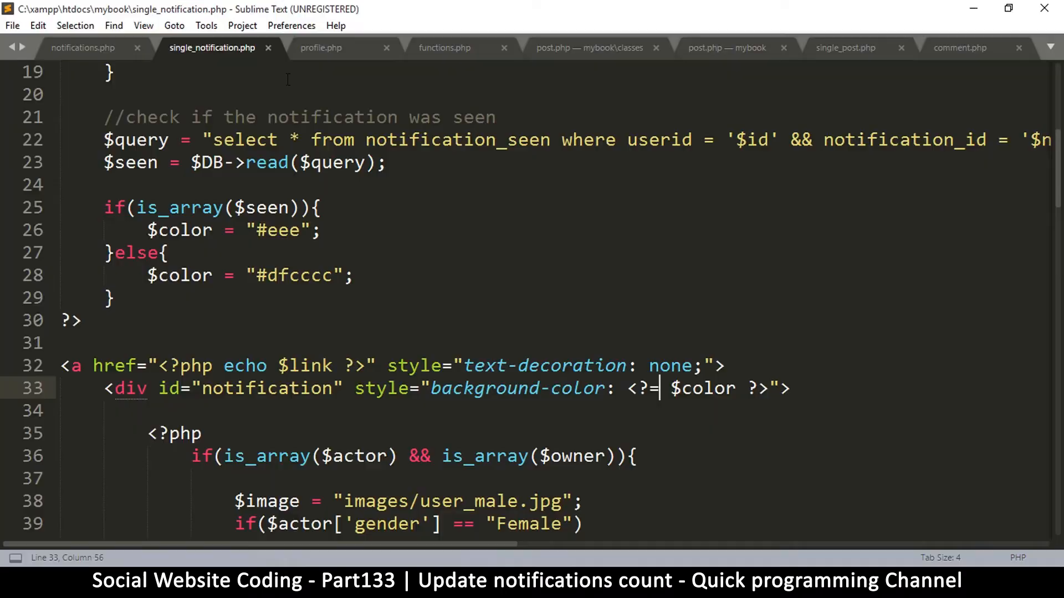
Step: Declare function check_notifications() below notification_seen in functions.php
left_click(443, 48)
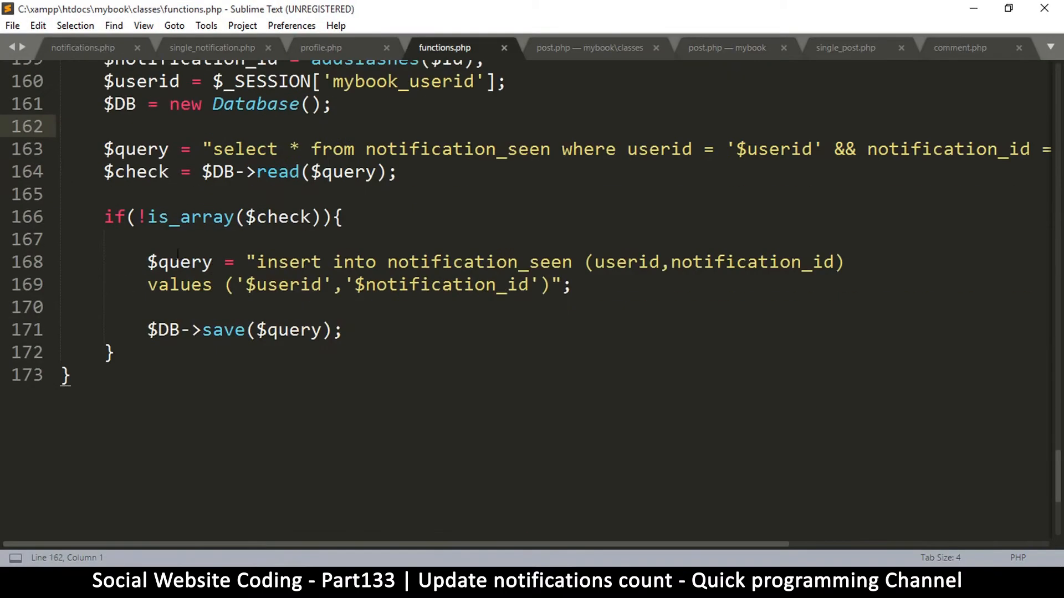
key("Enter")
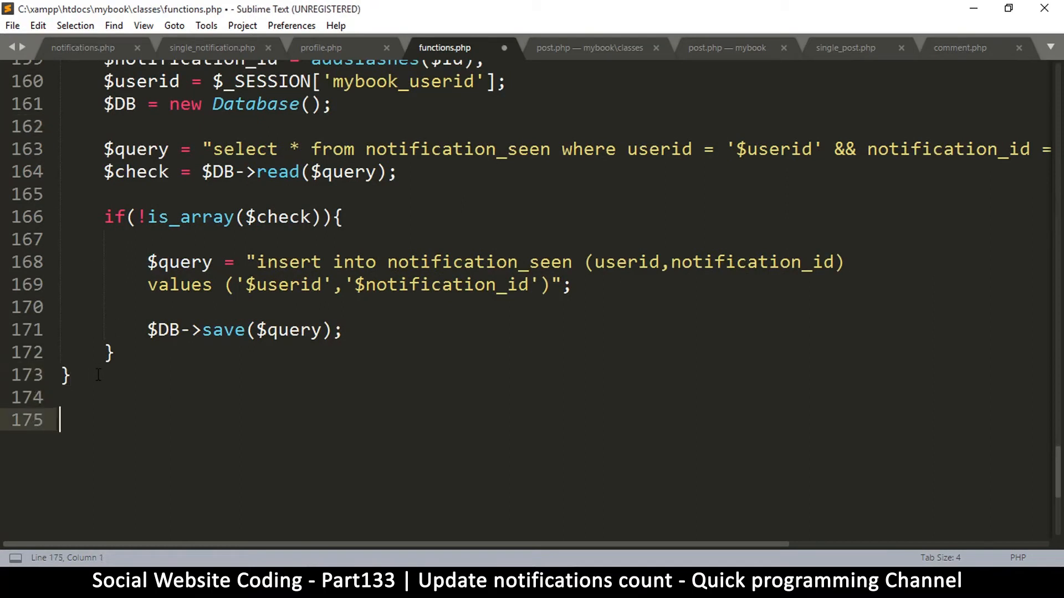
type("function")
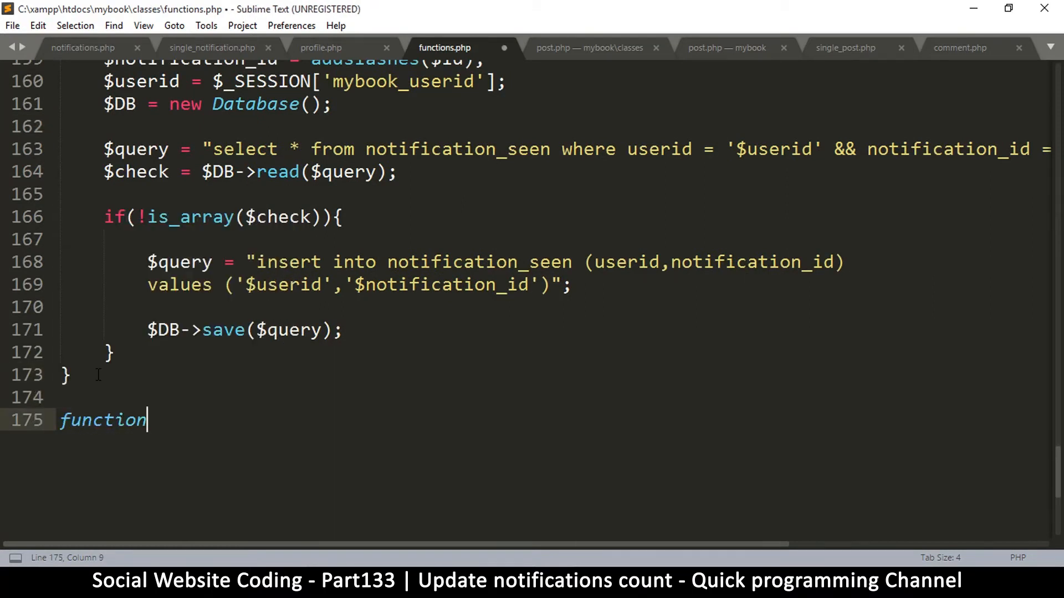
type("\" \"")
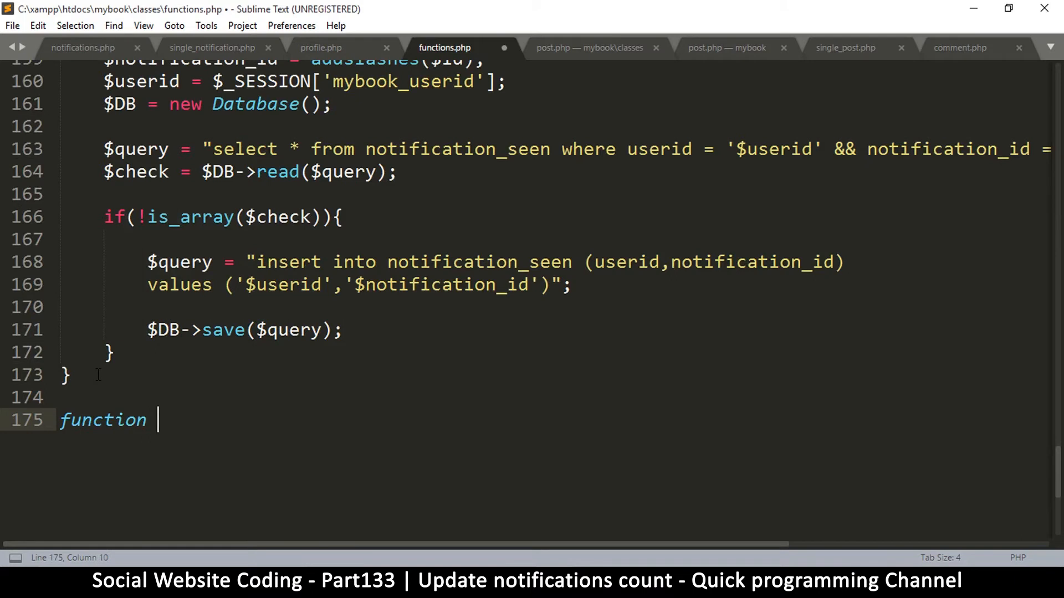
type("check")
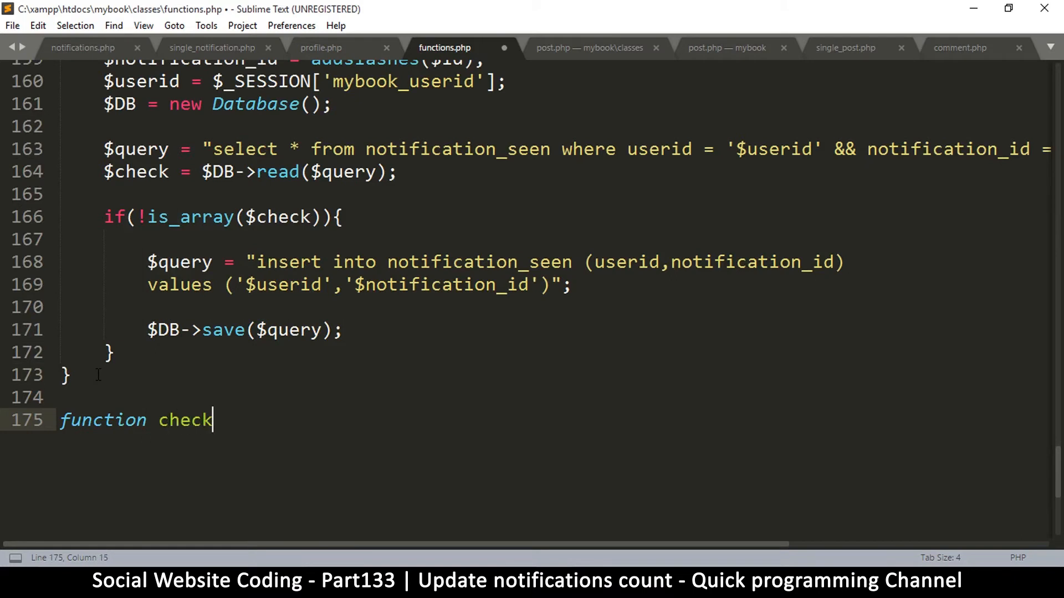
type("_noti")
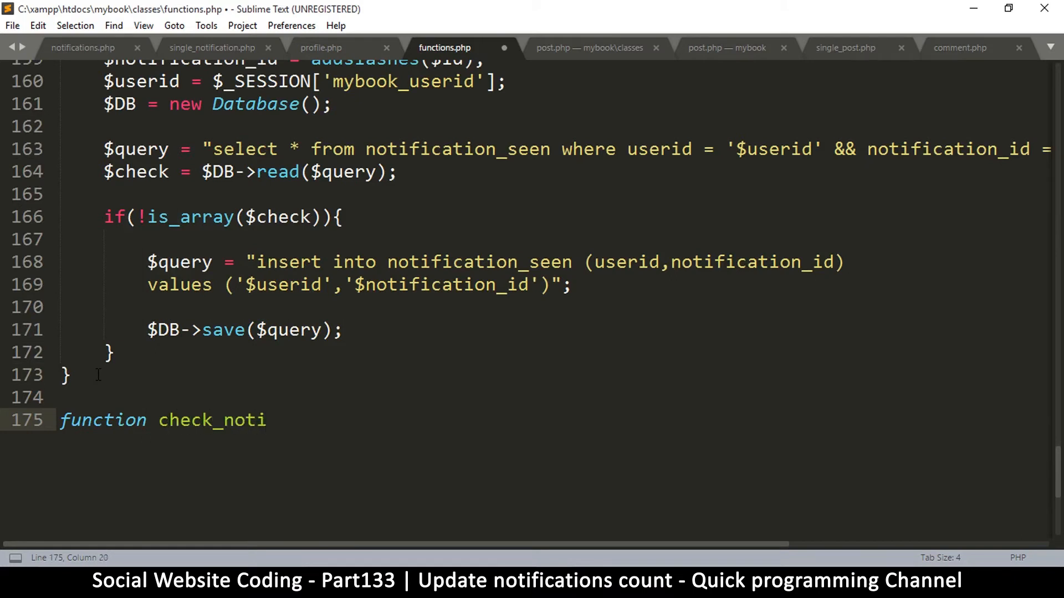
type("fications")
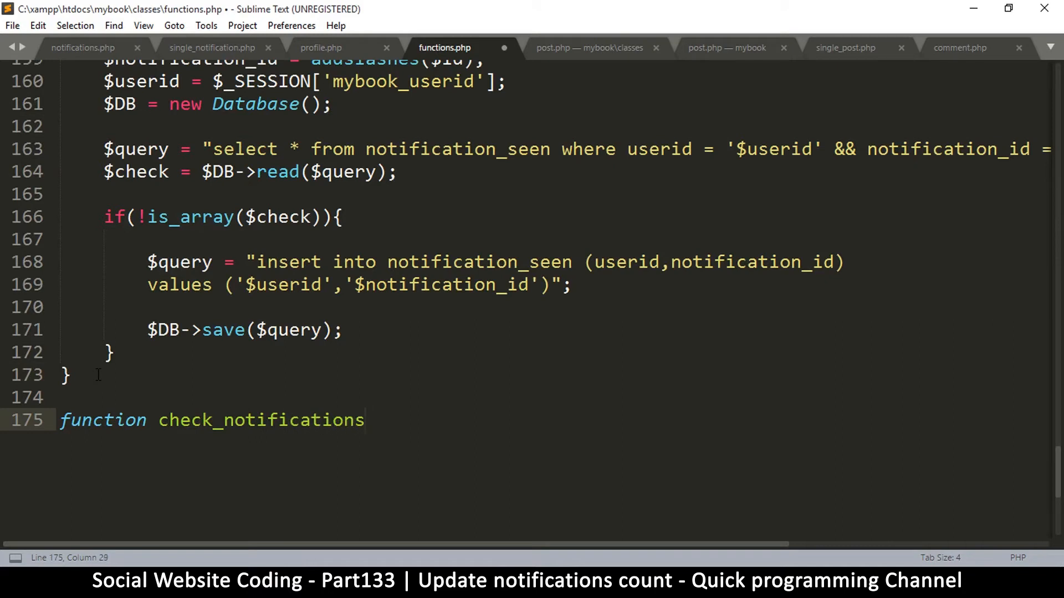
type("()")
type("{")
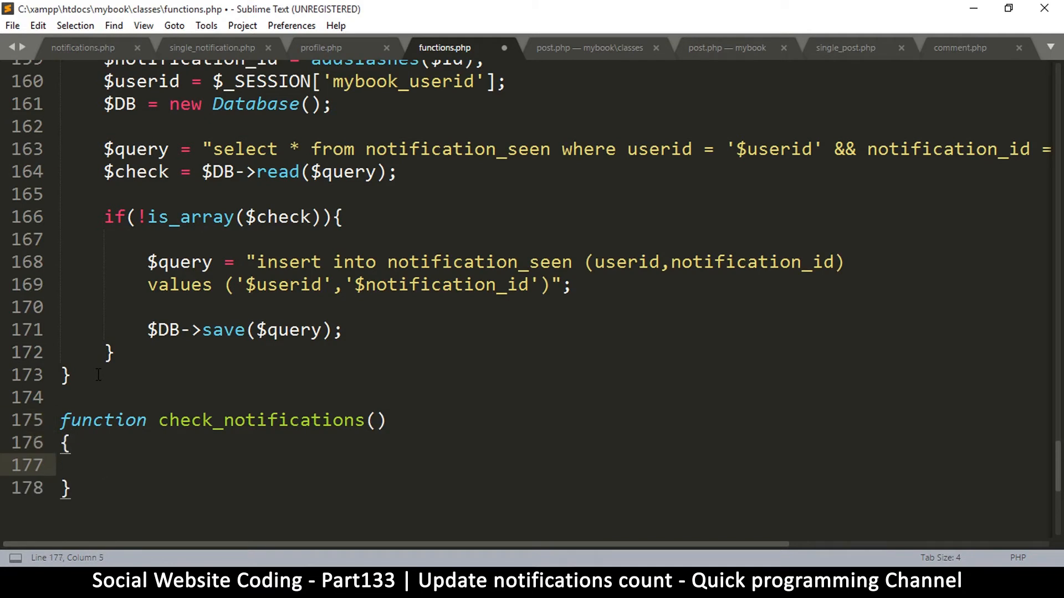
Step: Give check_notifications the body $number = 0; and return $number;, then save
type("$")
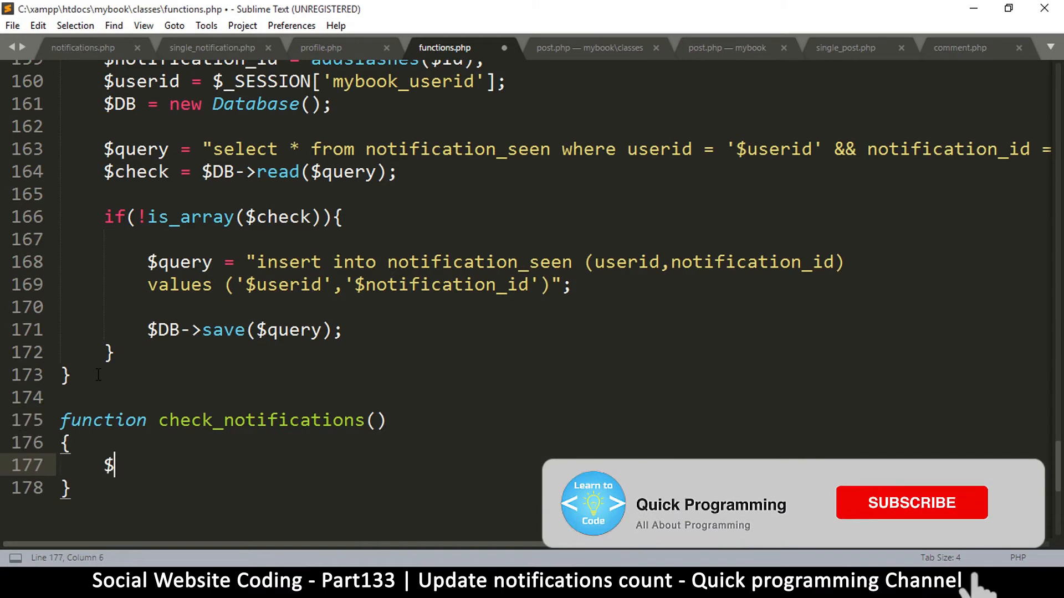
type("number =")
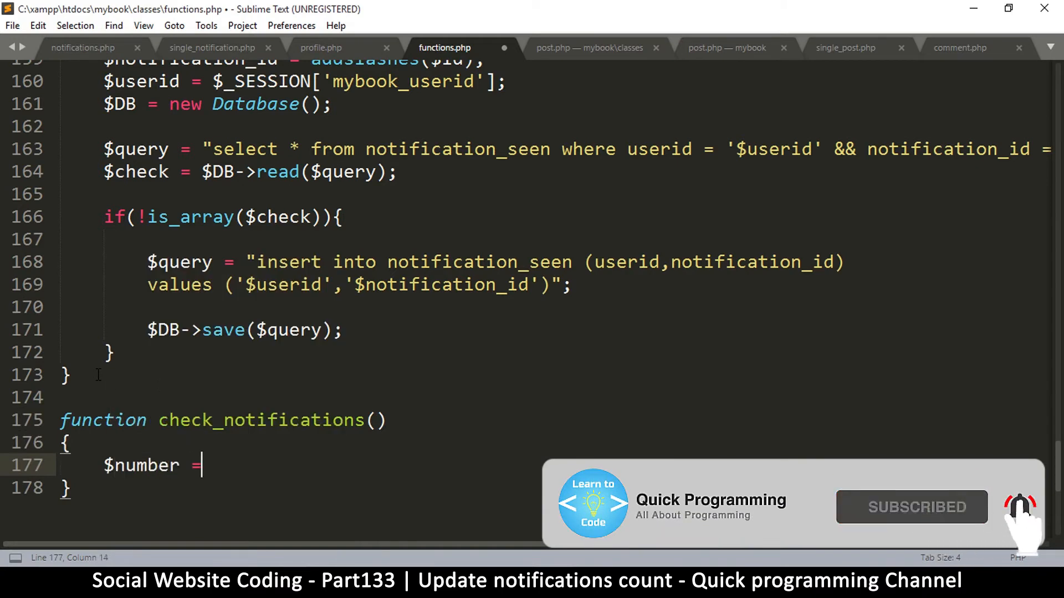
type("0;")
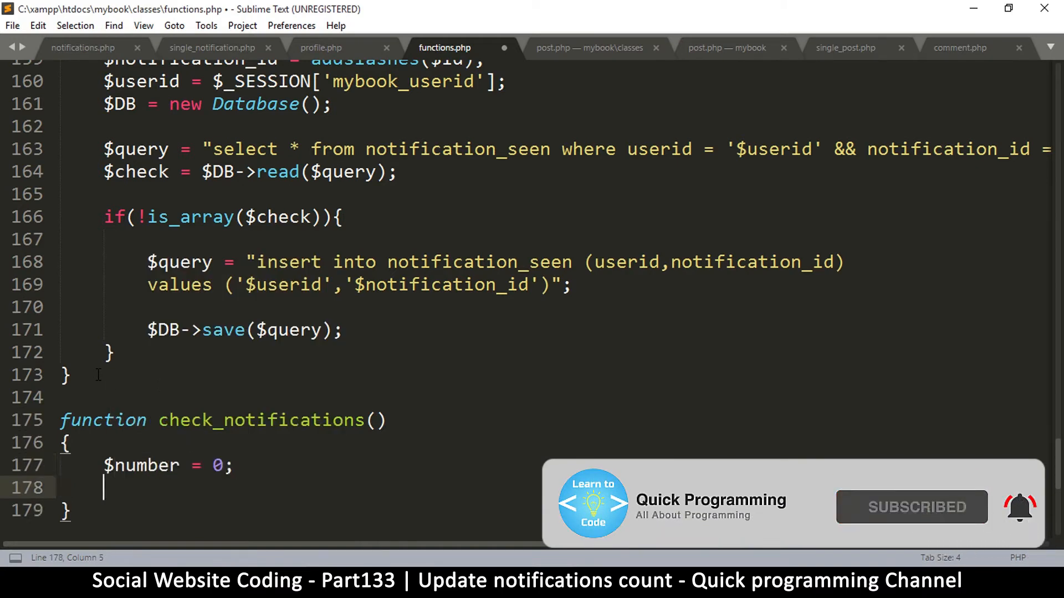
type("return $")
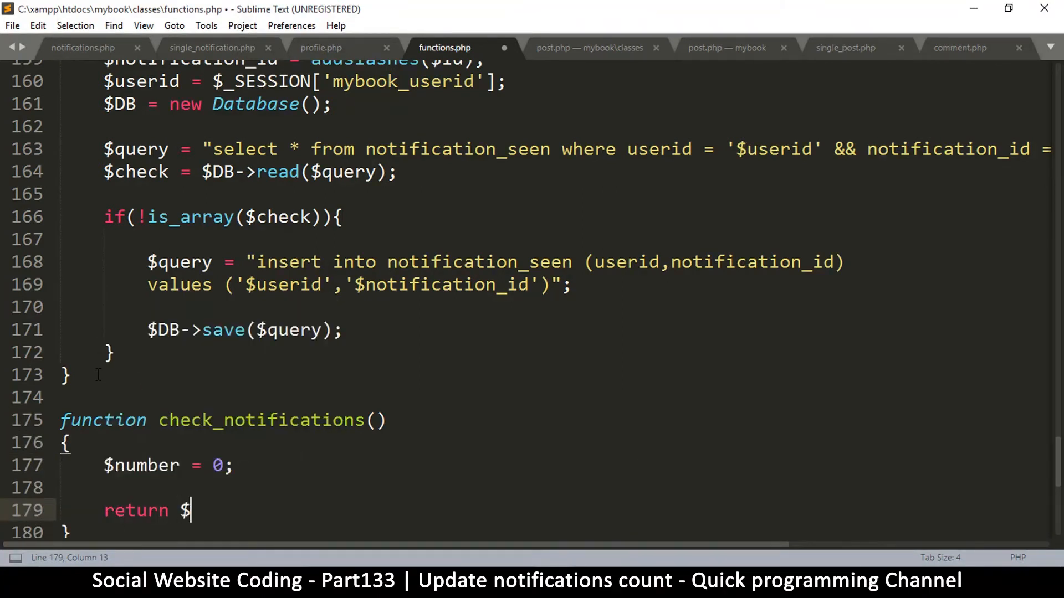
type("number;")
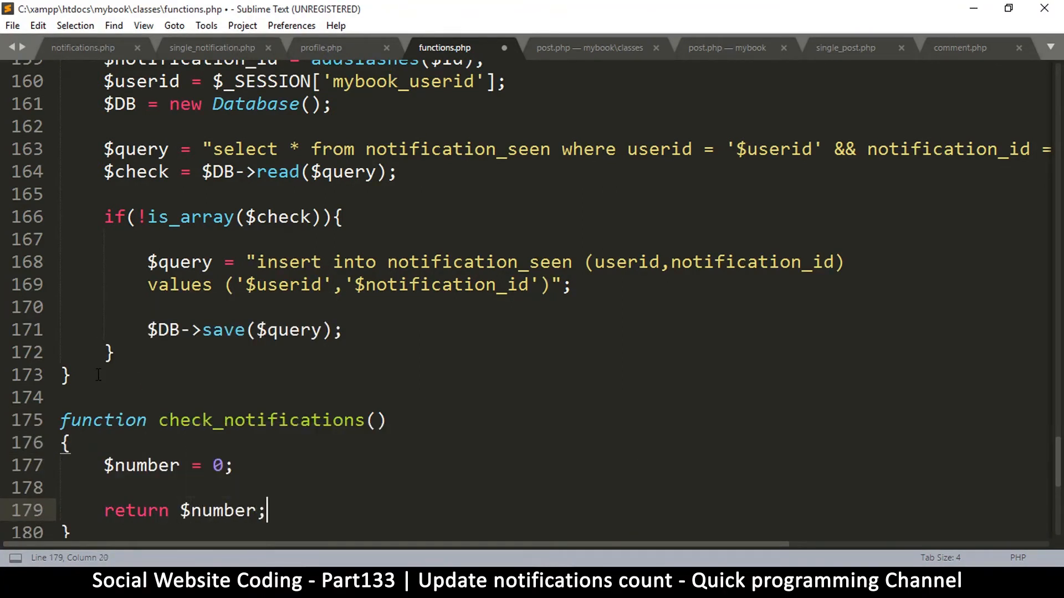
key("Enter")
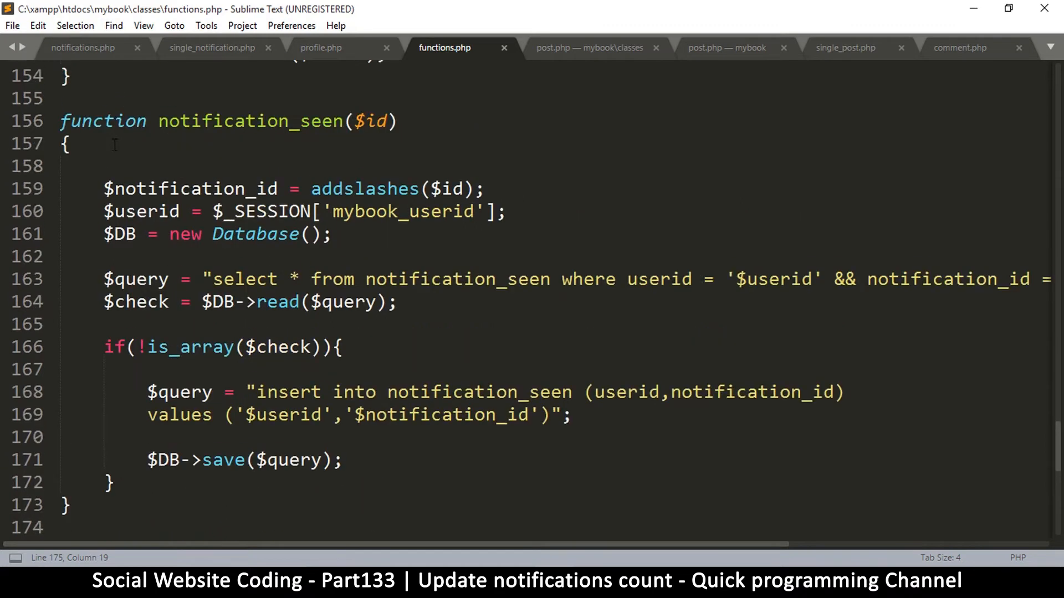
Step: Select notification_seen's addslashes line to copy its body into check_notifications
scroll("down", 3)
type("$number = 0;")
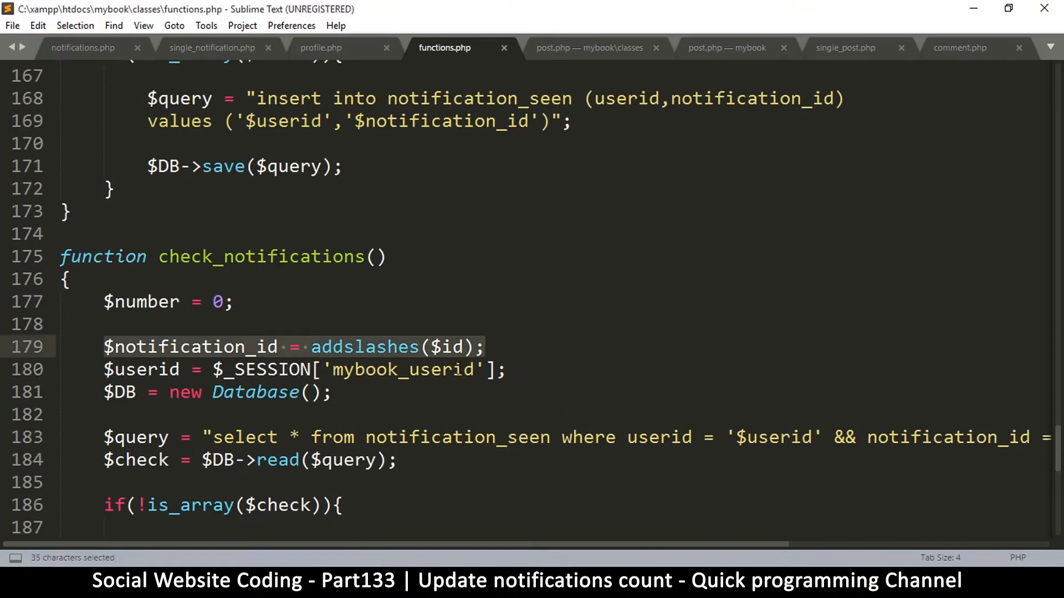
double_click(364, 346)
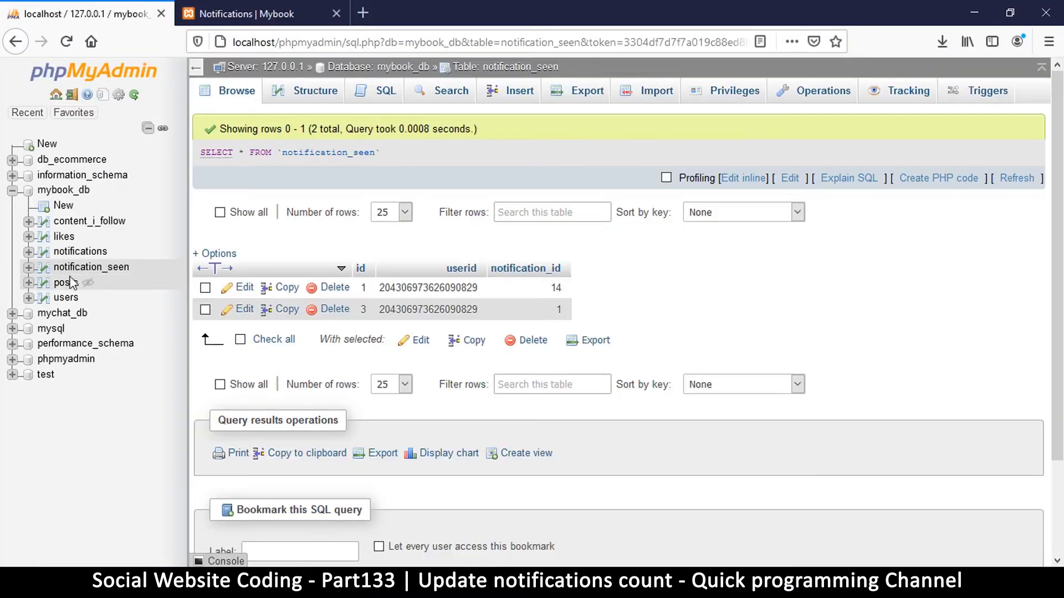
mouse_move(74, 267)
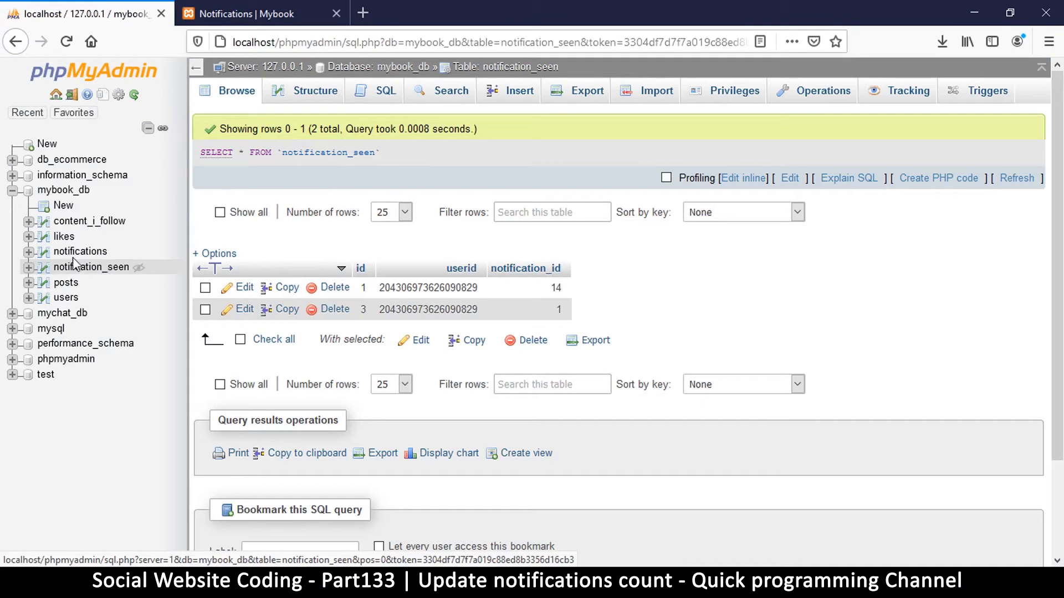
Step: Open the mybook_db notifications table from the phpMyAdmin left tree
left_click(80, 252)
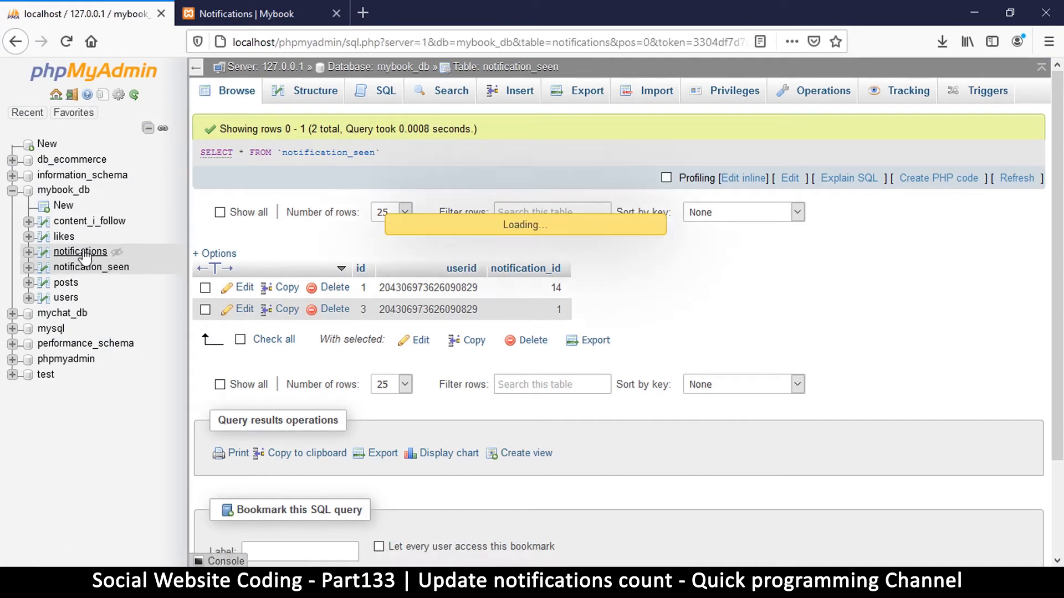
left_click(80, 251)
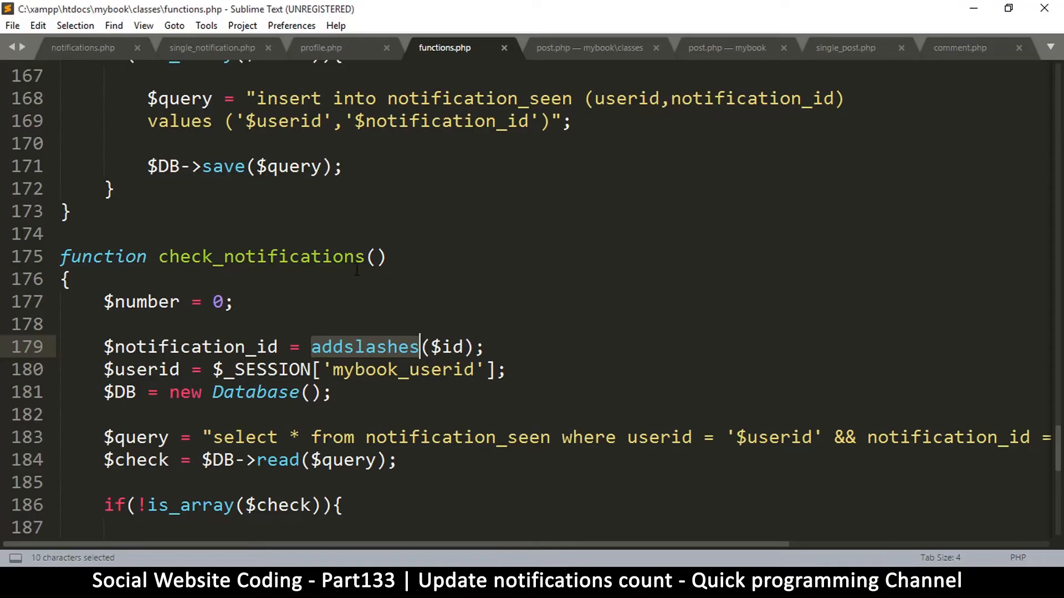
Step: Delete the addslashes notification_id line from check_notifications and show notifications.php
scroll("down", 3)
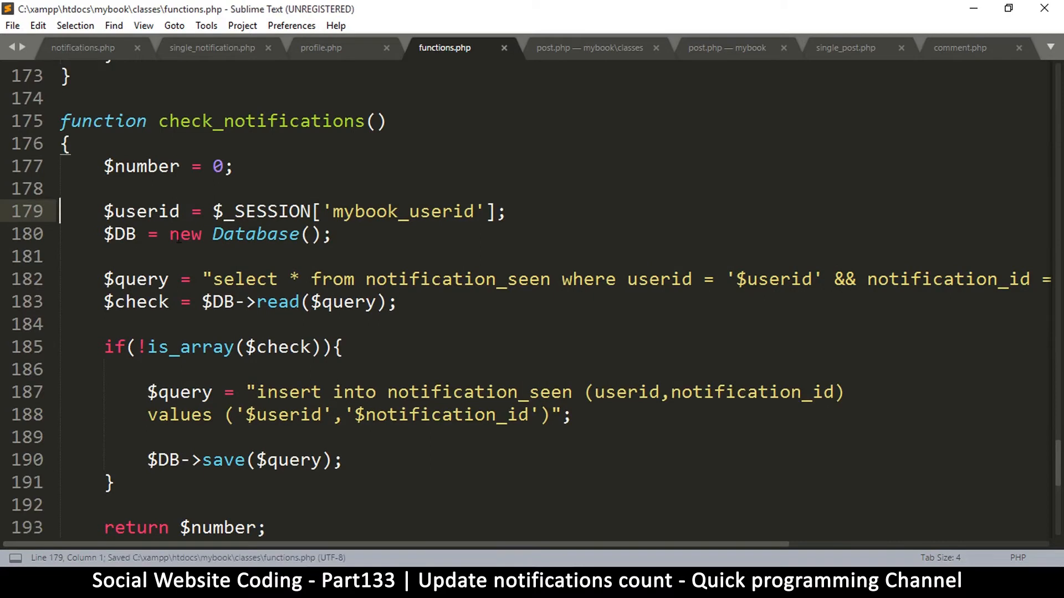
double_click(141, 211)
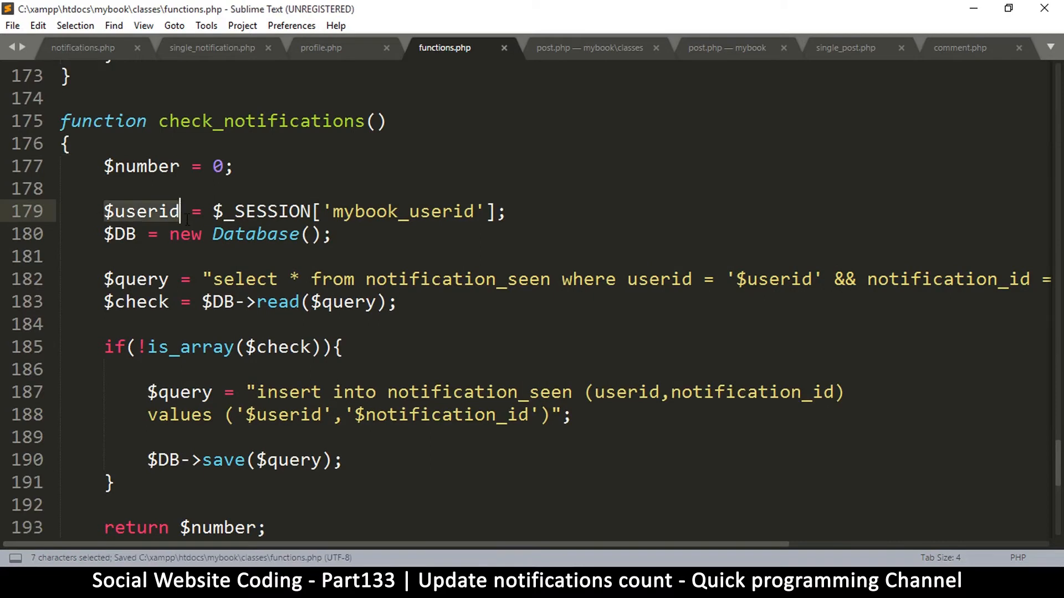
left_click(264, 302)
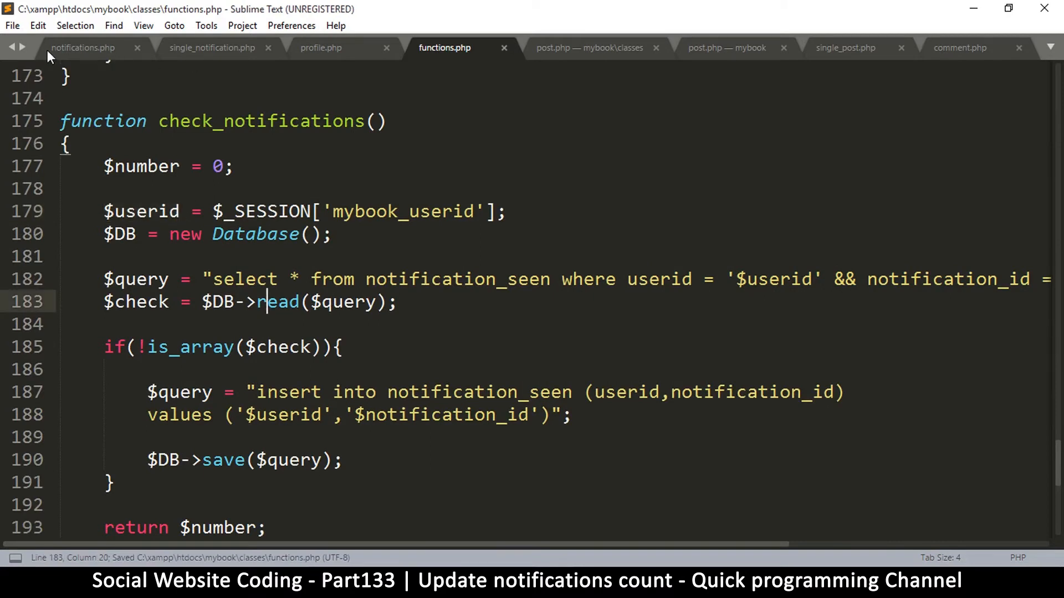
left_click(83, 48)
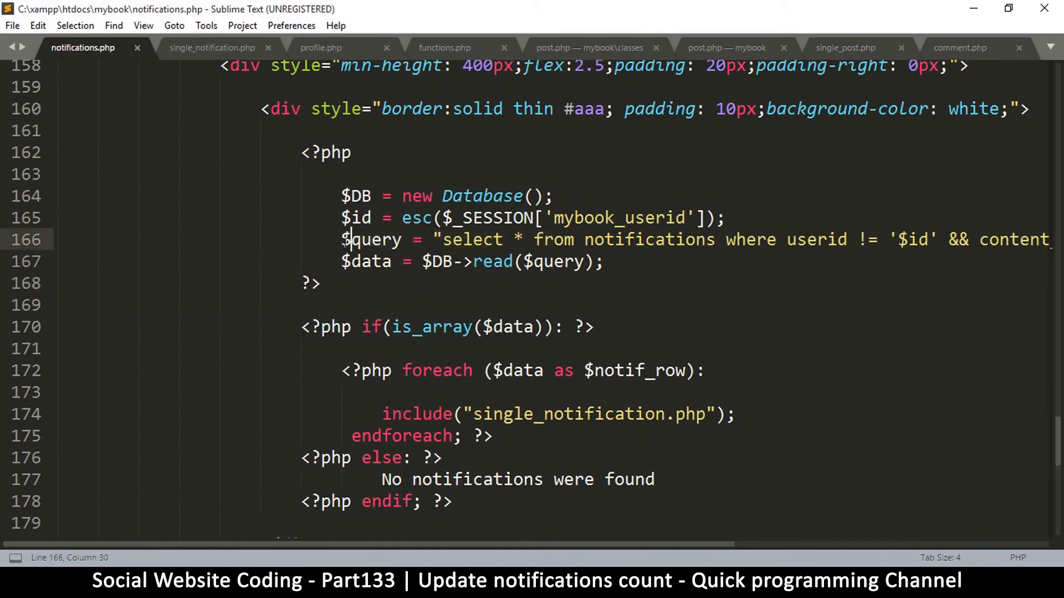
Step: Bring the notifications query from notifications.php into check_notifications in functions.php
left_click_drag(342, 239, 601, 261)
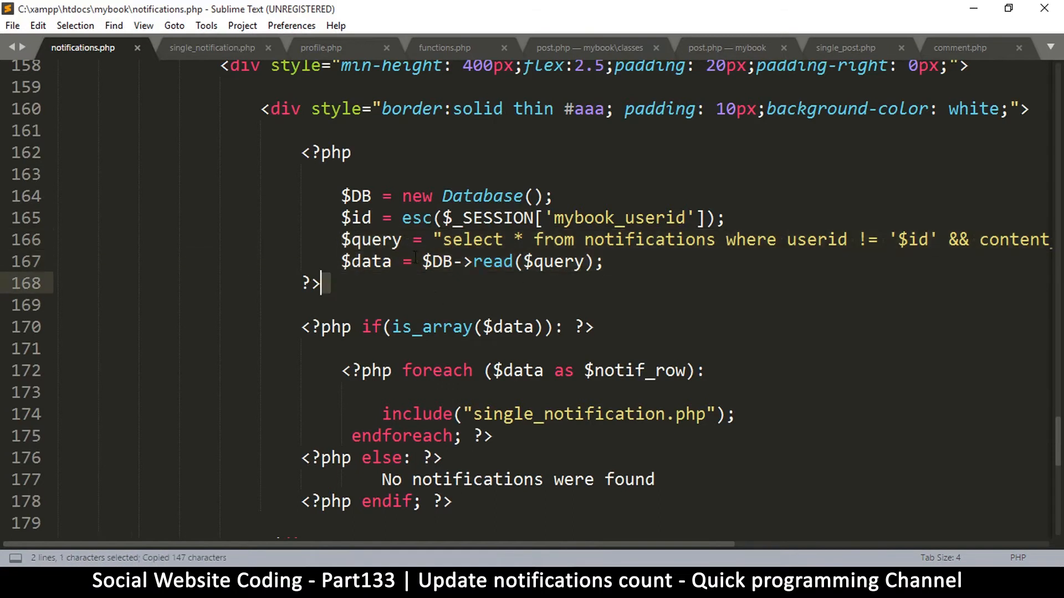
left_click(444, 47)
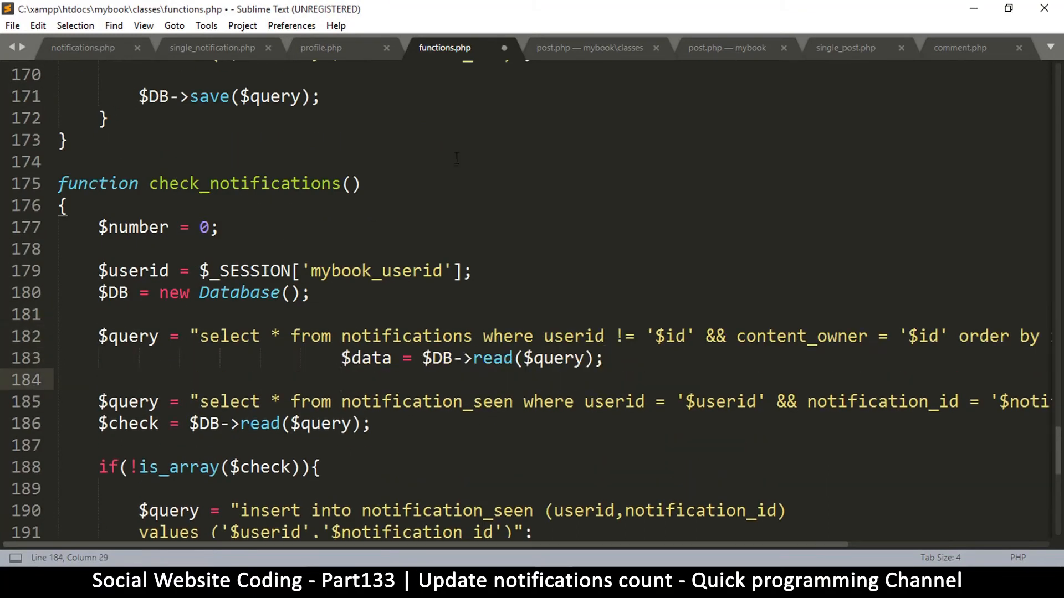
left_click_drag(342, 359, 99, 358)
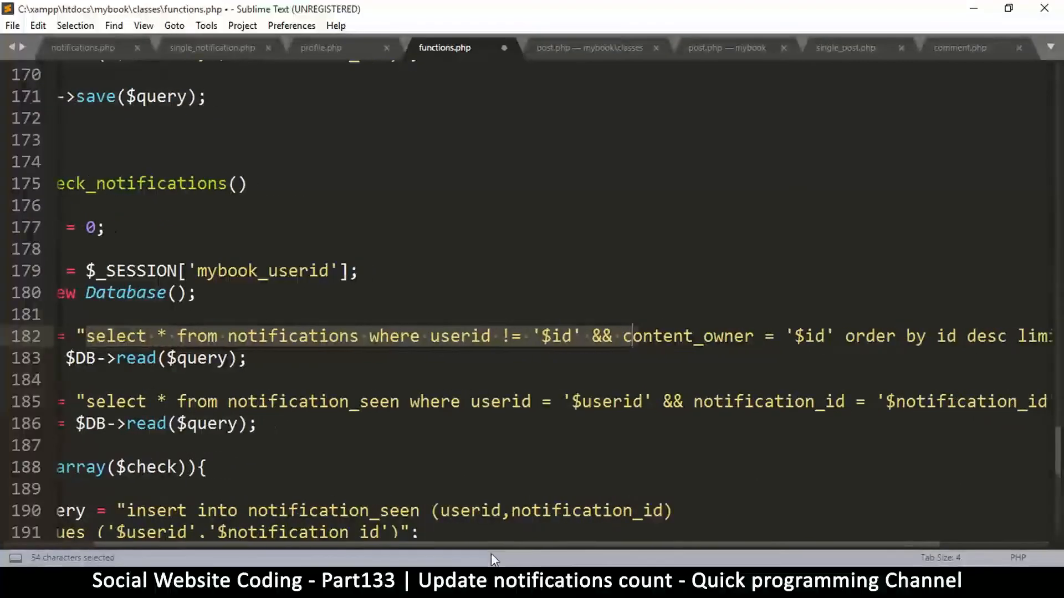
Step: Edit the query's $id references and remove 'order by id desc', keeping 'limit 30'
left_click(549, 335)
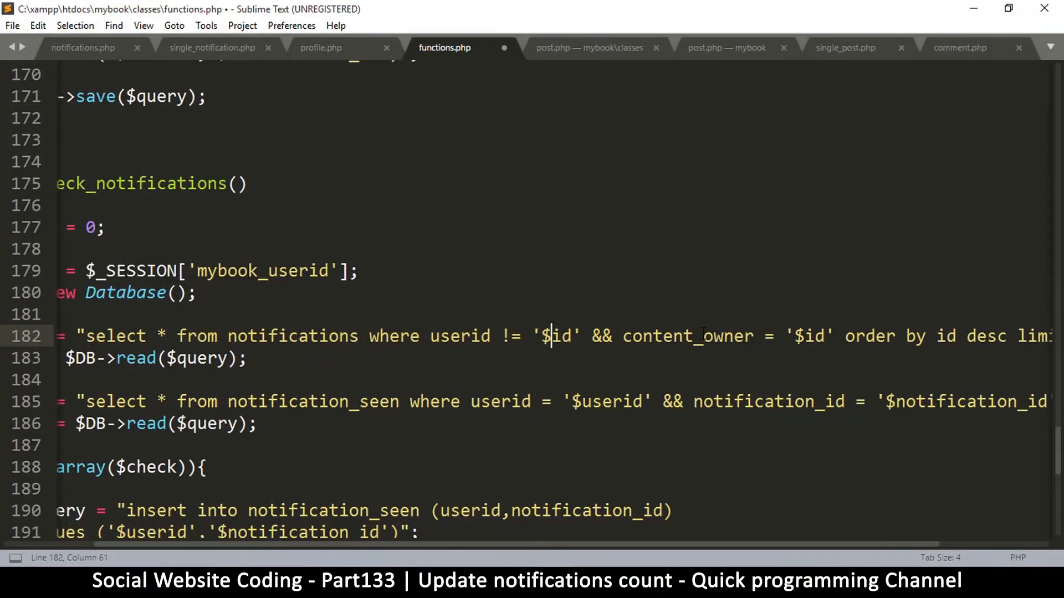
double_click(701, 336)
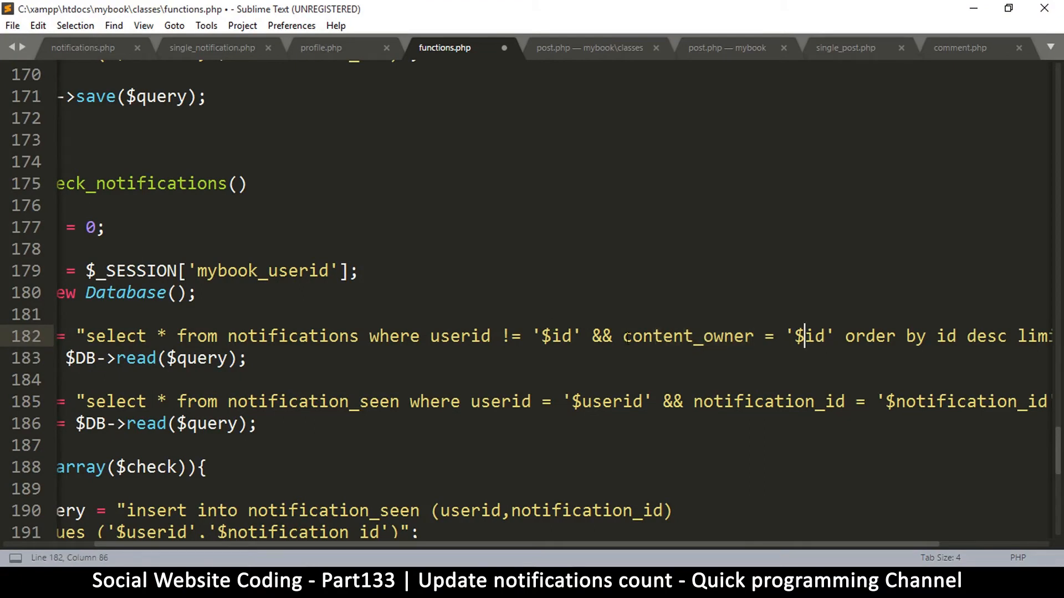
scroll("left", 3)
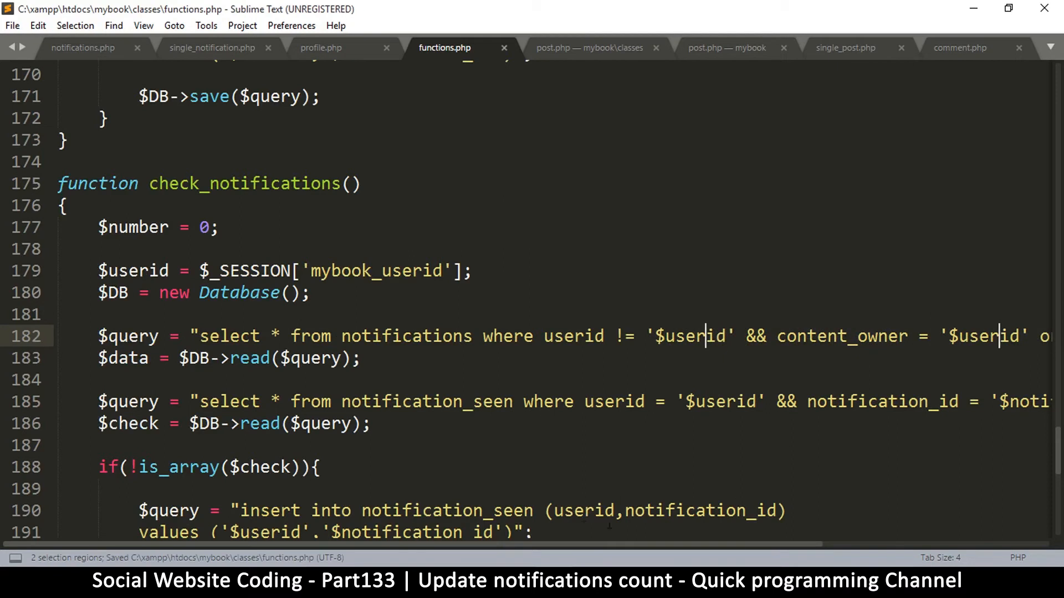
scroll("right", 3)
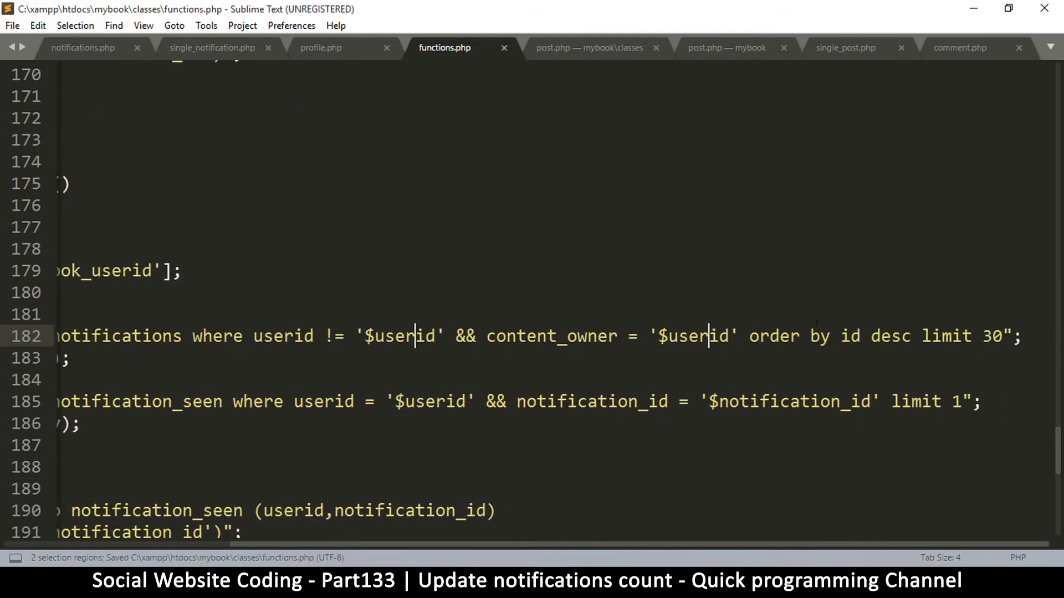
left_click_drag(739, 335, 942, 335)
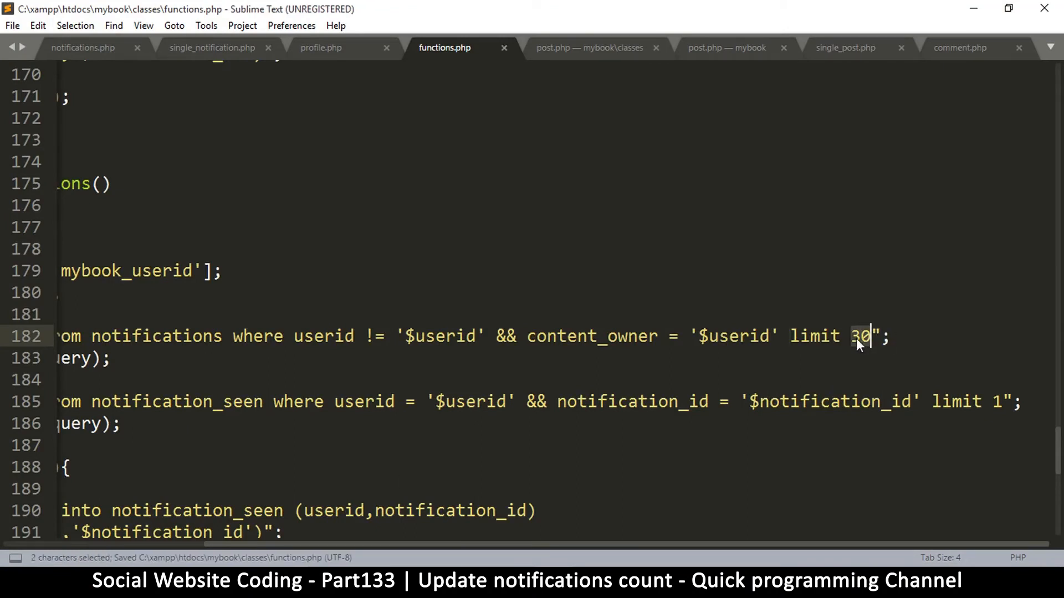
scroll("left", 3)
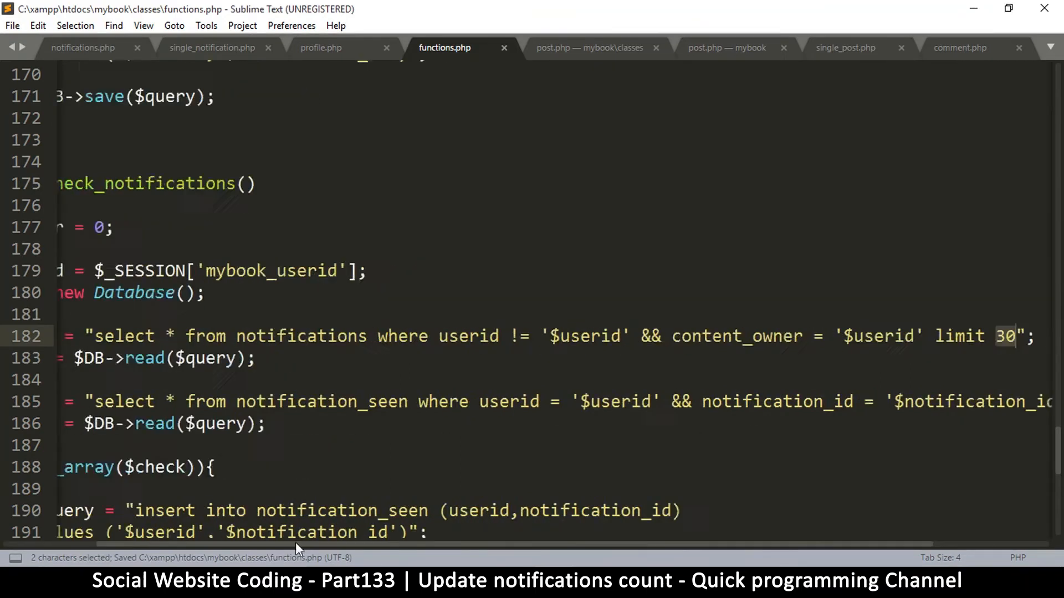
scroll("left", 3)
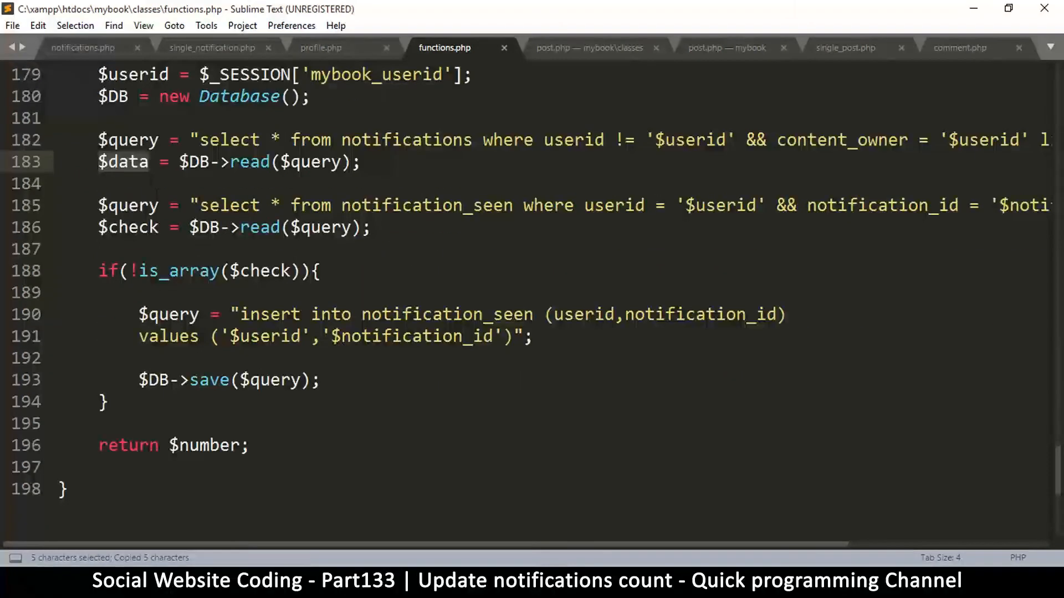
Step: Start an if is_array check below the notifications query and save functions.php
key("Enter")
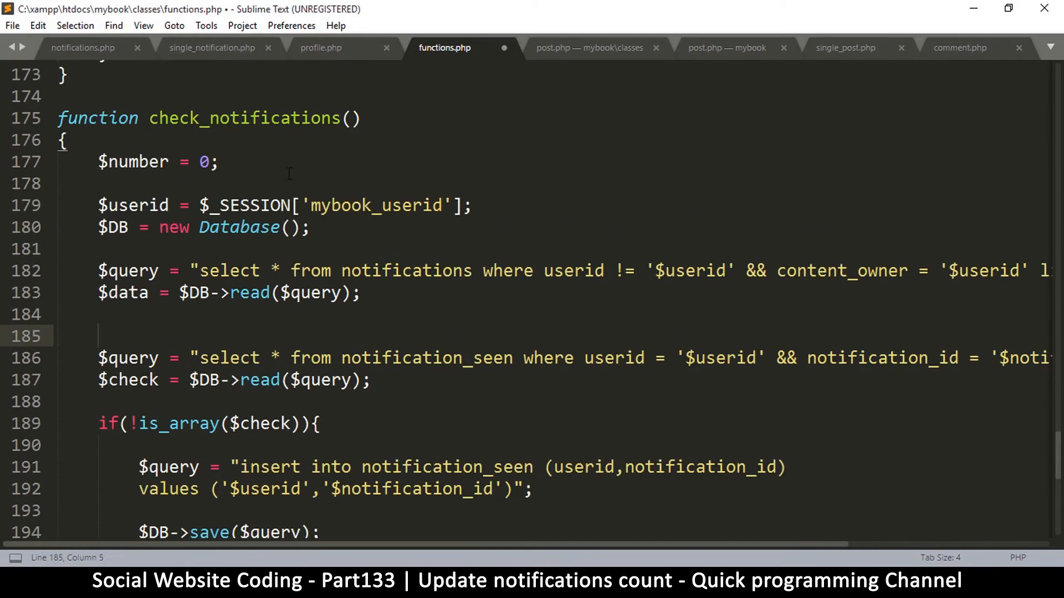
type("if")
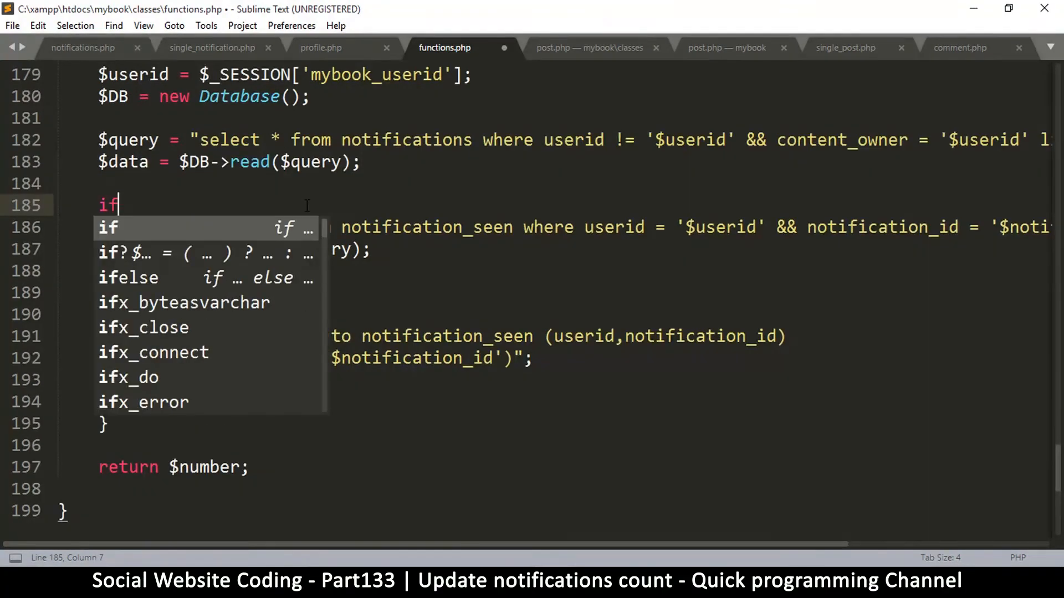
type(")is_array($data)")
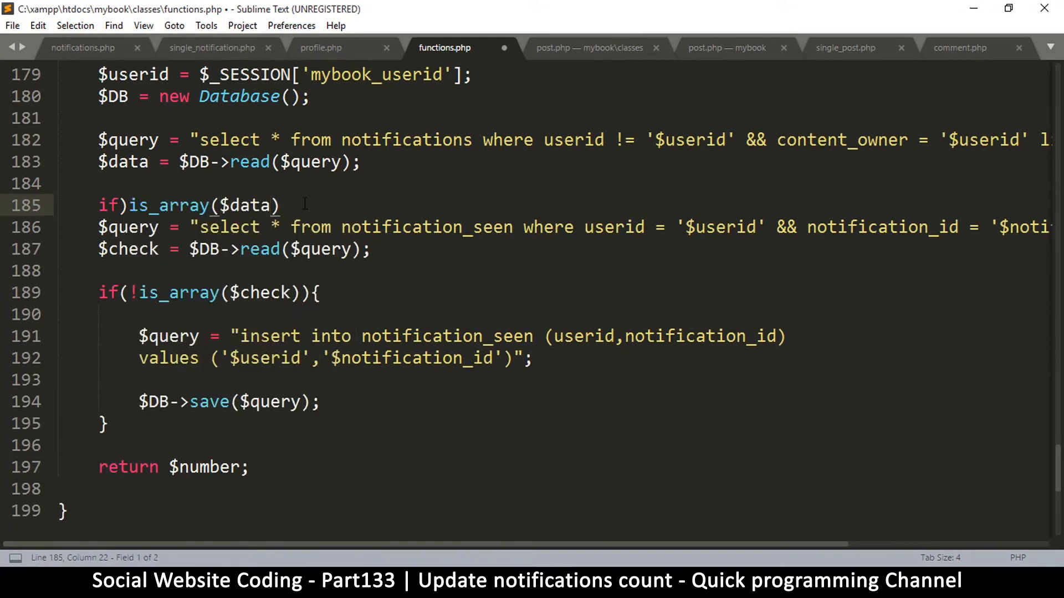
type("{}")
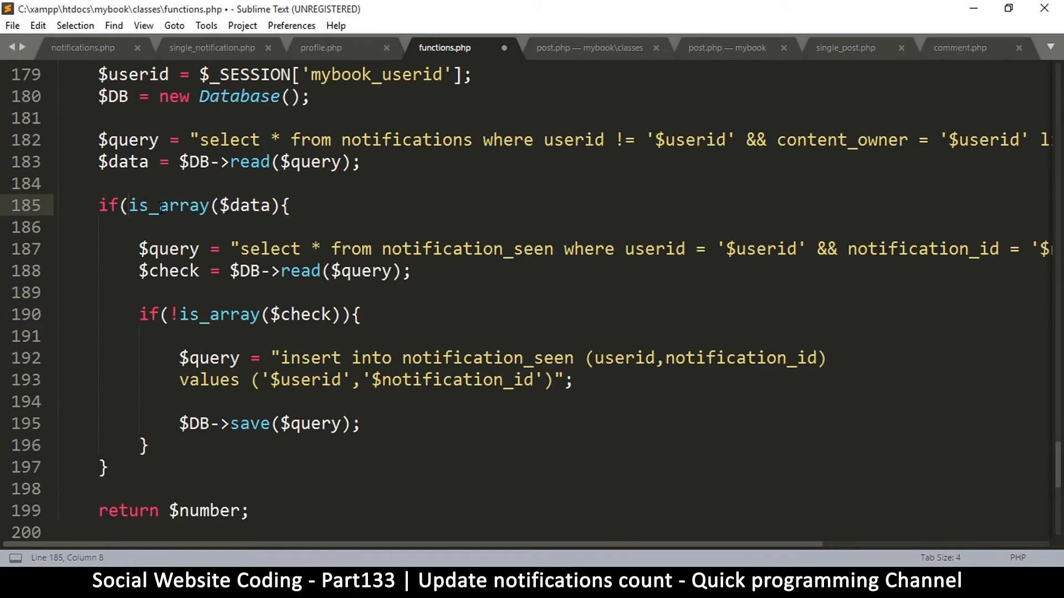
key("ctrl+s")
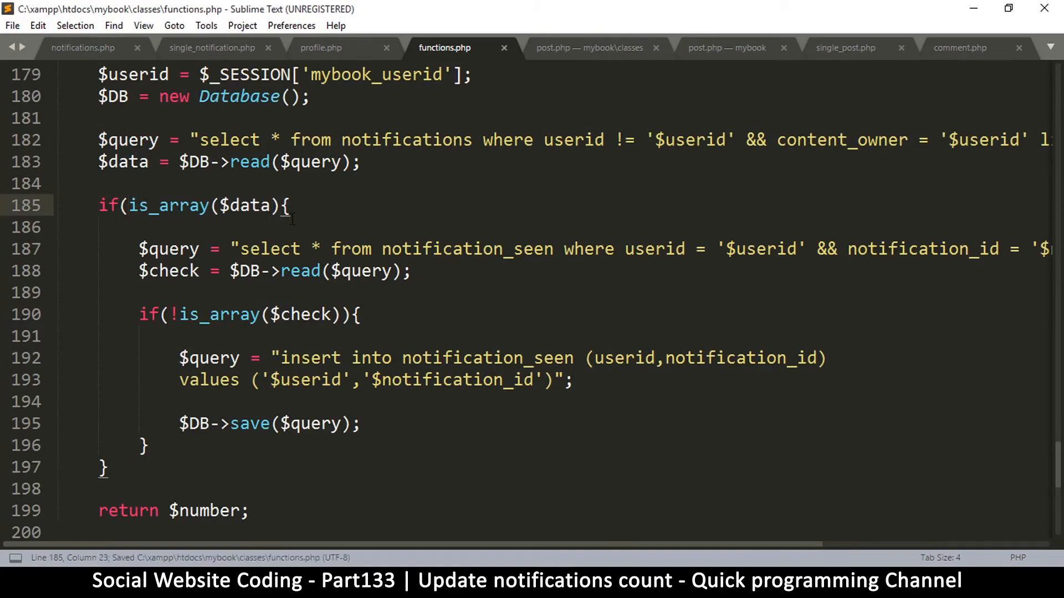
type(")")
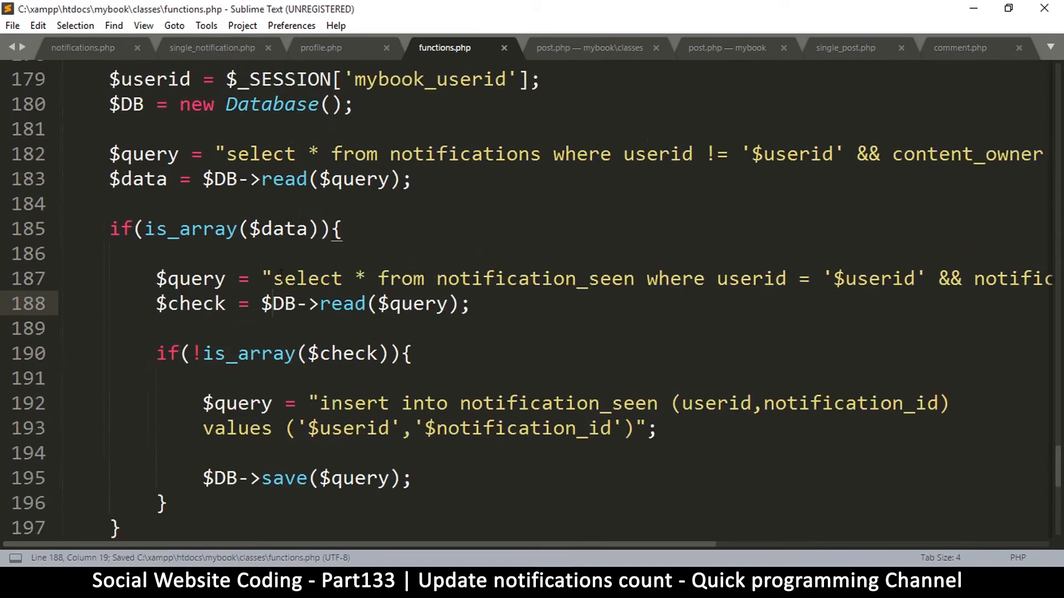
Step: Complete if(is_array($data)){ and add a foreach loop over $data
left_click(283, 278)
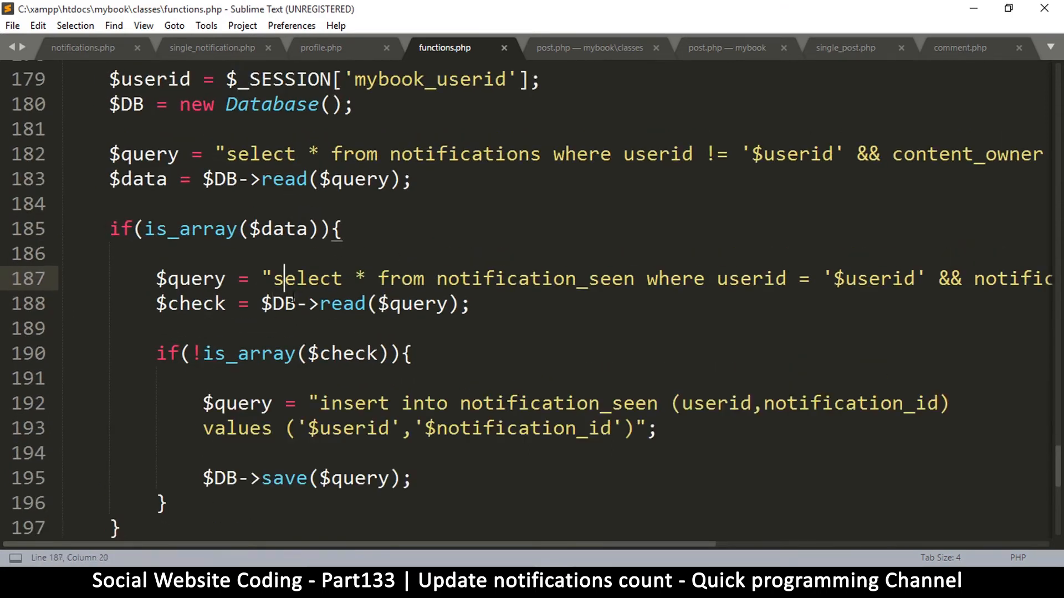
double_click(278, 229)
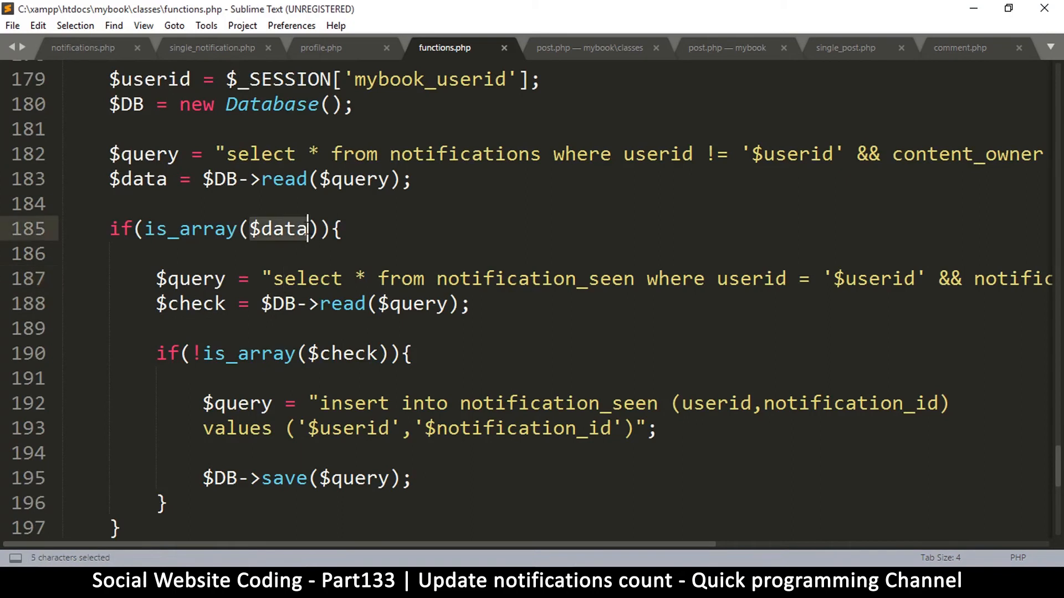
key("ctrl+c")
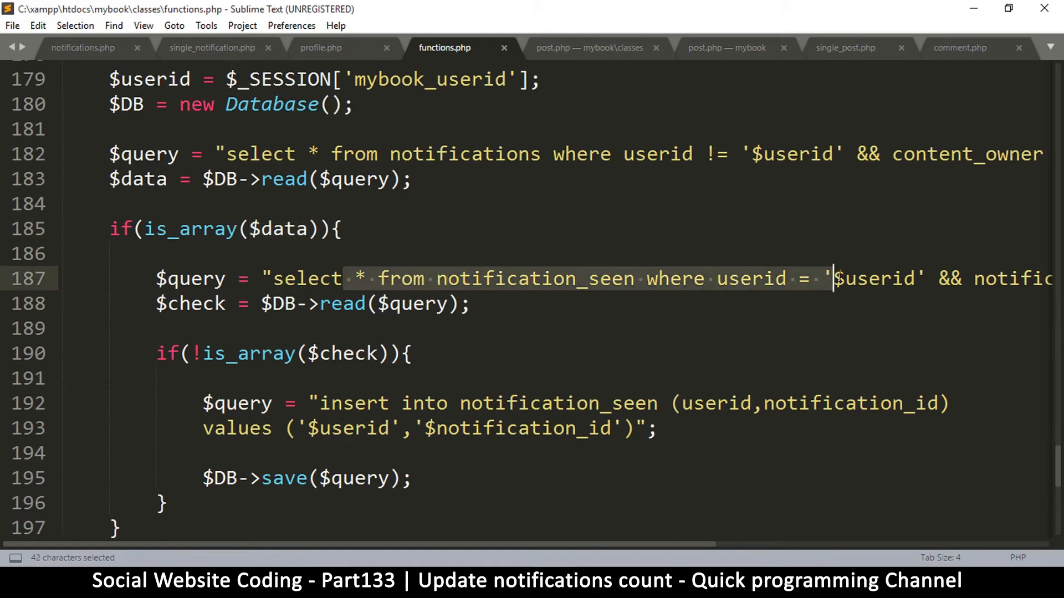
left_click(246, 304)
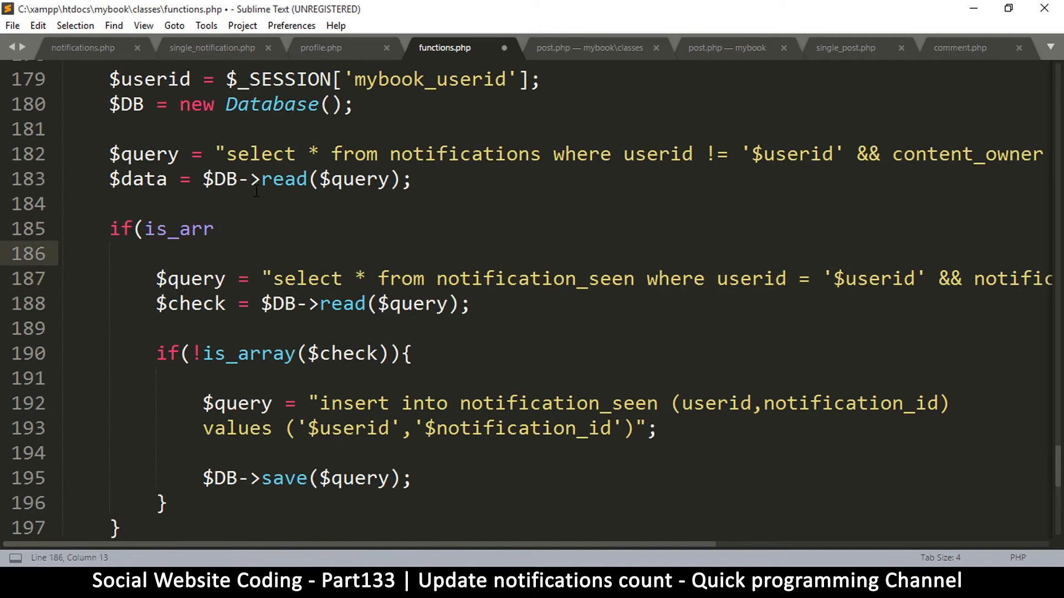
type("ay($data)){")
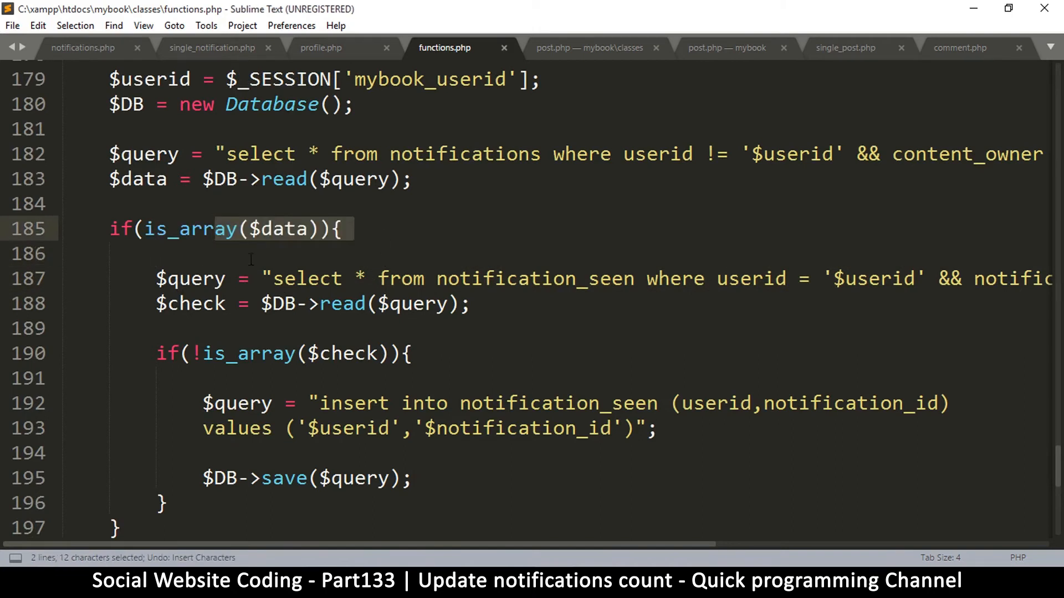
key("Return")
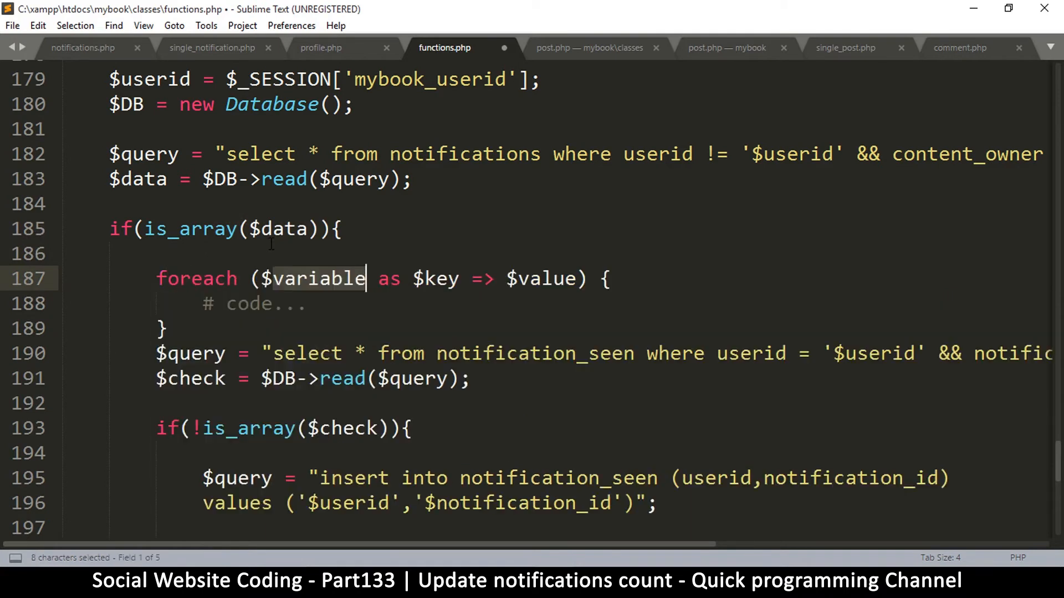
type("$data")
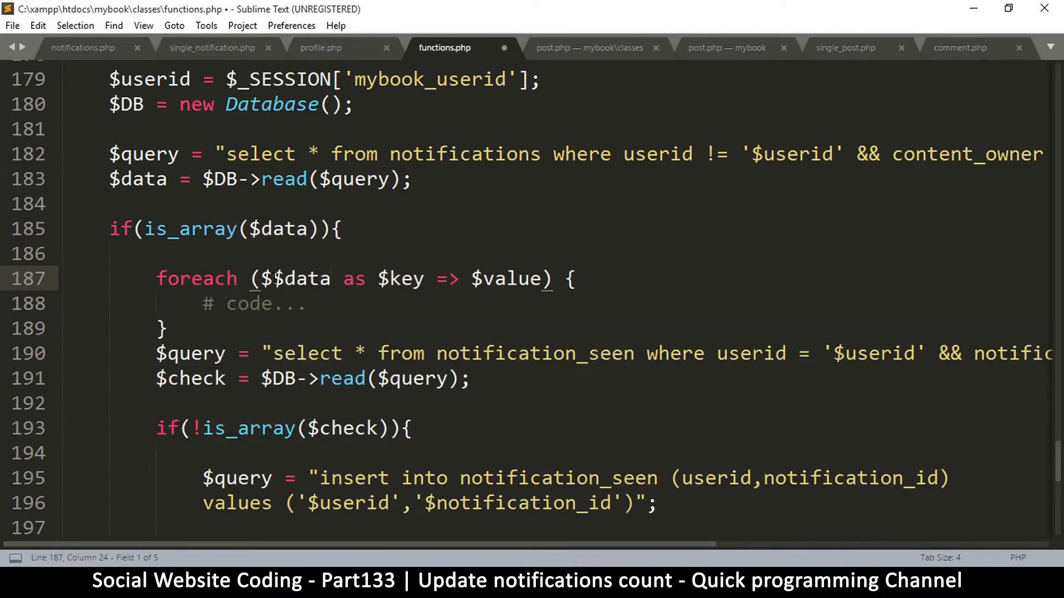
key("Backspace")
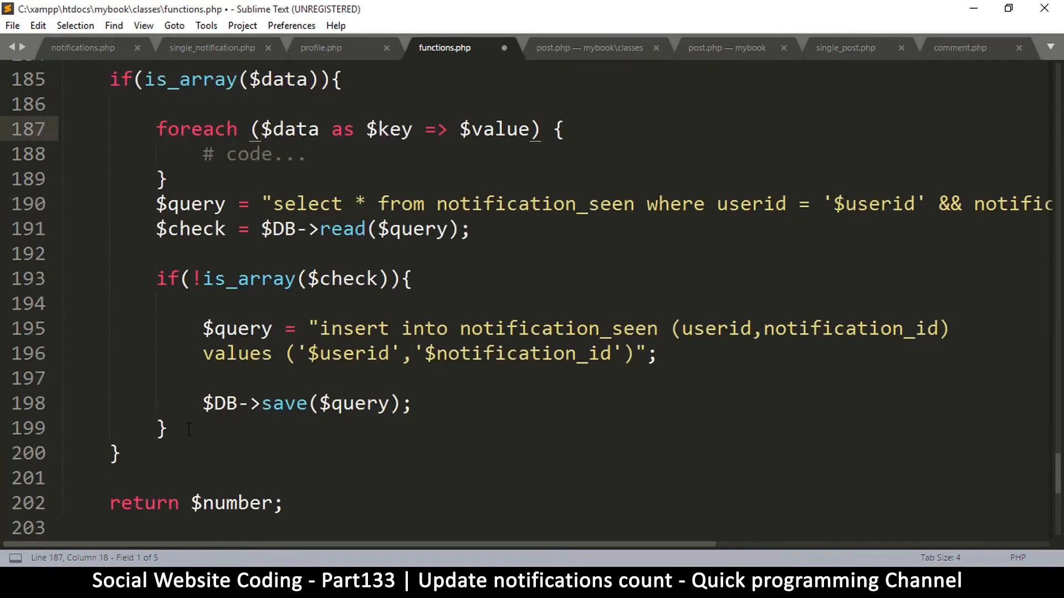
Step: Move the seen-check code into the loop, rewrite it as foreach ($data as $row), and save
left_click(166, 429)
type("$")
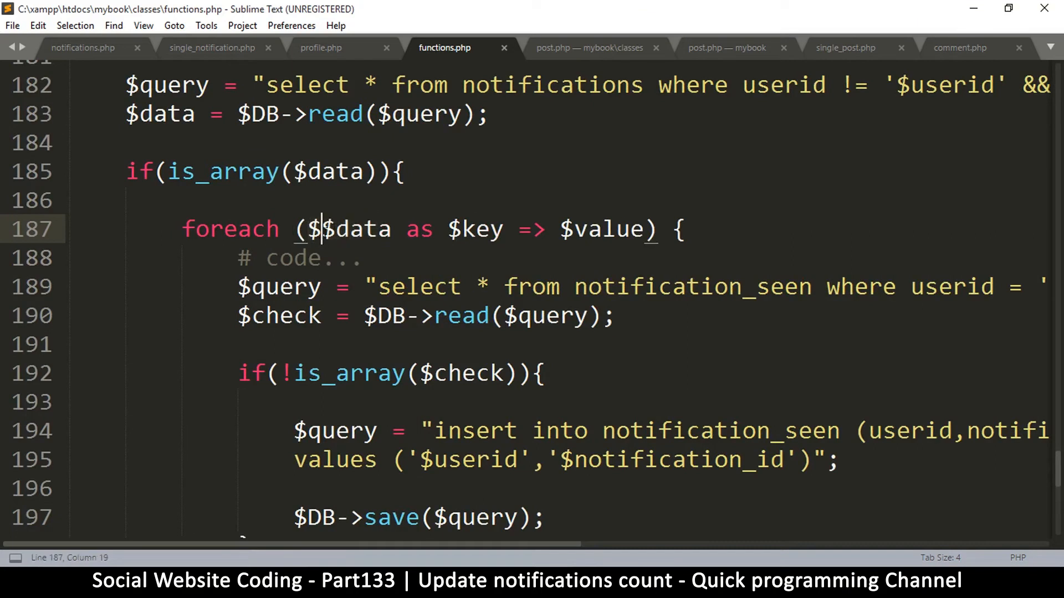
key("Right")
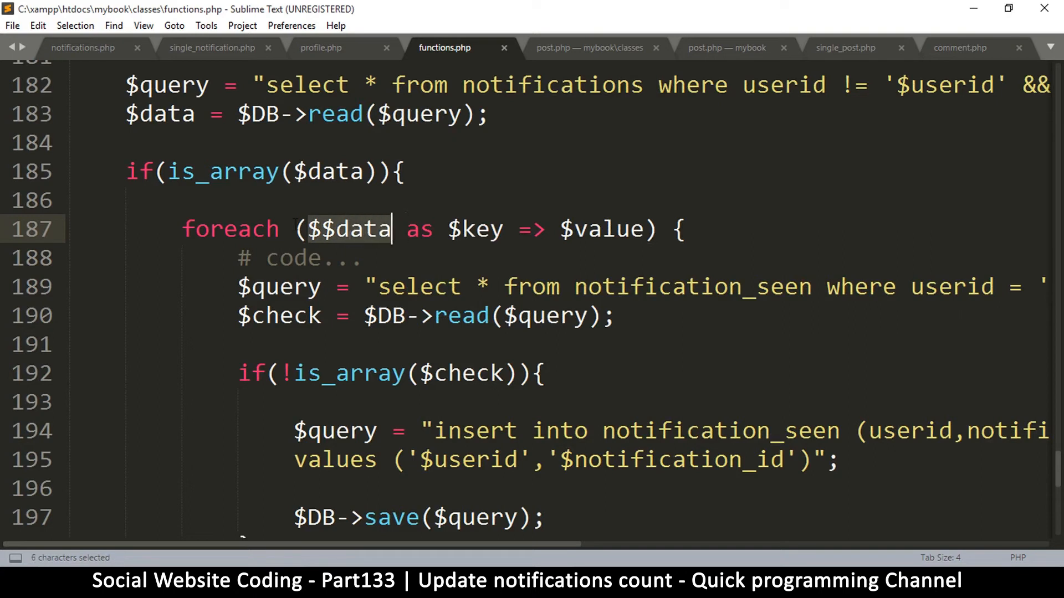
left_click(334, 228)
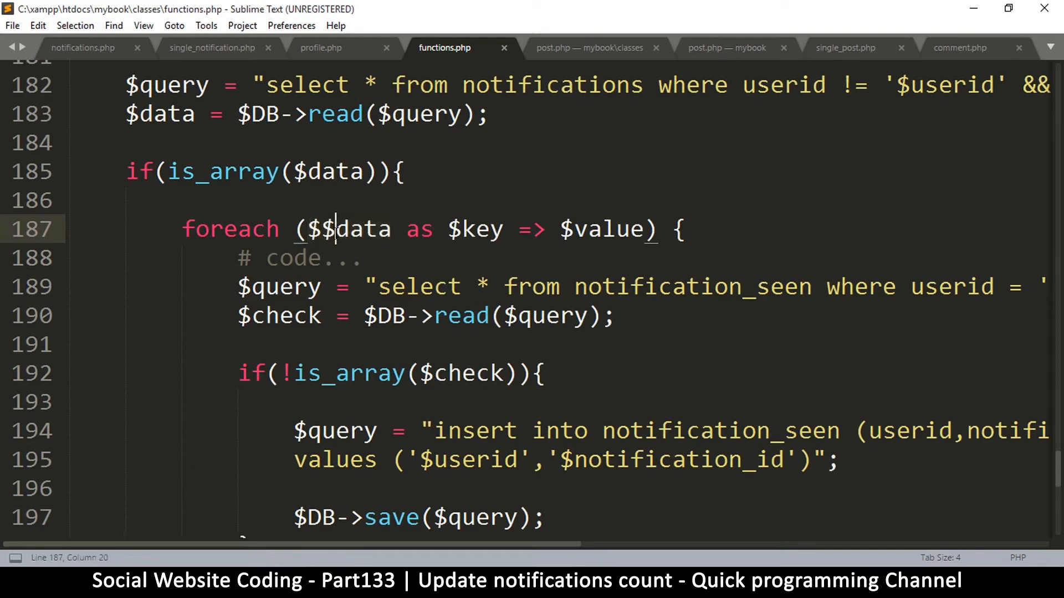
key("backspace")
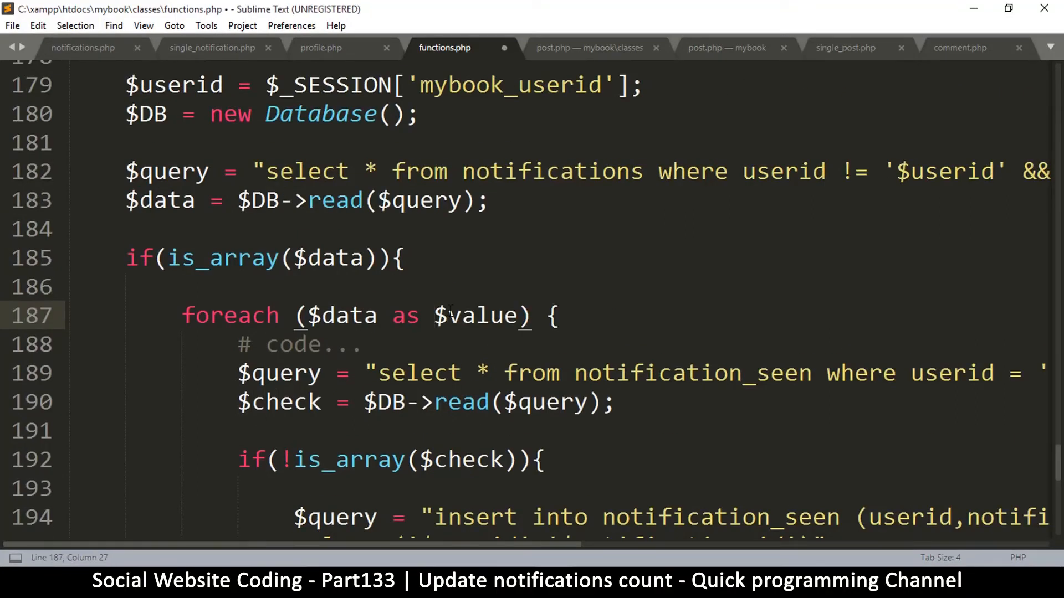
type("row")
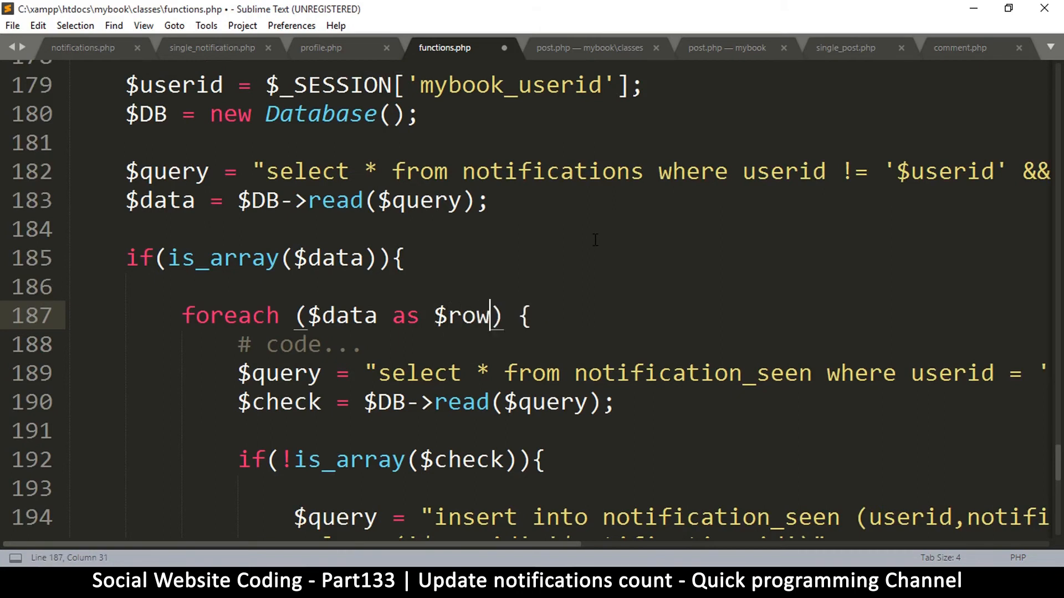
key("ctrl+s")
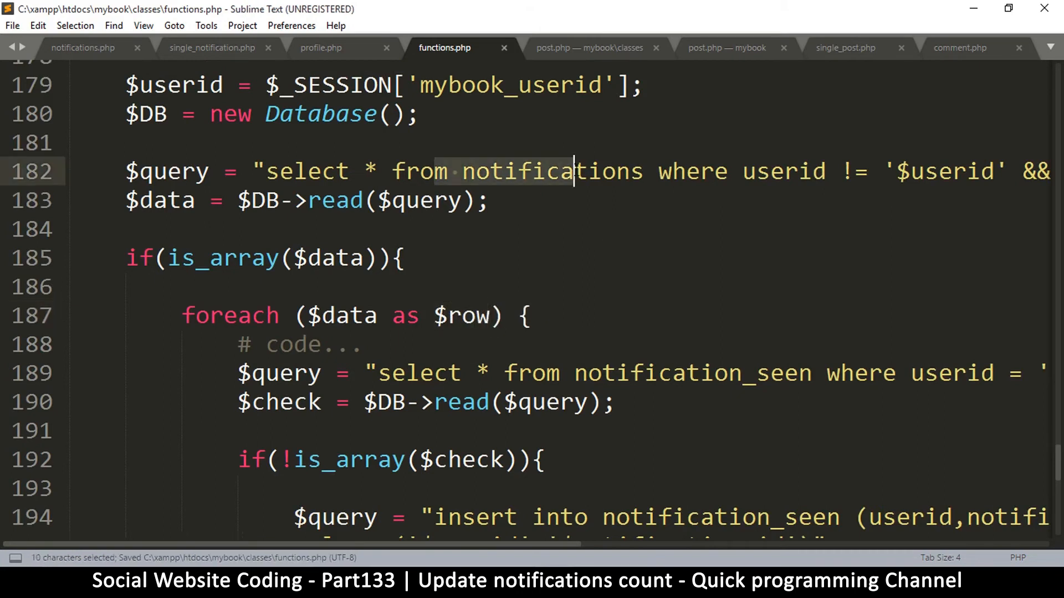
Step: Match notification_id against $row[id] in the notification_seen query and save functions.php
scroll("down", 3)
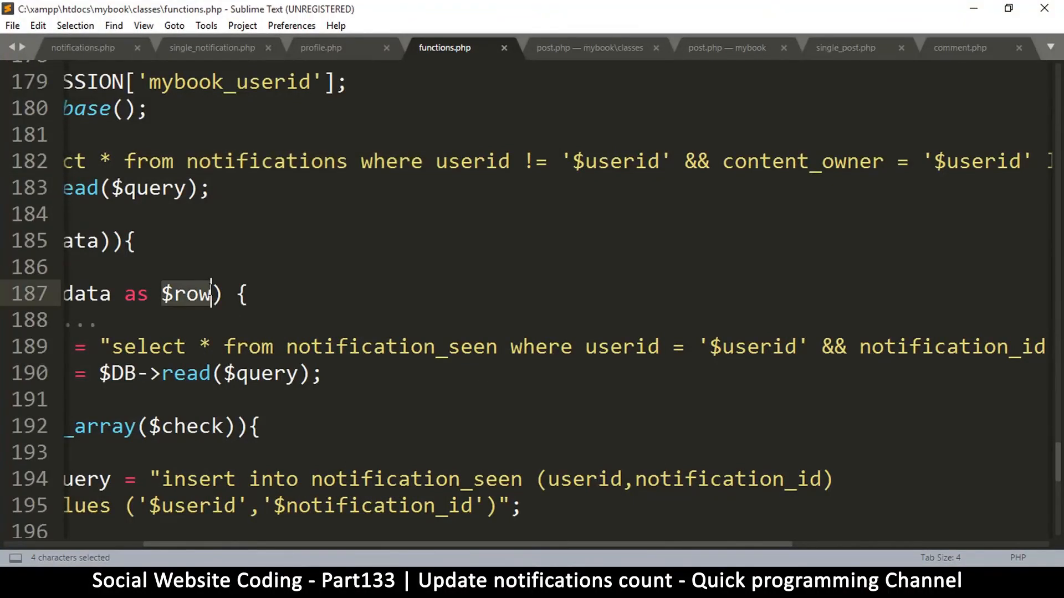
key("ctrl+c")
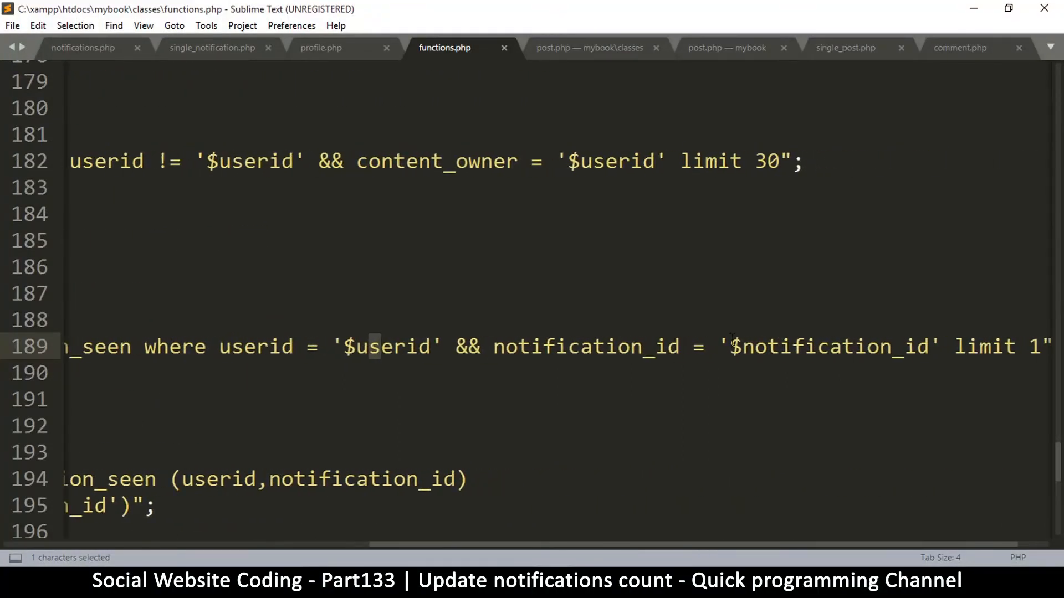
type("$row$")
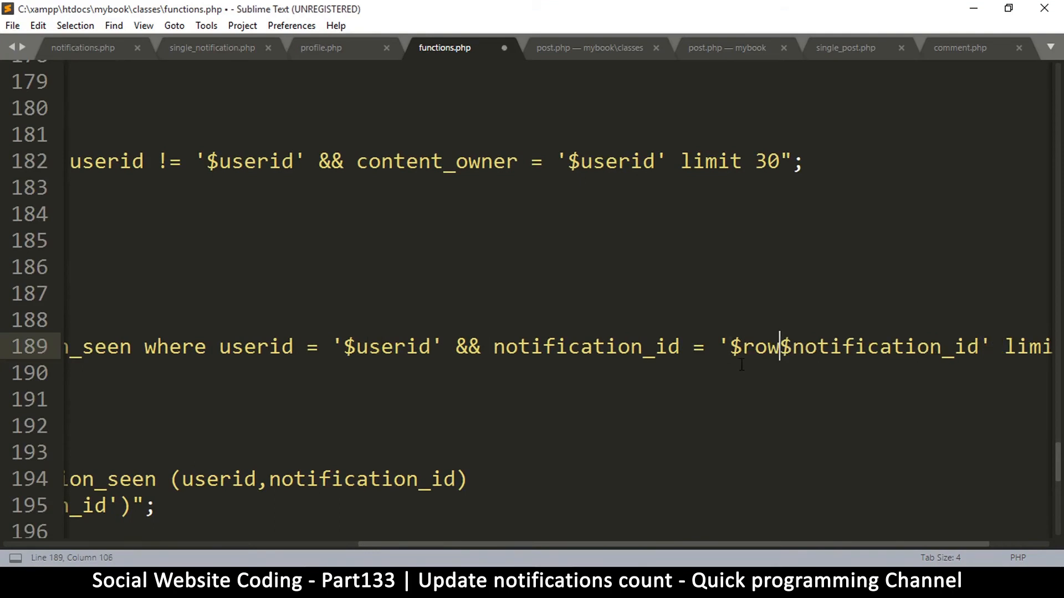
type("[")
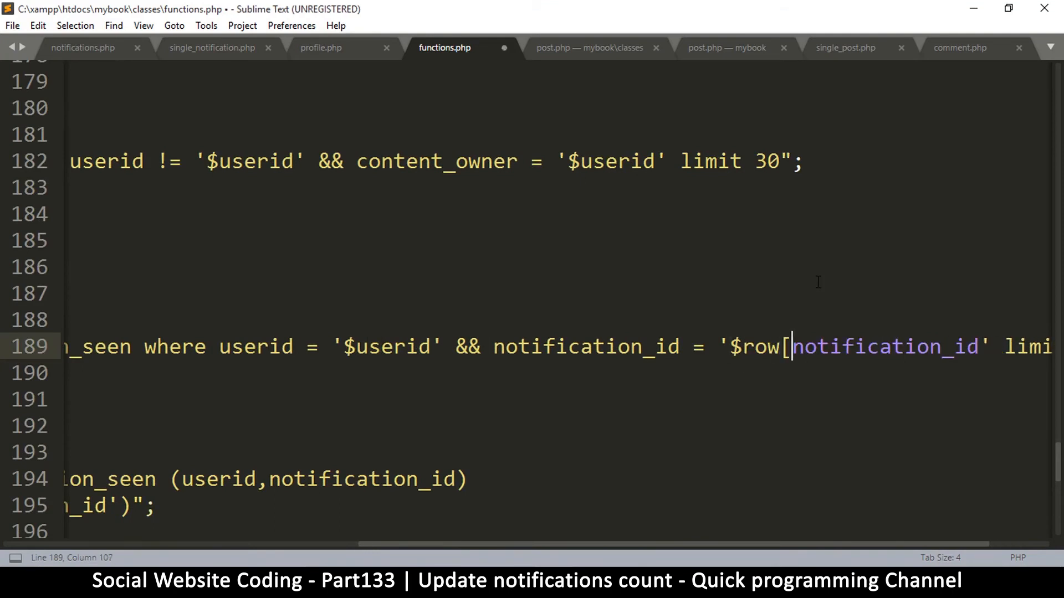
double_click(909, 347)
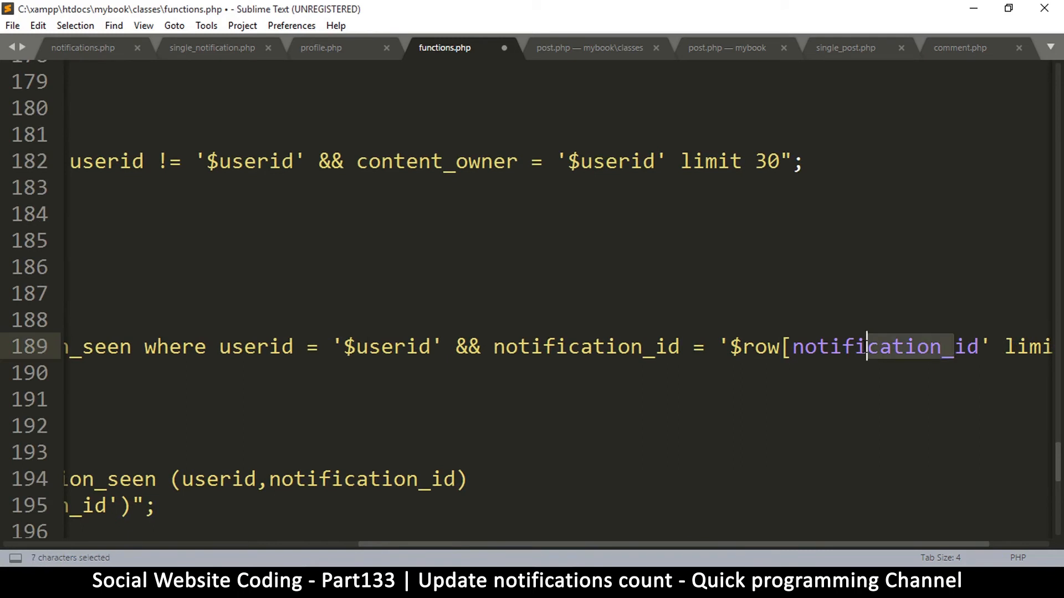
type("id")
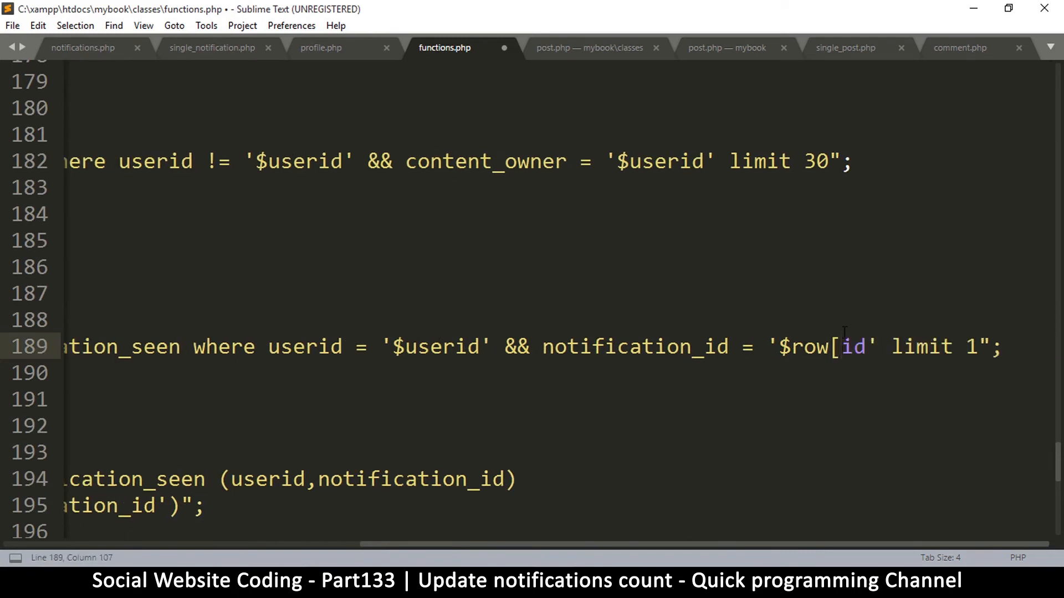
type("]")
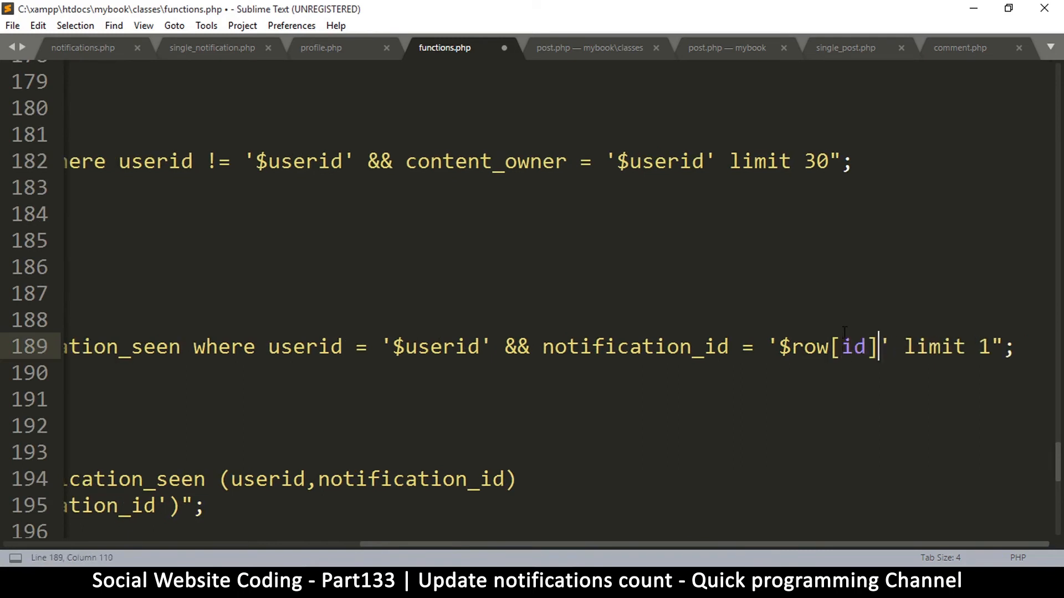
key("ctrl+s")
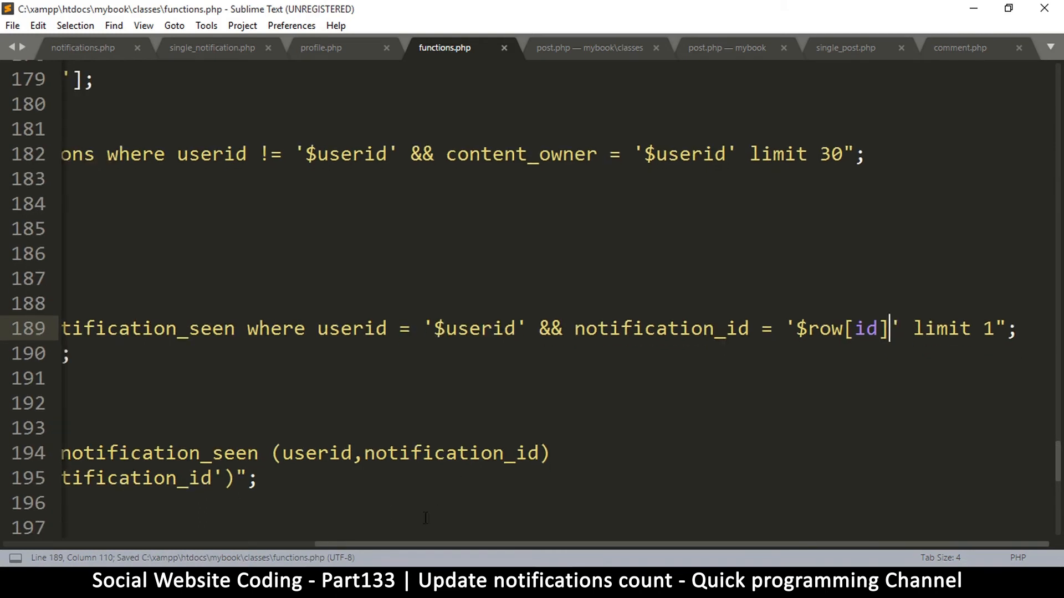
scroll("left", 3)
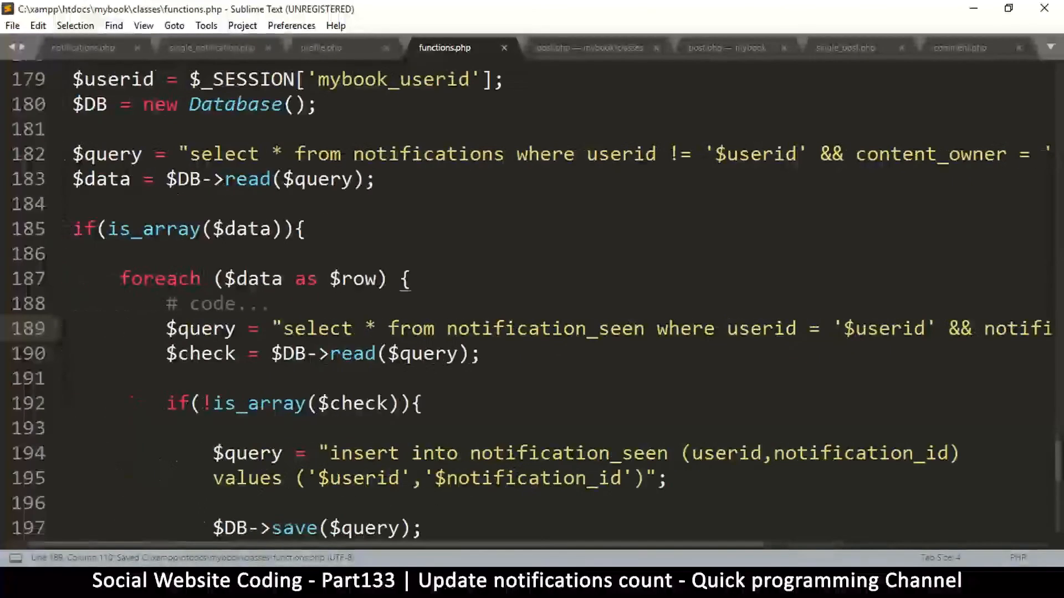
scroll("down", 3)
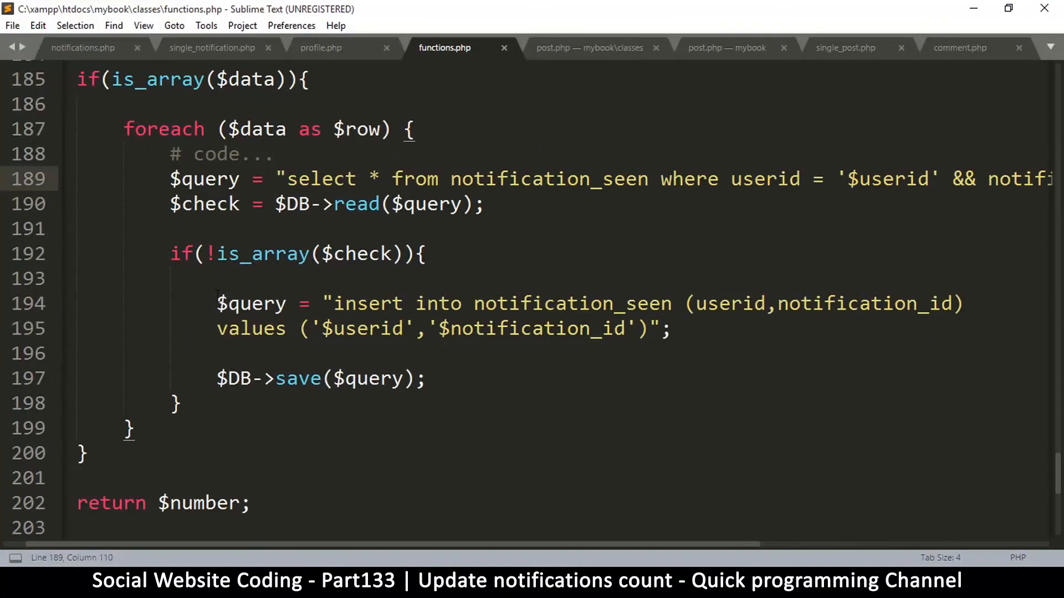
Step: Replace the insert query and save call with $number++; in check_notifications
left_click_drag(217, 303, 426, 378)
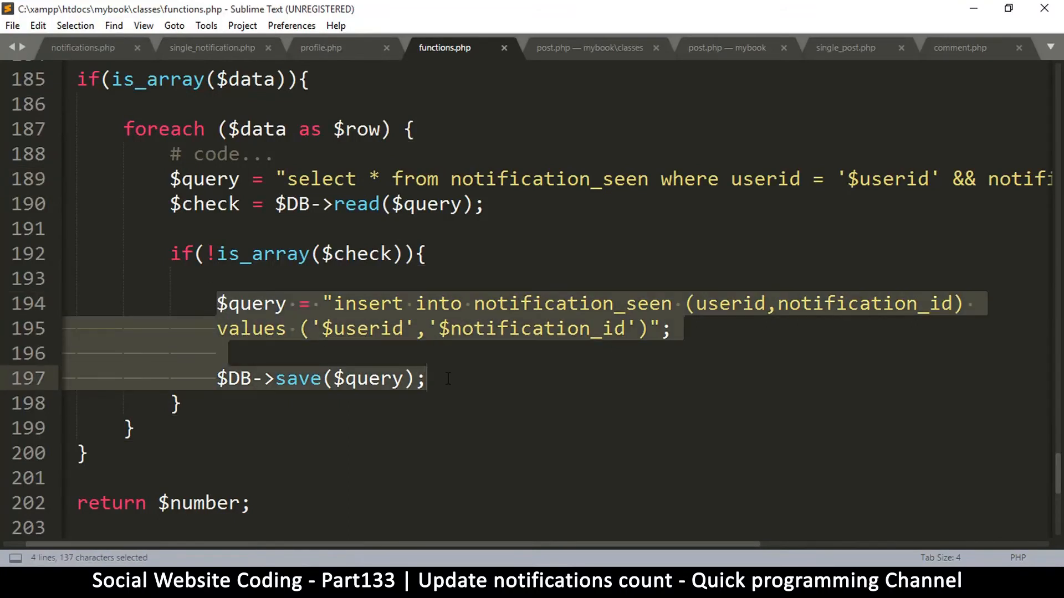
mouse_move(457, 390)
type("$")
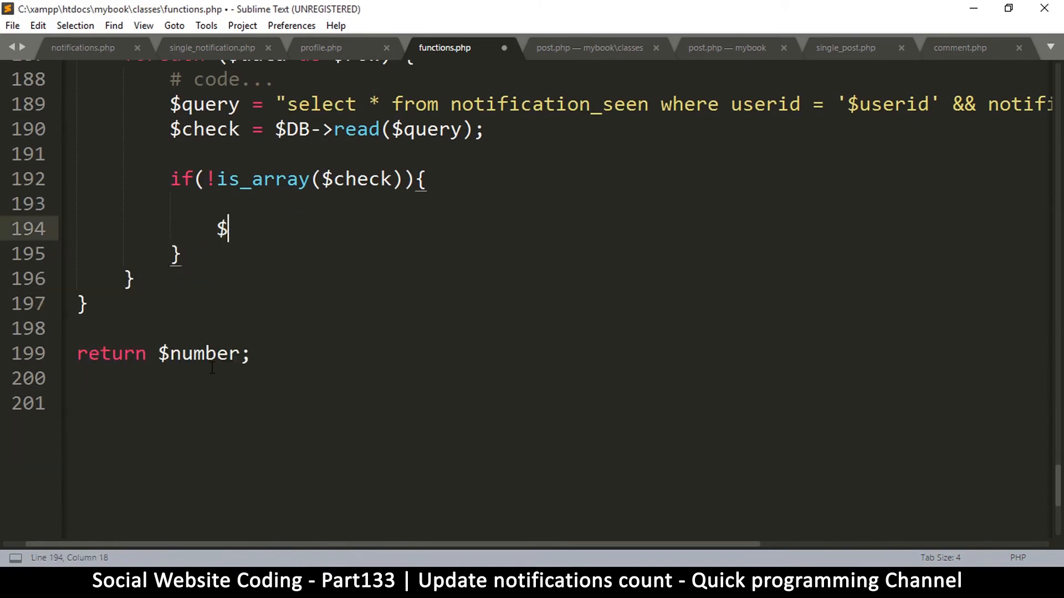
type("number++")
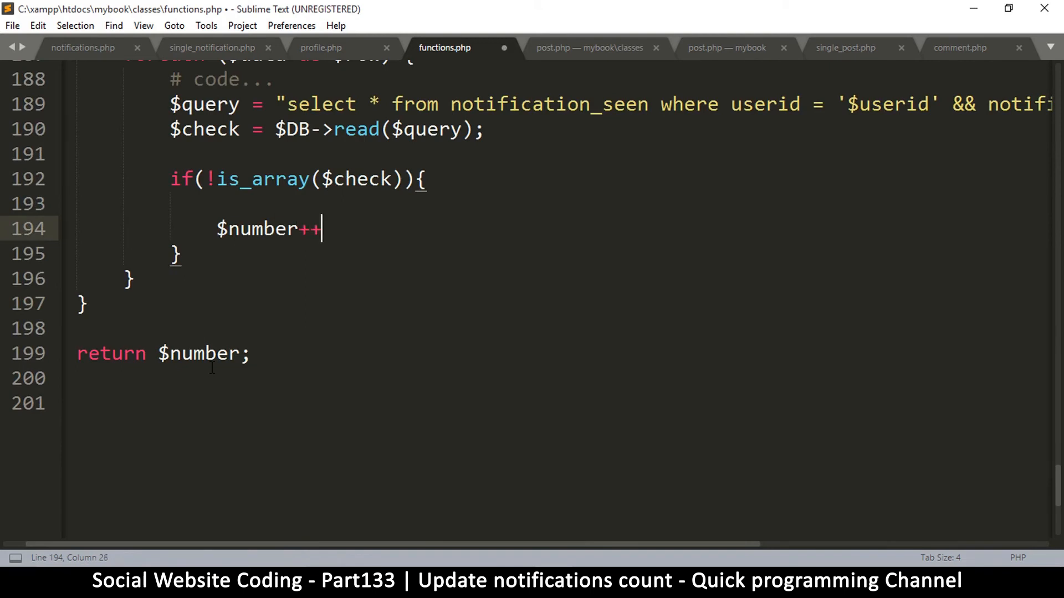
type(";")
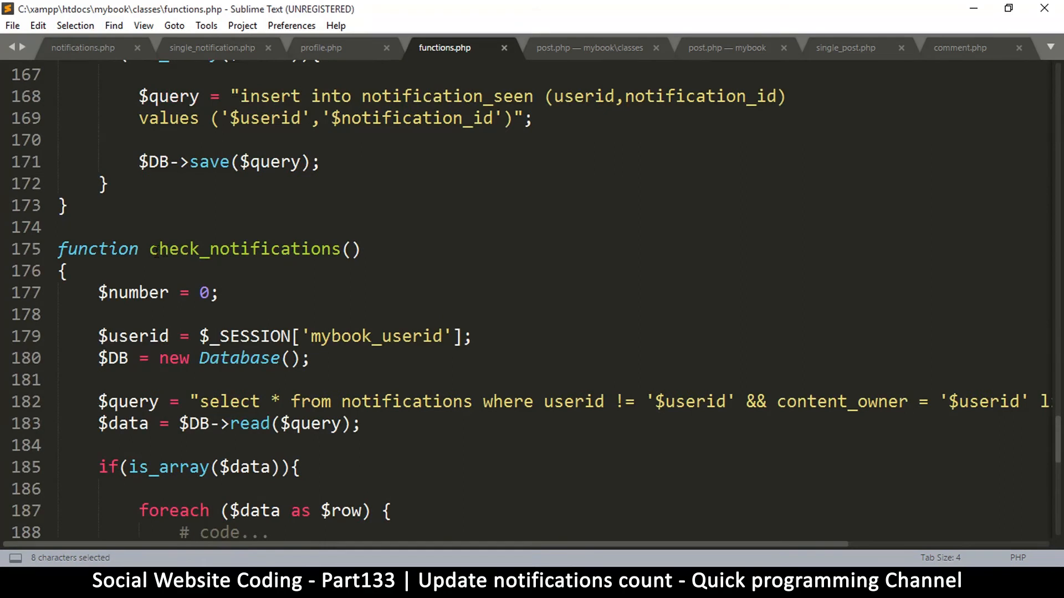
left_click_drag(149, 249, 362, 248)
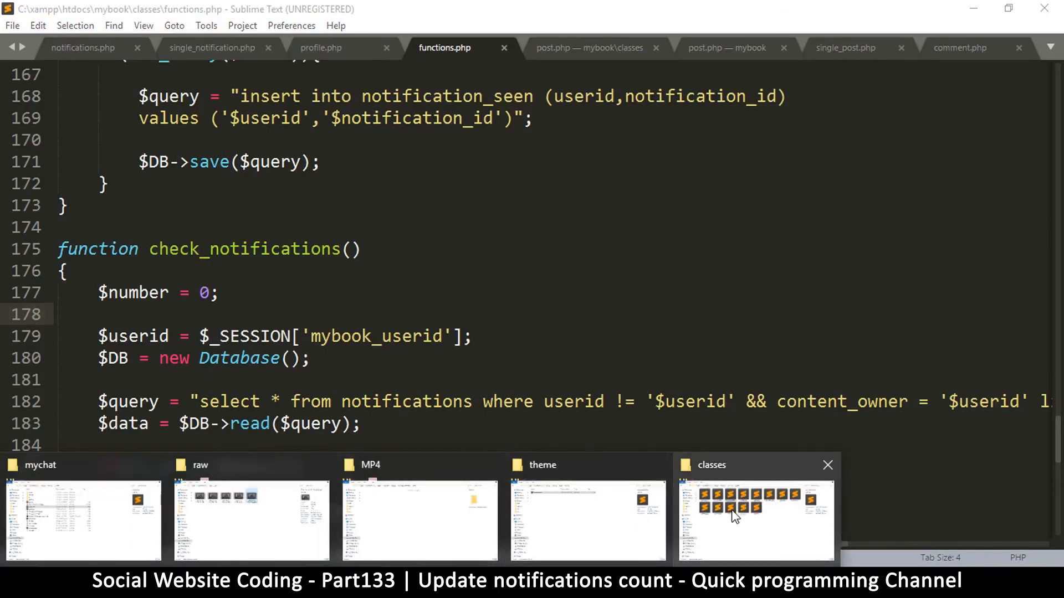
Step: Open header.php from the mybook folder in File Explorer
left_click(734, 518)
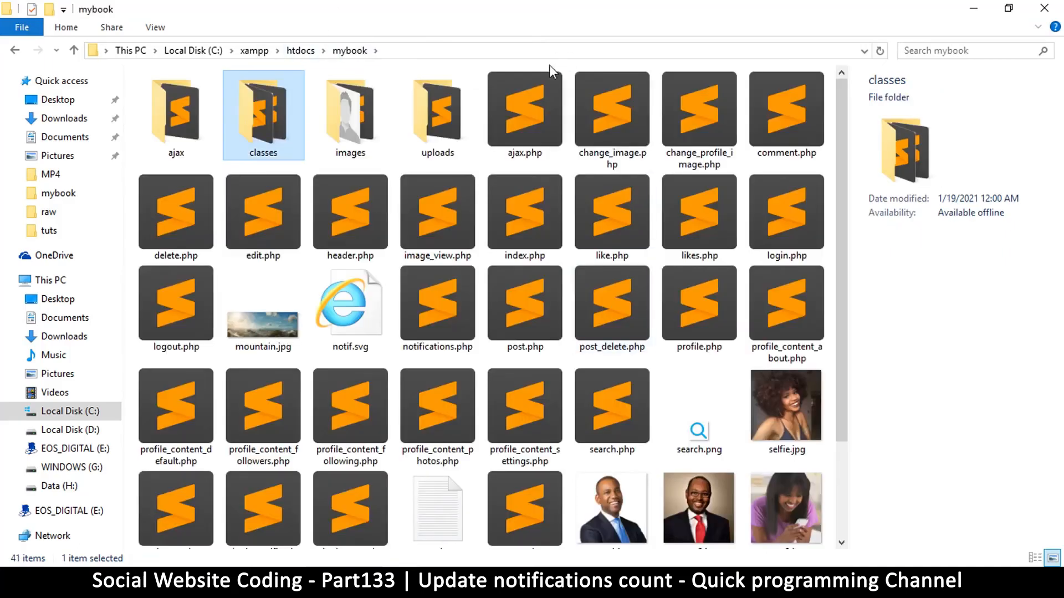
left_click(350, 213)
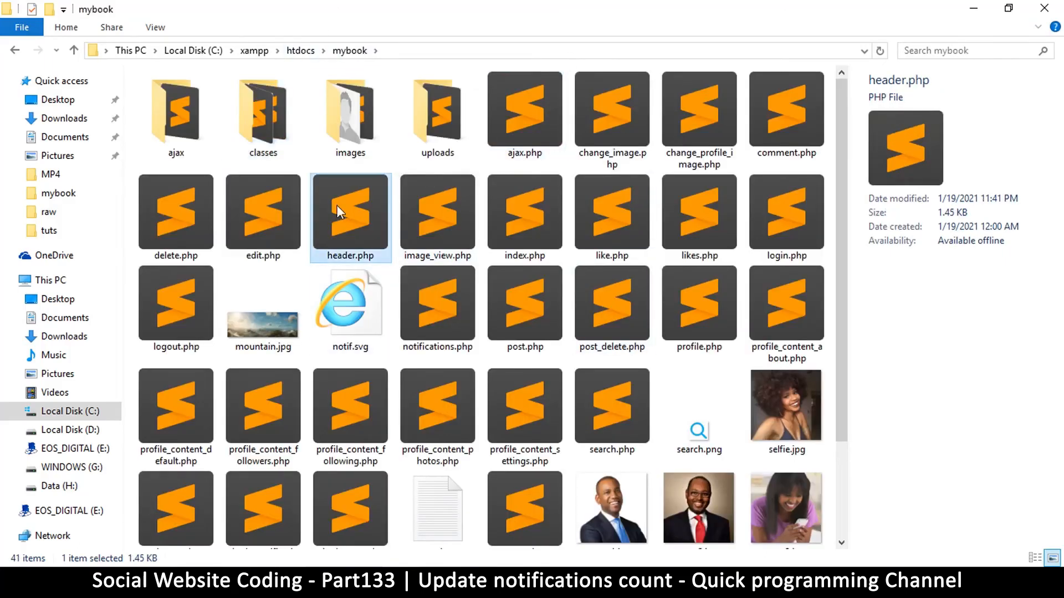
double_click(351, 211)
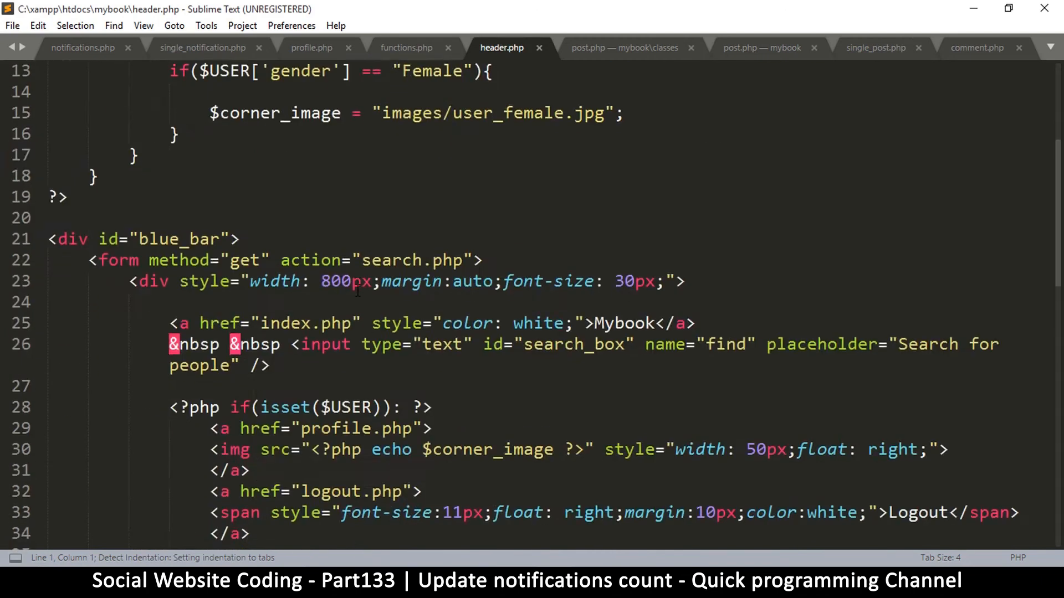
scroll("down", 3)
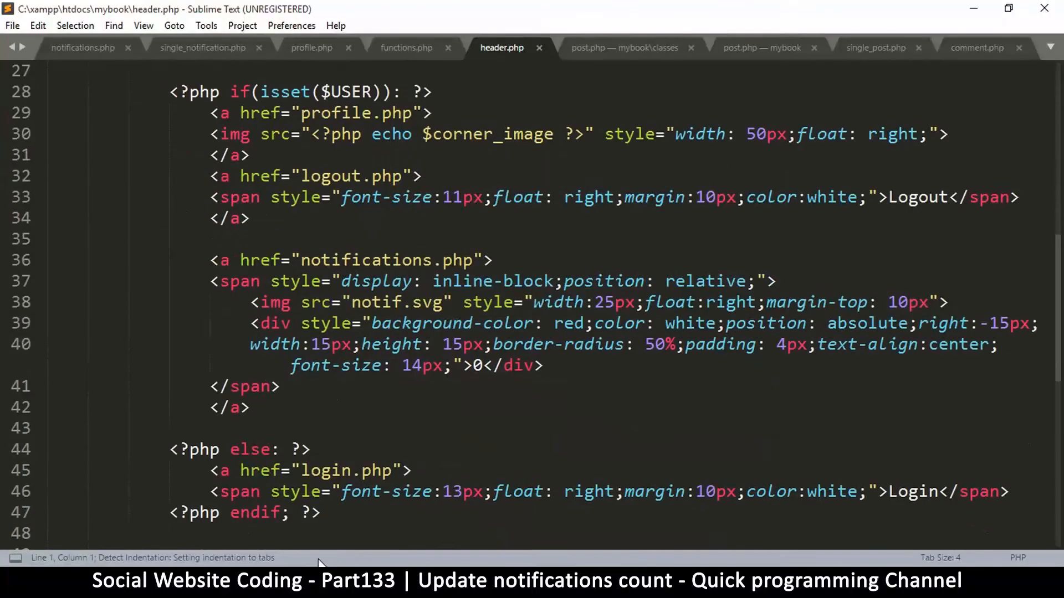
scroll("down", 3)
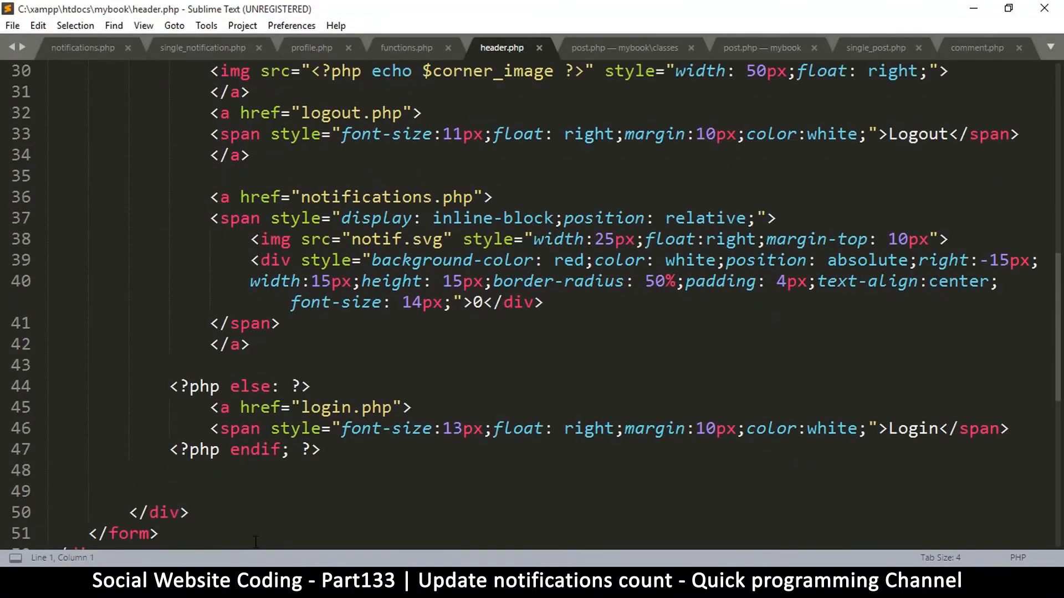
left_click(143, 25)
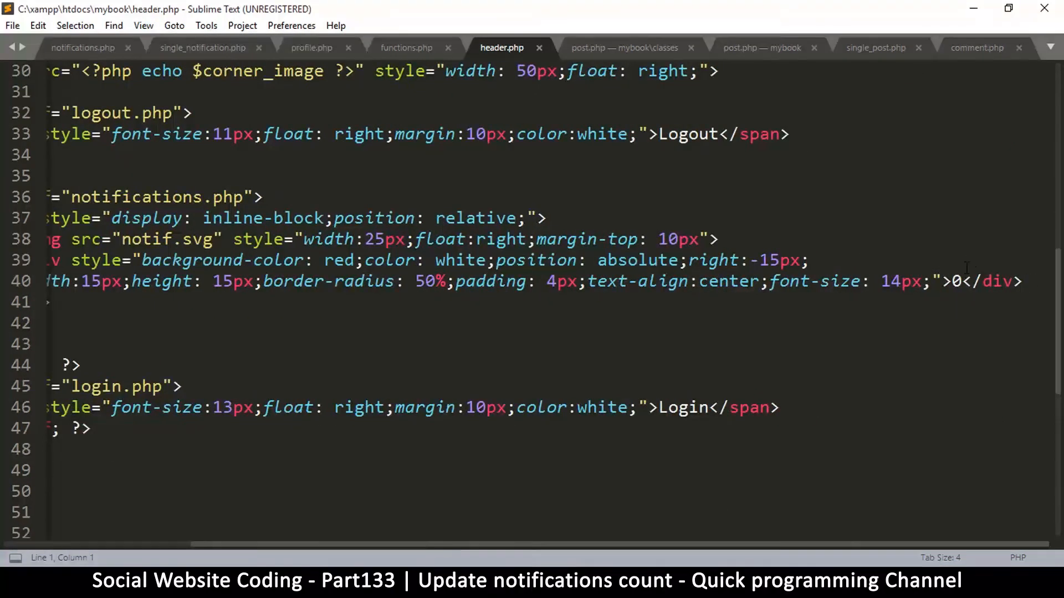
double_click(955, 281)
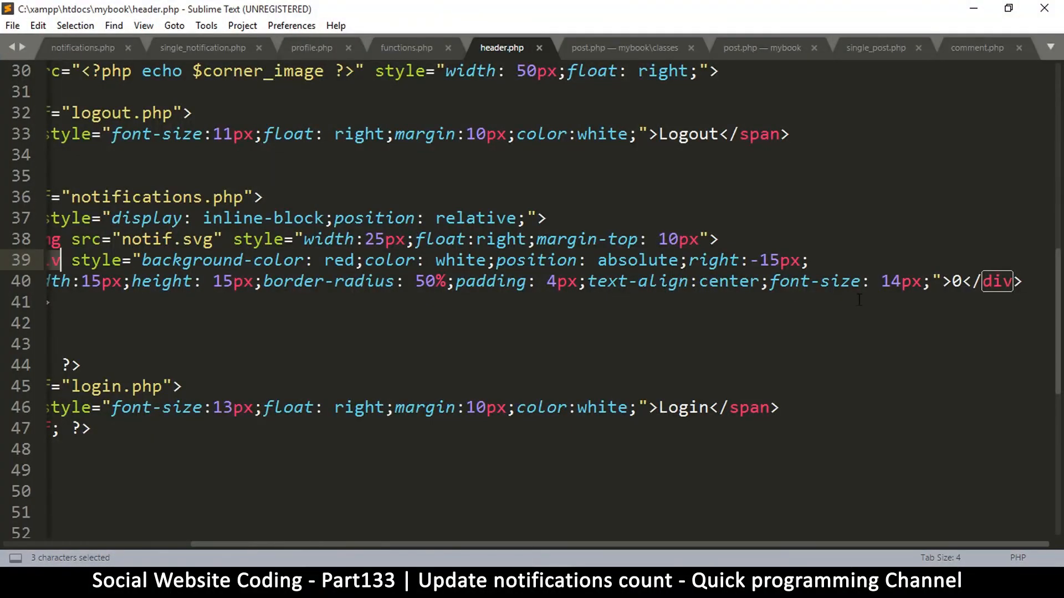
mouse_move(505, 550)
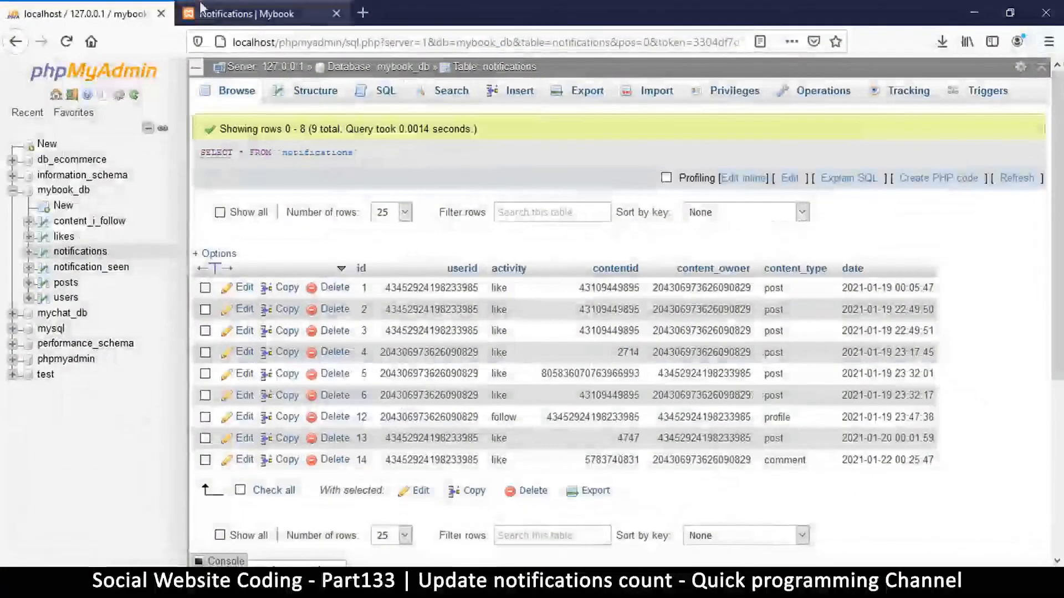
left_click(261, 13)
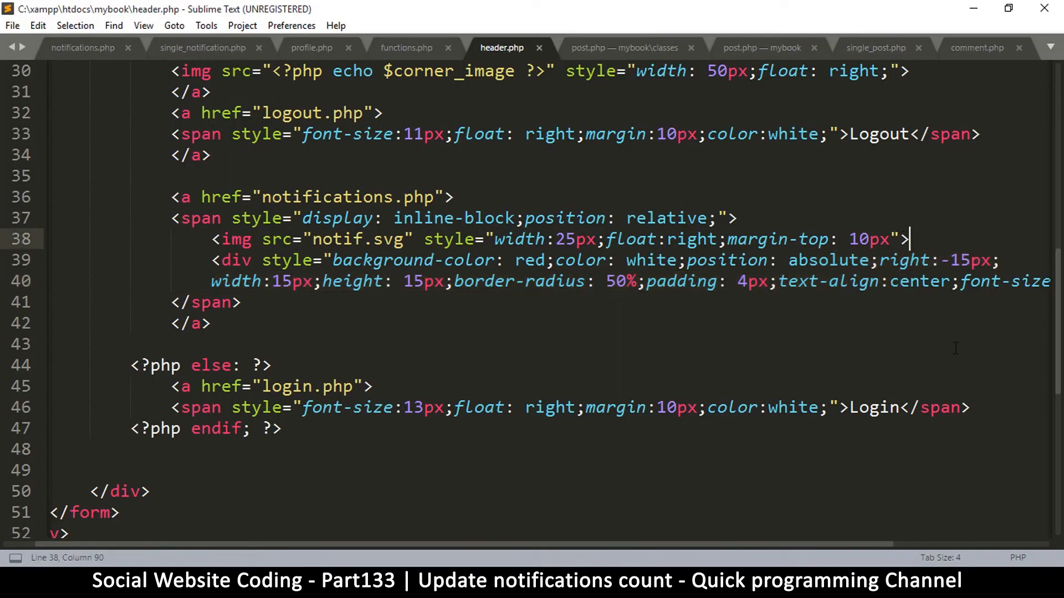
Step: Below the bell image, add a PHP block assigning $notif = check_notifications(), then save header.php
key("Enter")
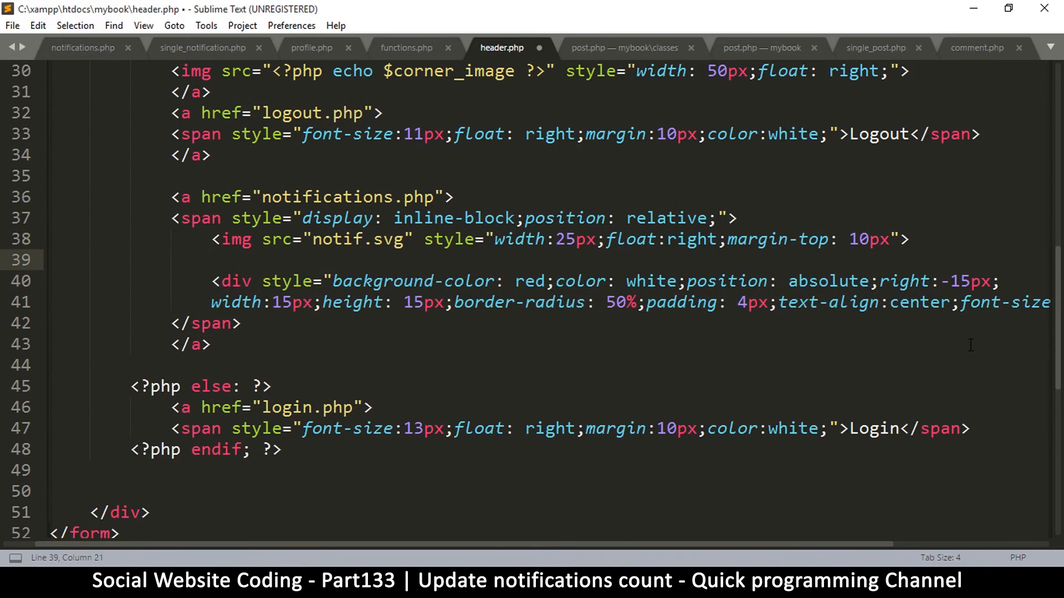
type("<?php")
type("?>")
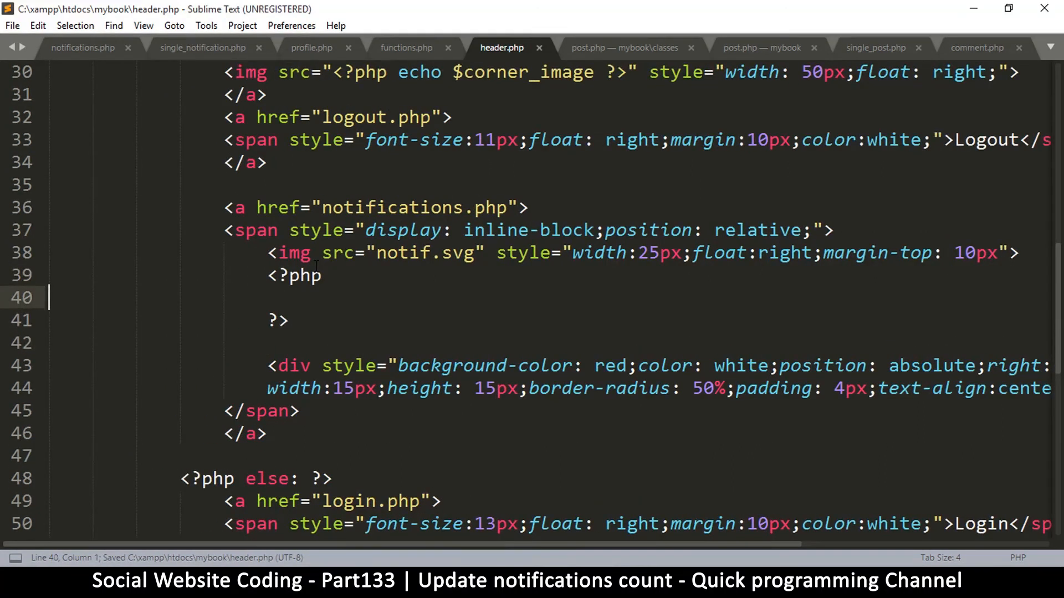
type("check_notifications()")
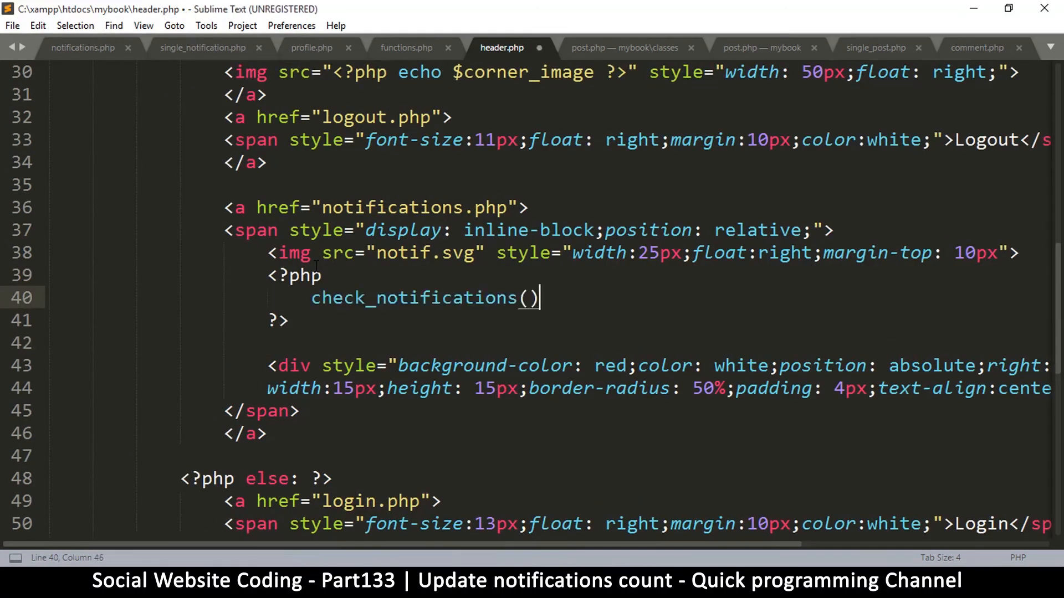
type(";")
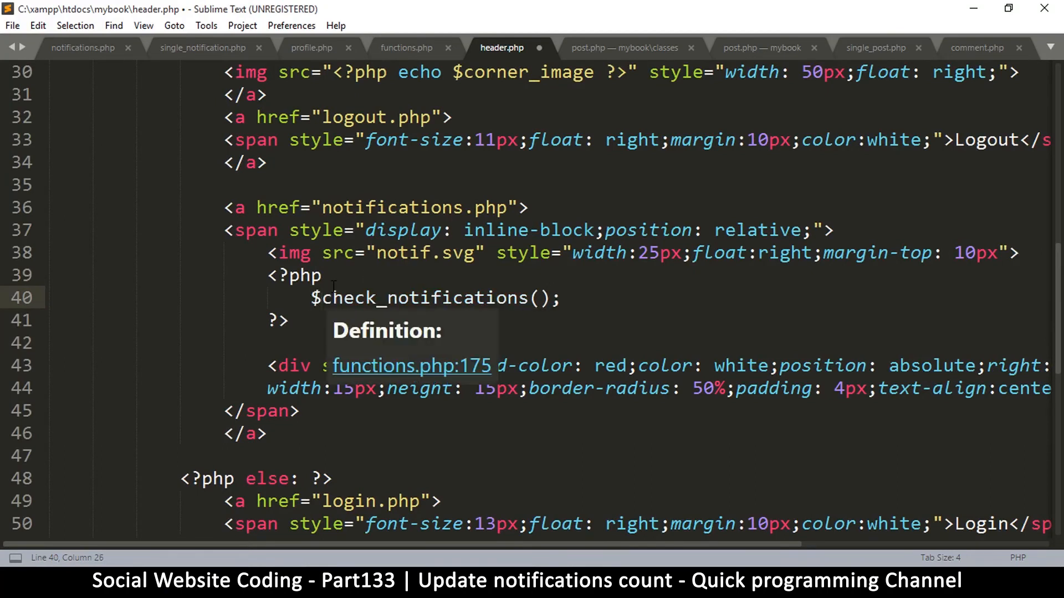
type("notif =")
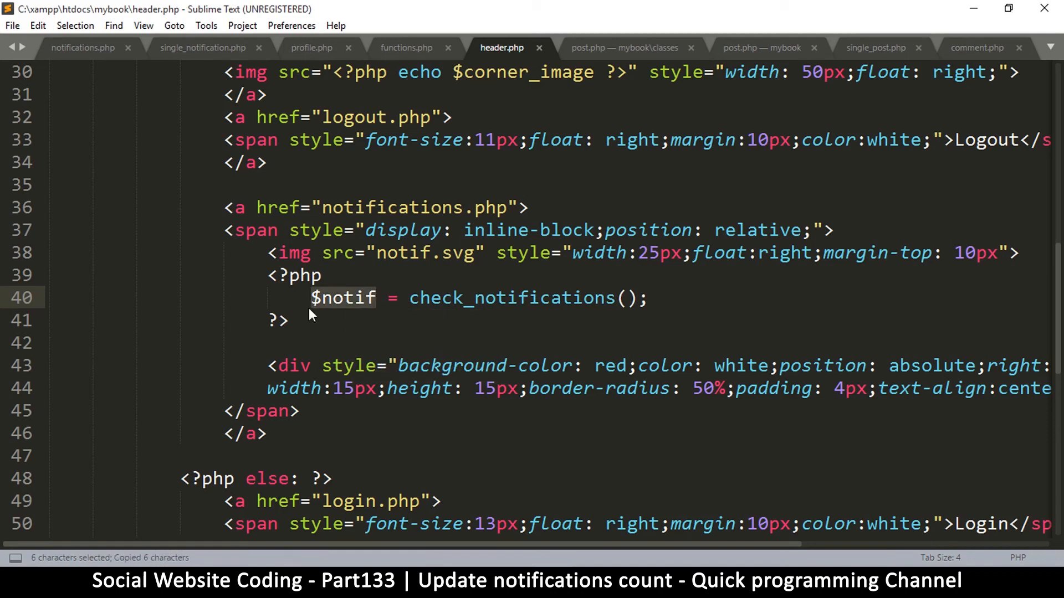
key("ctrl+s")
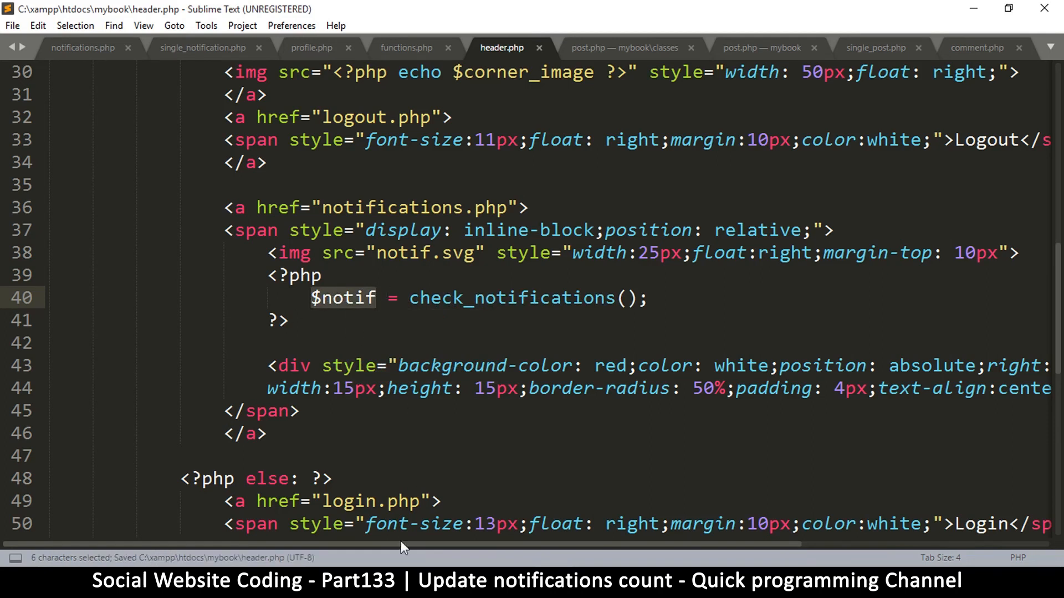
Step: Replace the badge's hard-coded 0 with <?=$notif?> and save header.php
scroll("right", 3)
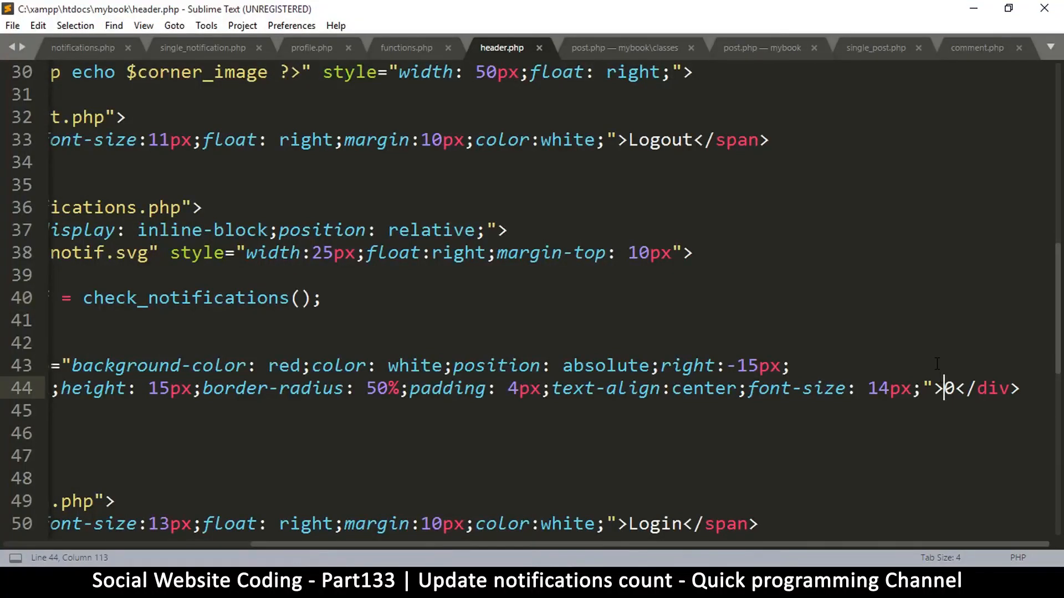
type("<?")
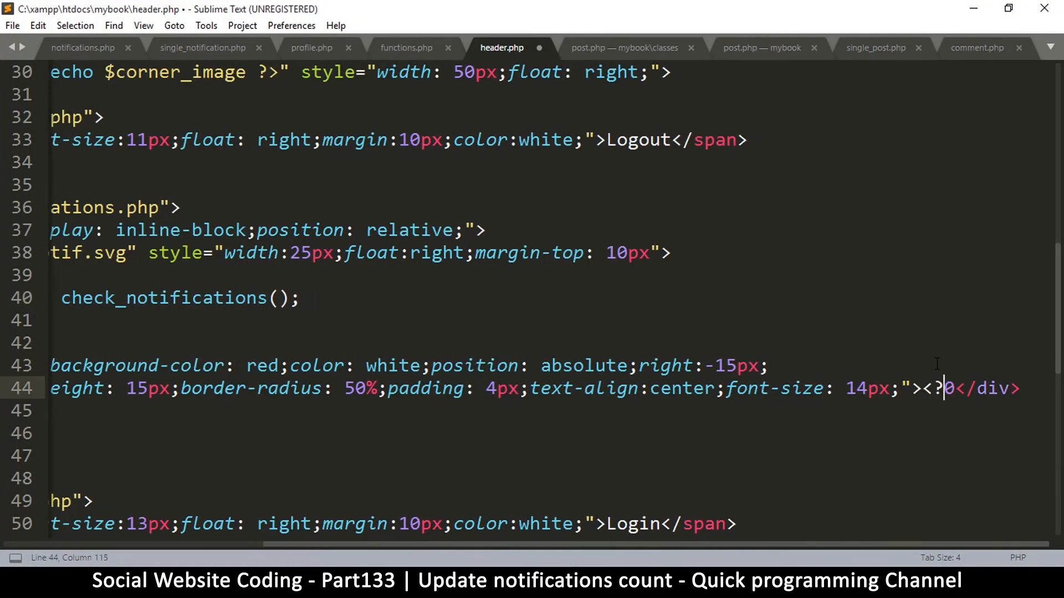
type("=$notif")
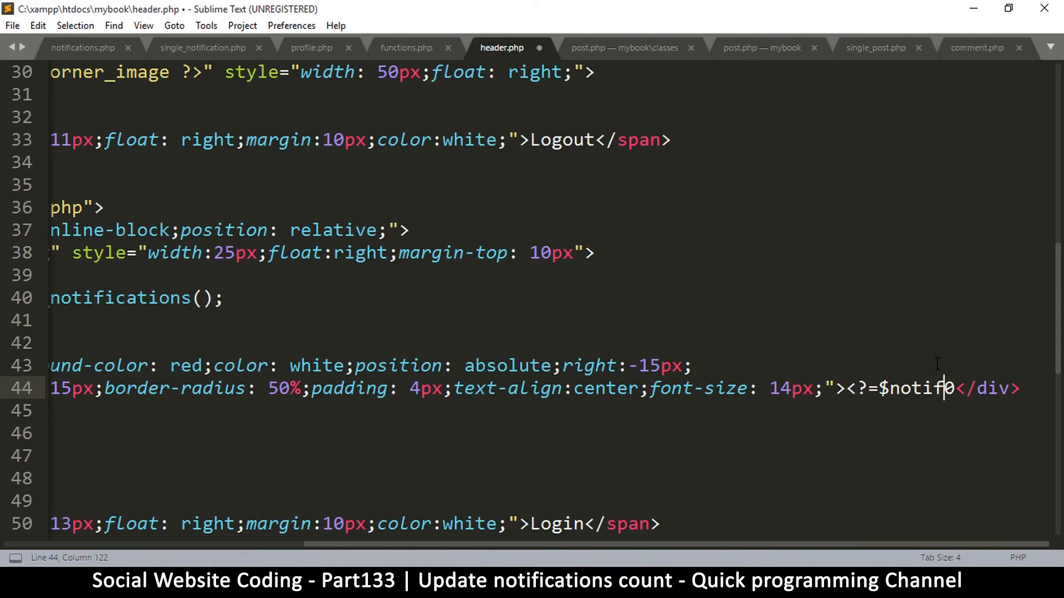
type("?>")
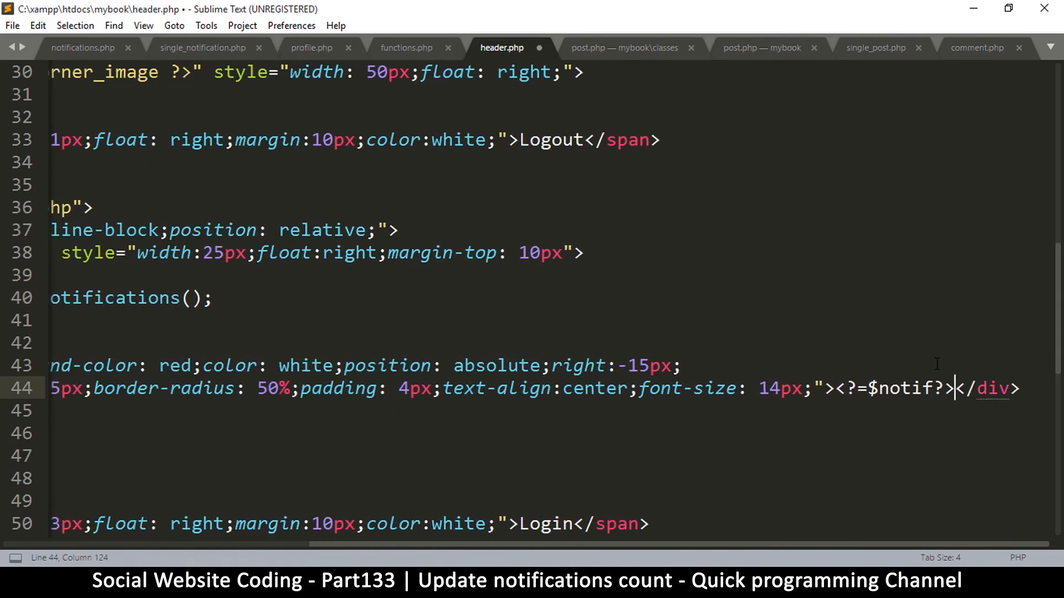
key("ctrl+s")
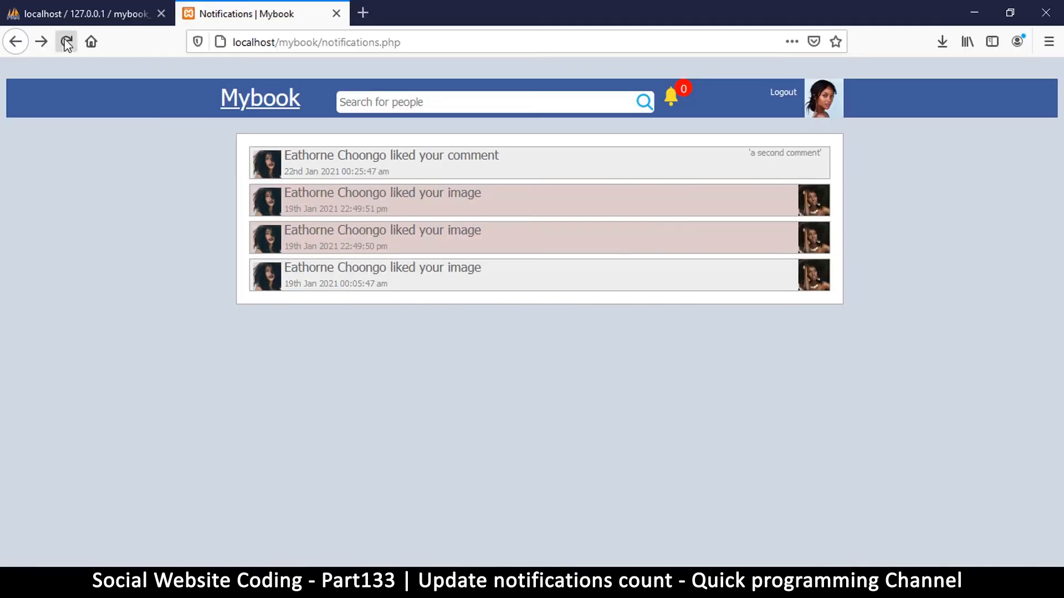
Step: Reload the Mybook notifications page to check the badge count, then switch to phpMyAdmin
left_click(65, 41)
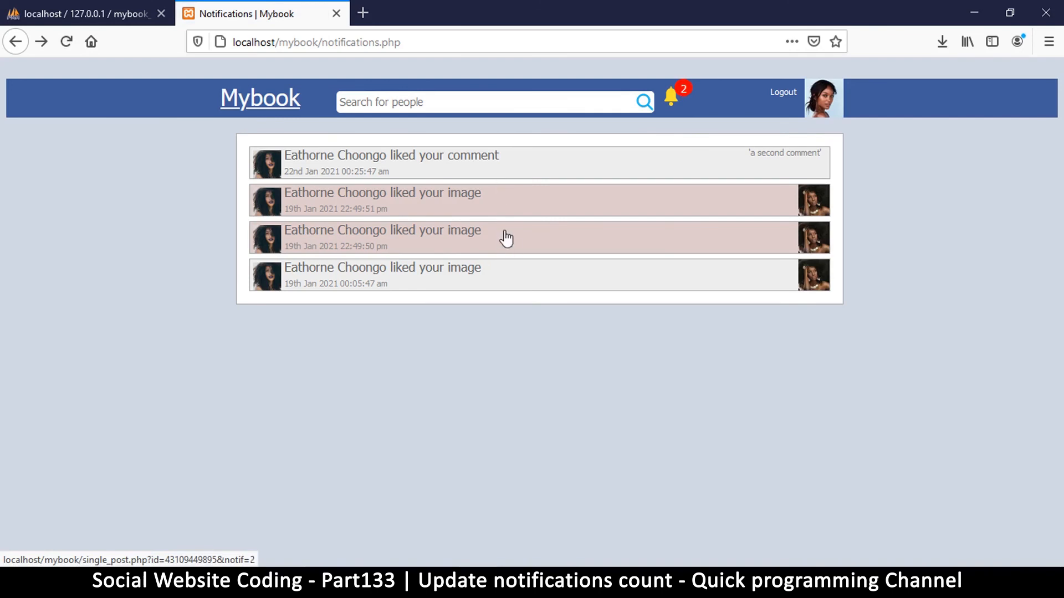
mouse_move(498, 249)
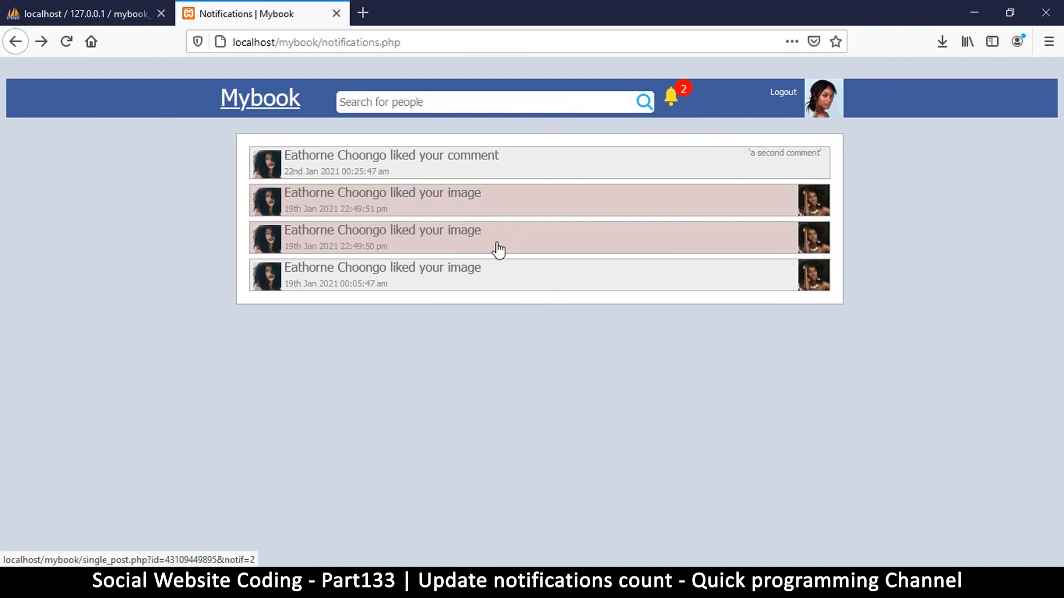
left_click(83, 14)
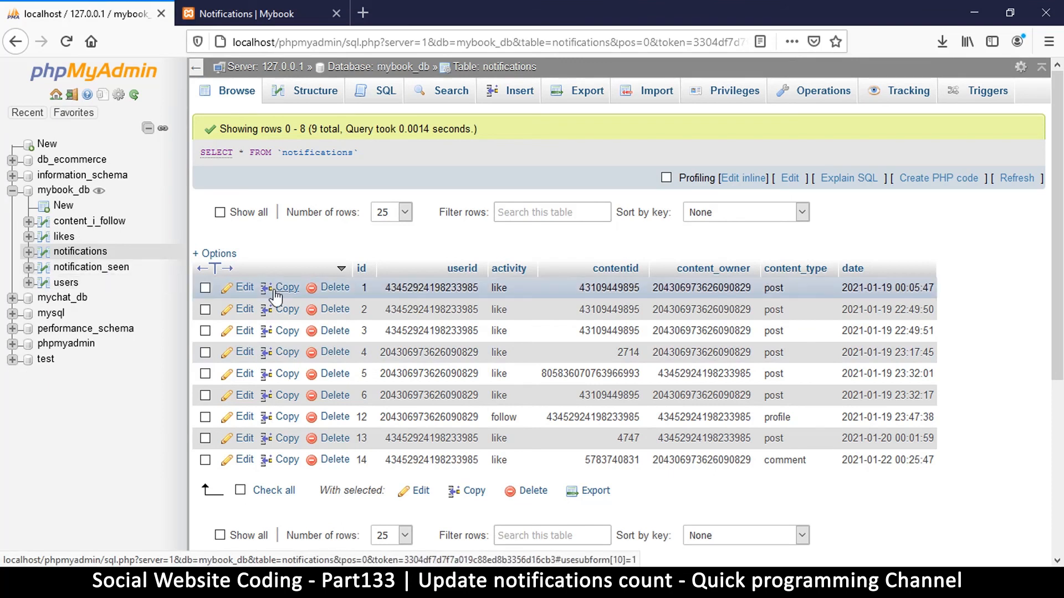
Step: Open the notification_seen table and delete the seen record for notification 1
left_click(91, 267)
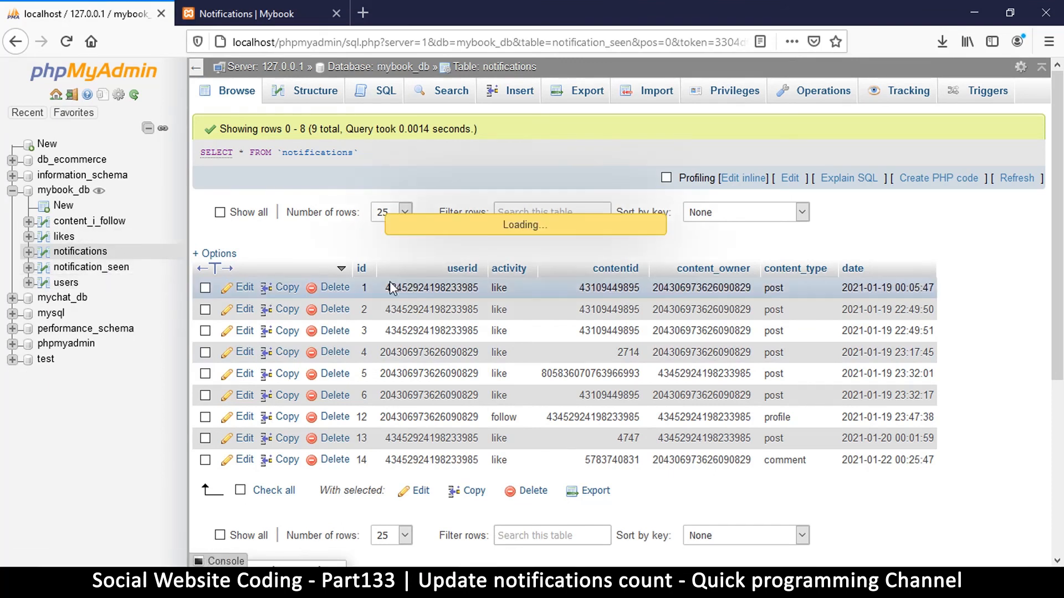
left_click(91, 267)
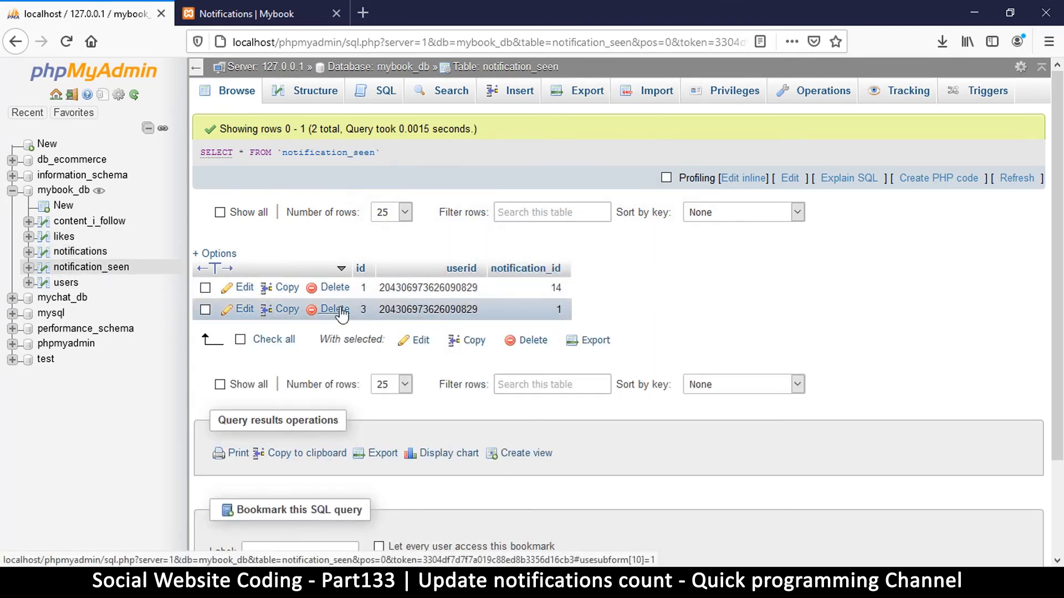
left_click(334, 309)
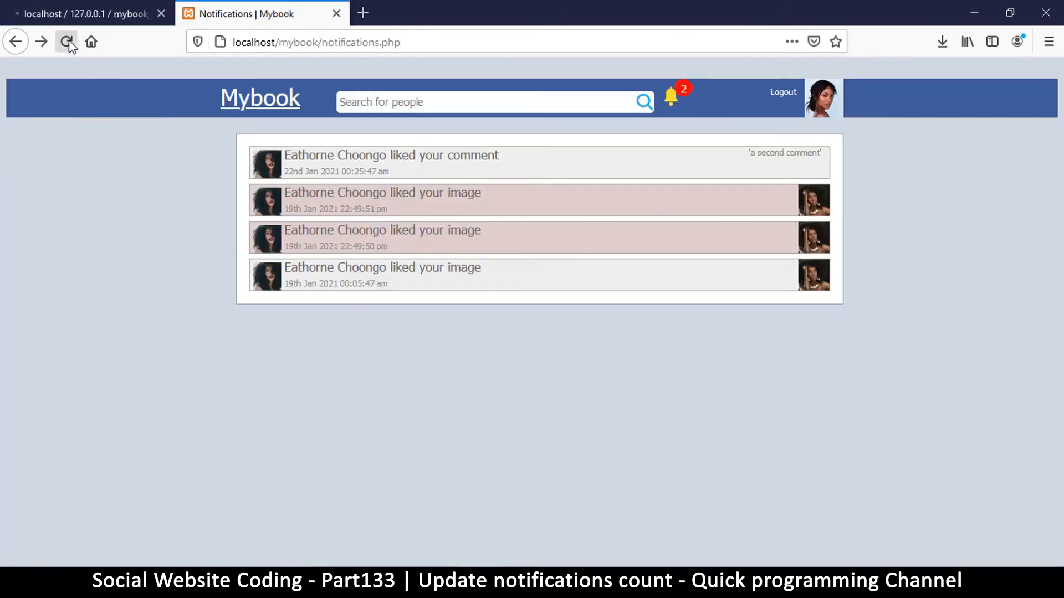
Step: Reload Mybook and open the notifications from the bell to reach the liked post
left_click(65, 41)
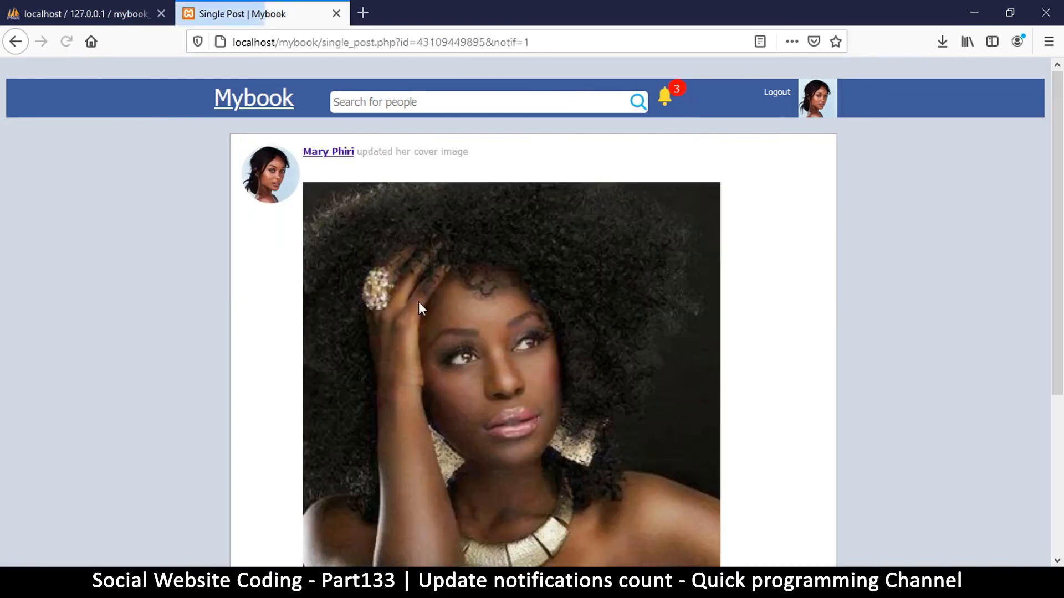
mouse_move(693, 97)
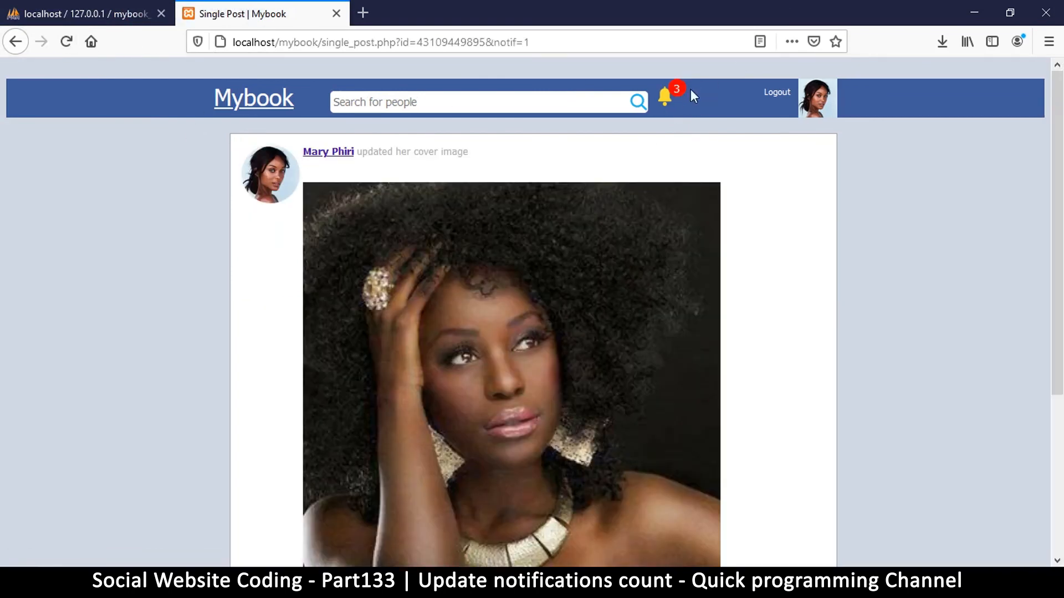
left_click(665, 98)
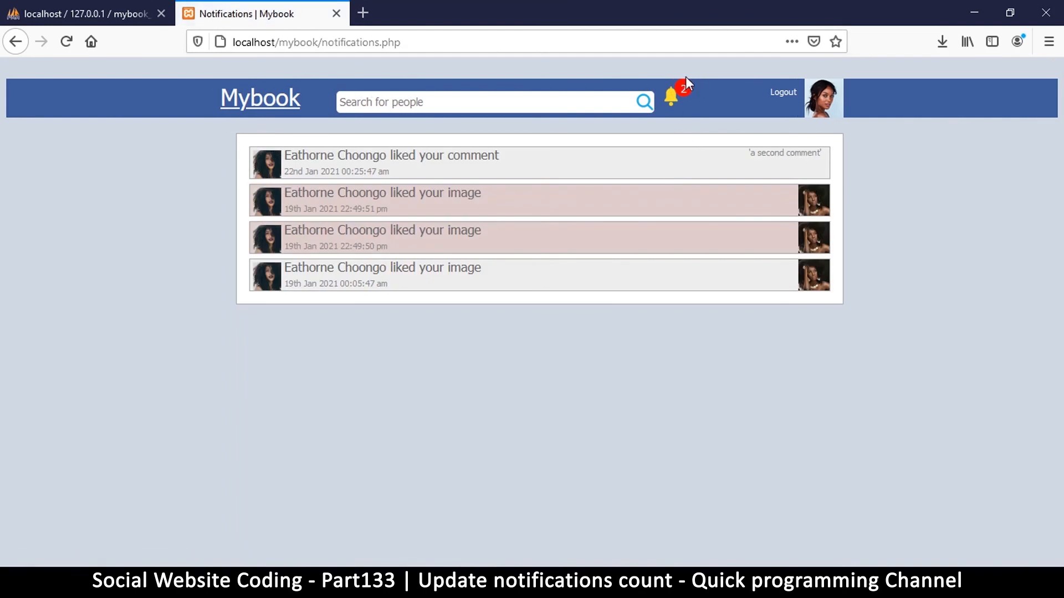
mouse_move(475, 232)
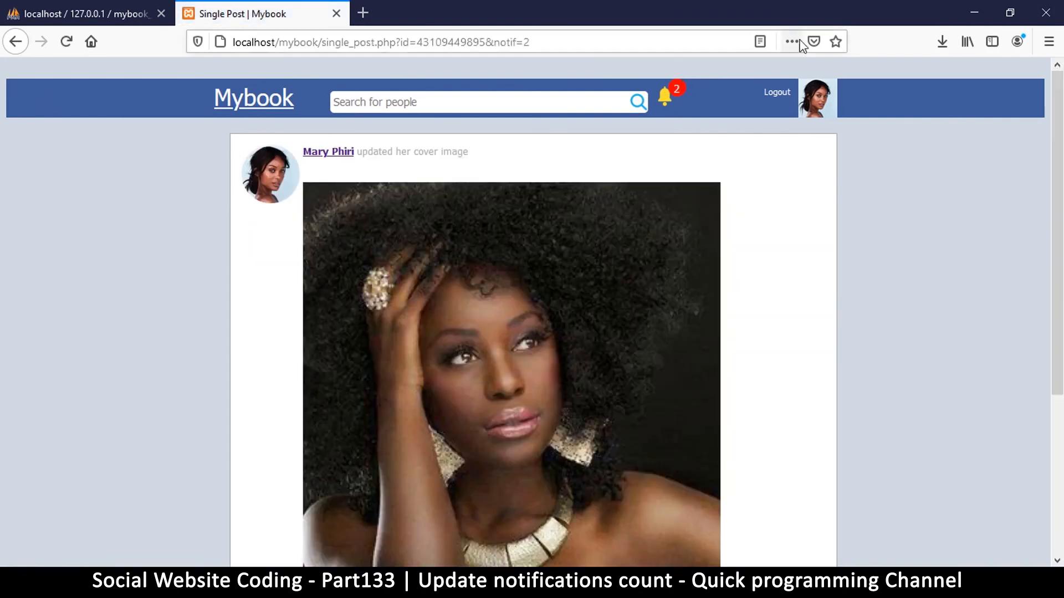
left_click(664, 95)
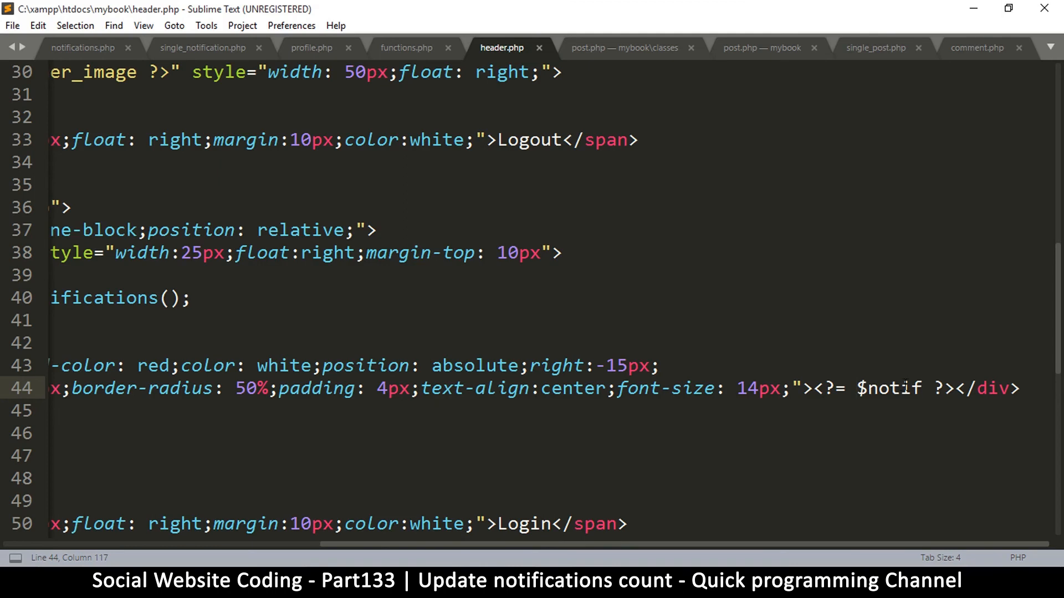
Step: Insert <?php if($notif > 0): ?> on a new line above the badge div
double_click(889, 388)
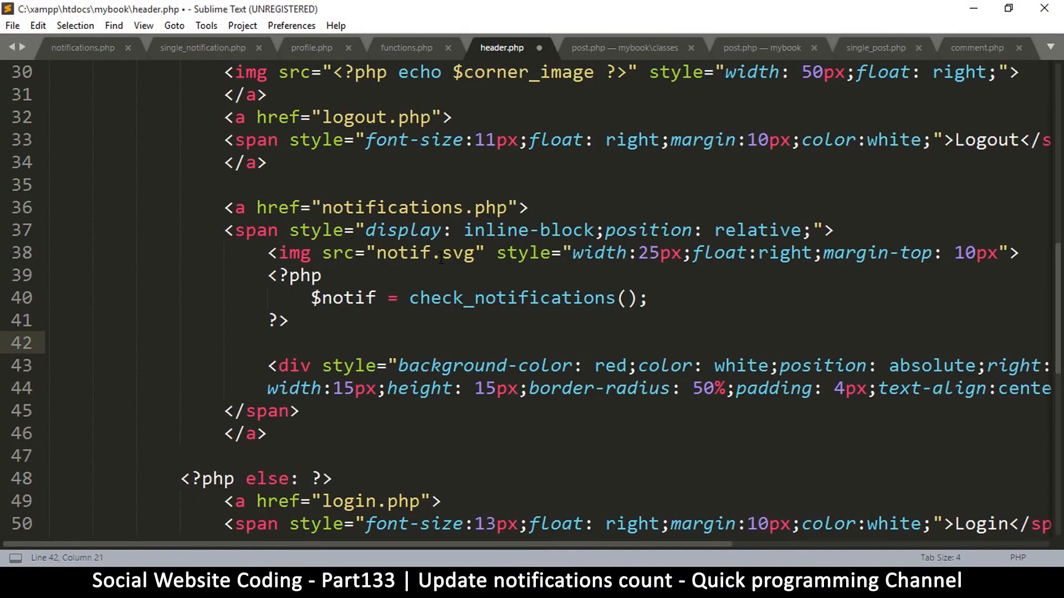
type("<")
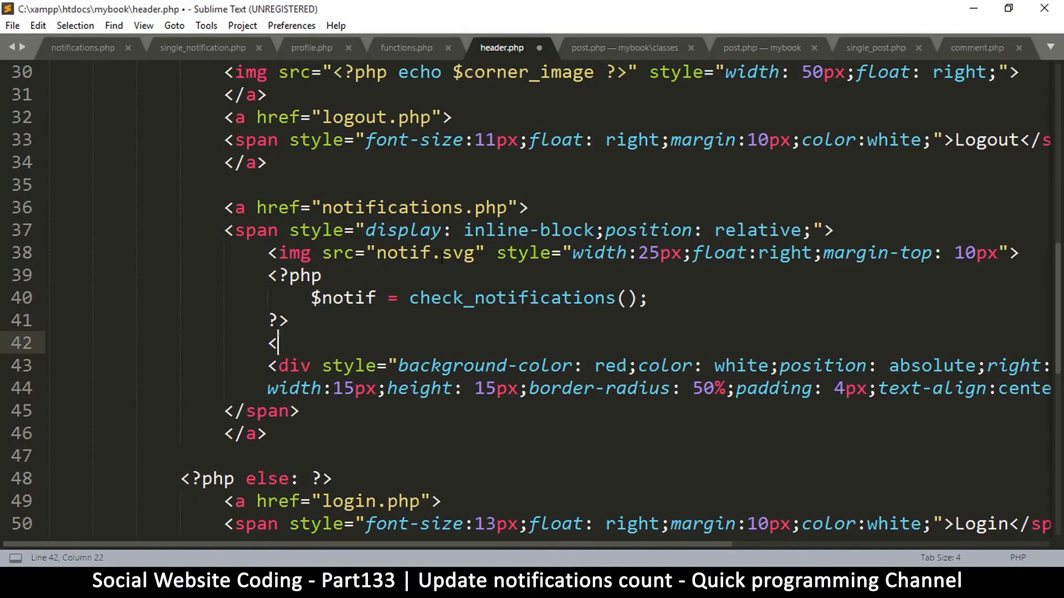
type("?php")
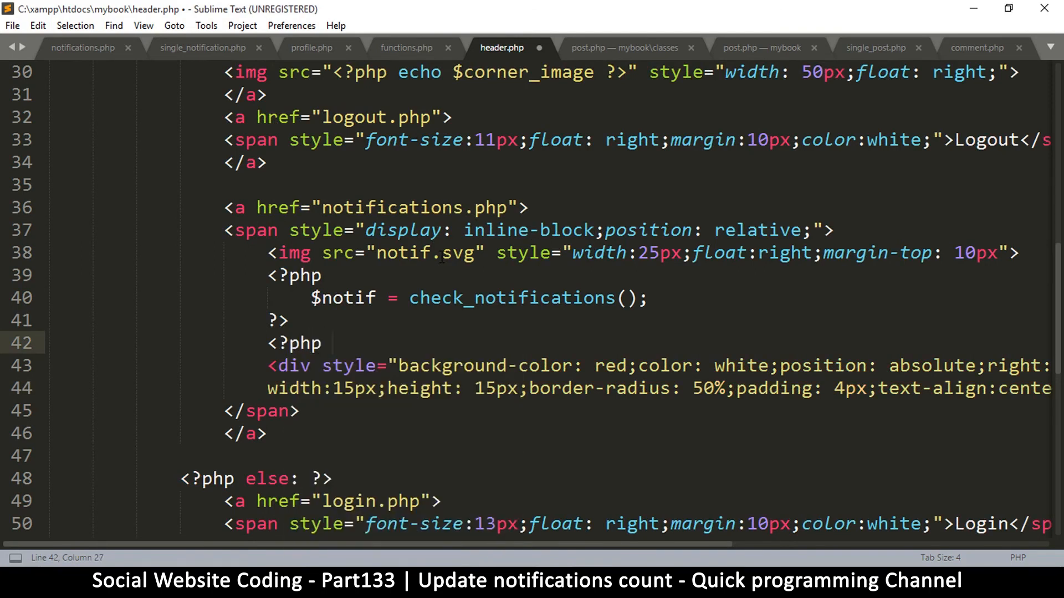
type("if")
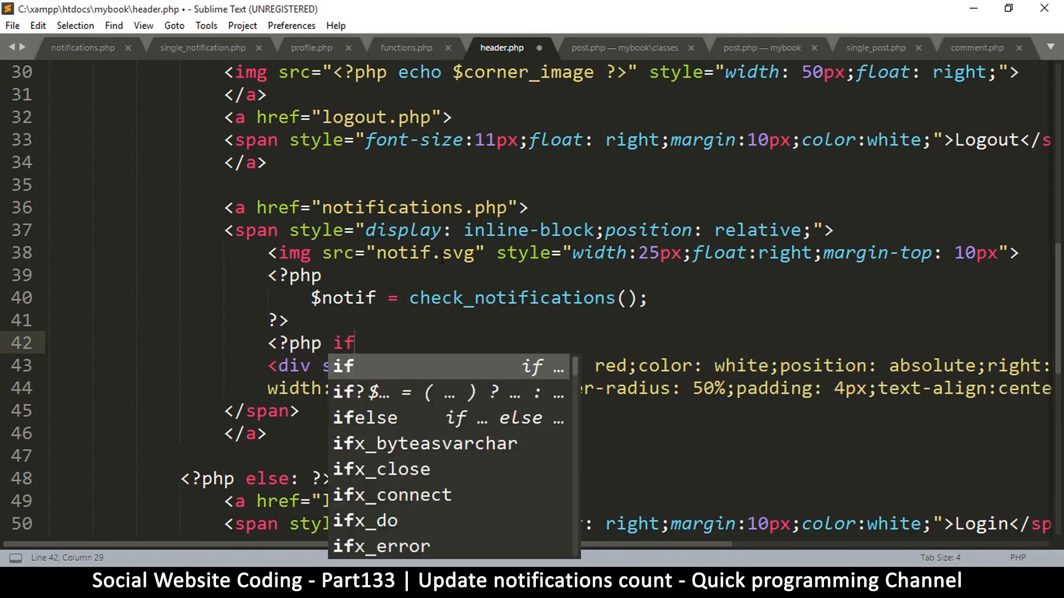
type("($notif)")
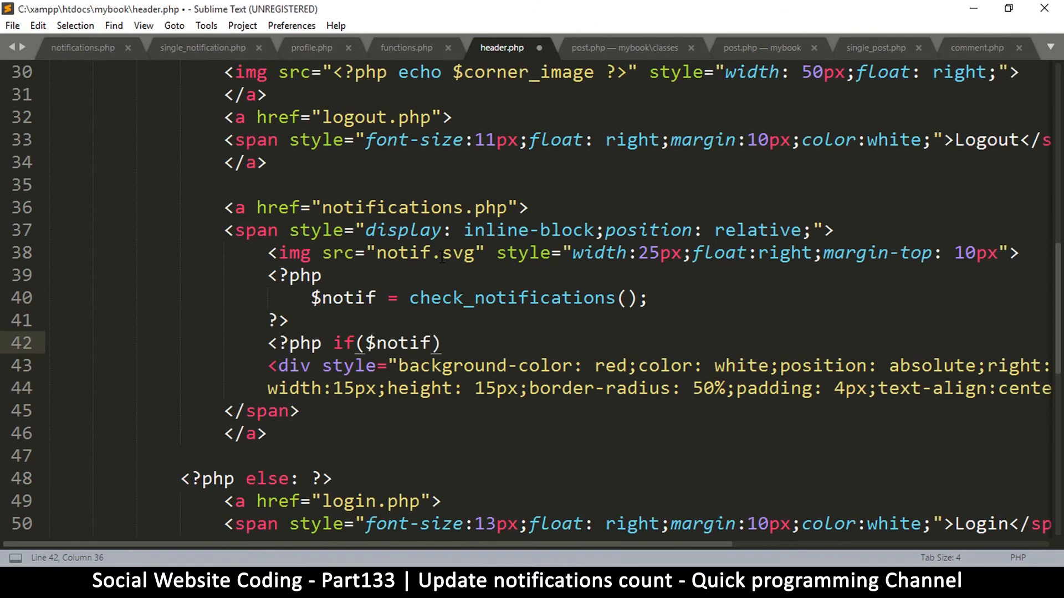
type(">")
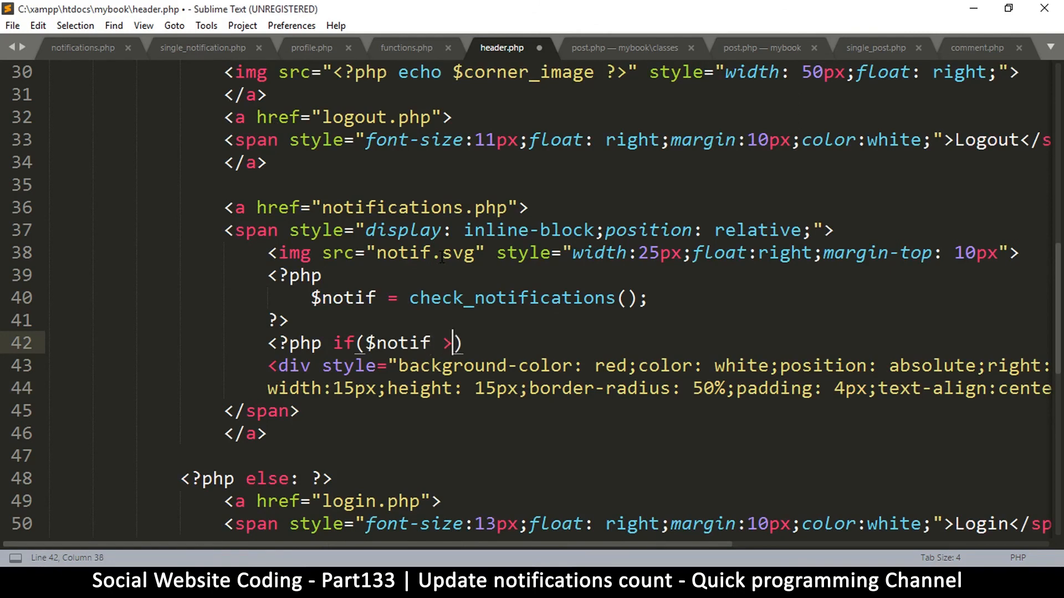
type("0")
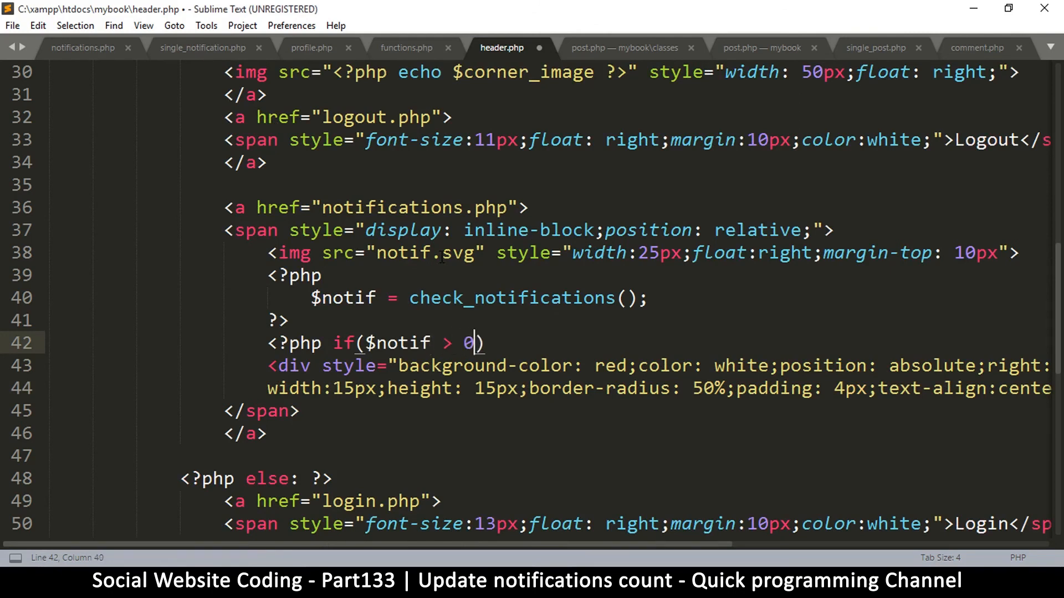
type(": ?>")
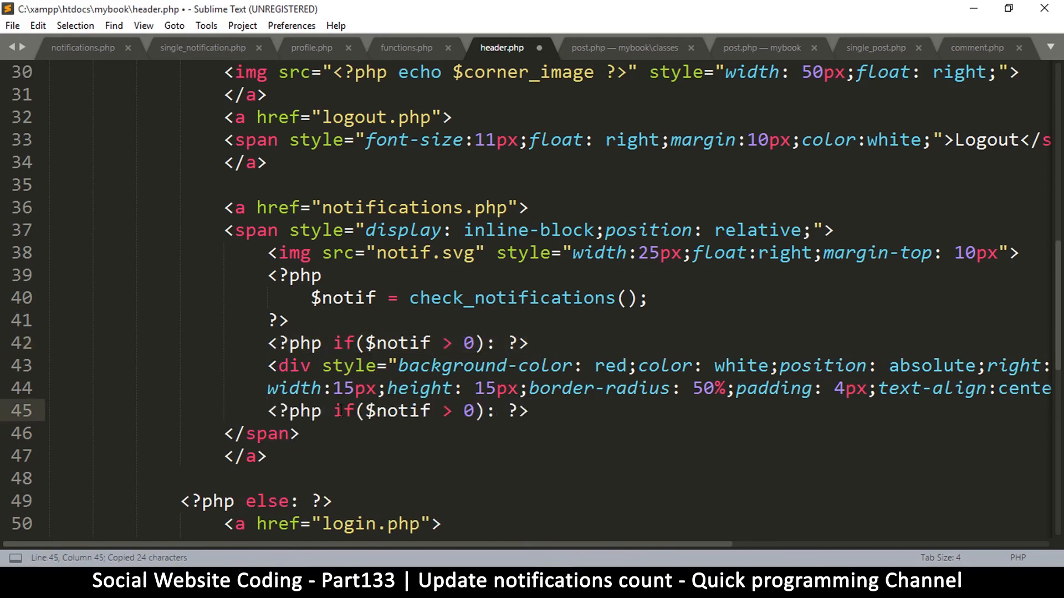
Step: Turn the copied line below the badge into <?php endif; ?> and save header.php
left_click_drag(333, 411, 486, 411)
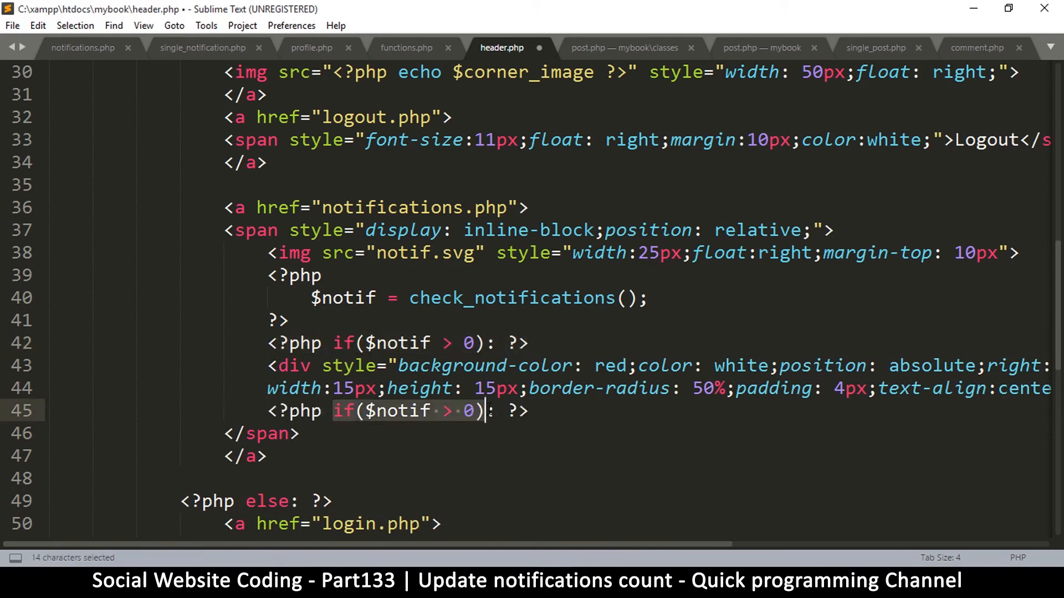
type("end: ?>")
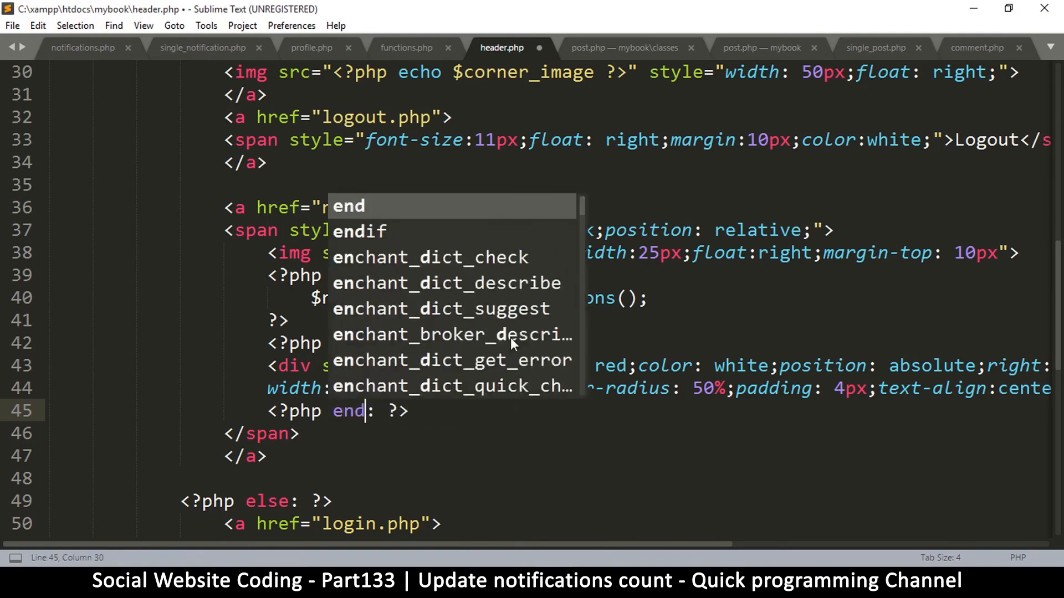
key("Tab")
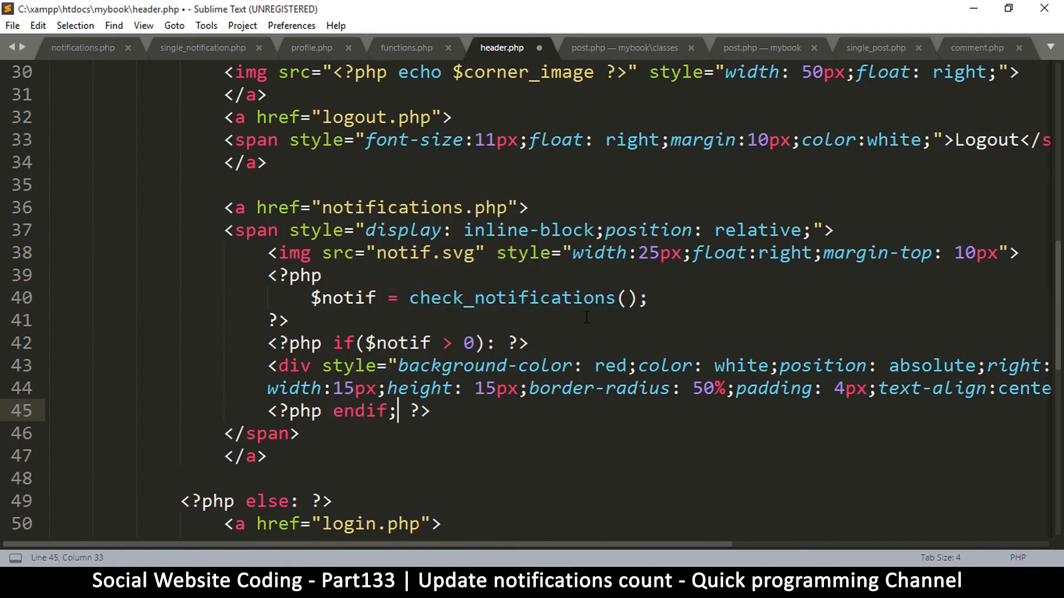
key("ctrl+s")
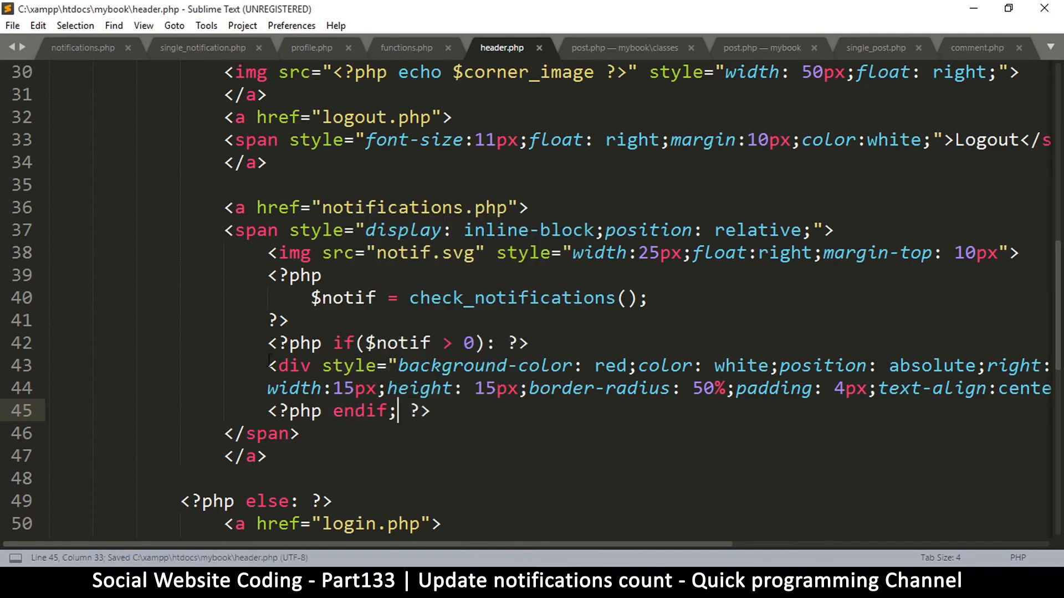
left_click_drag(268, 365, 345, 388)
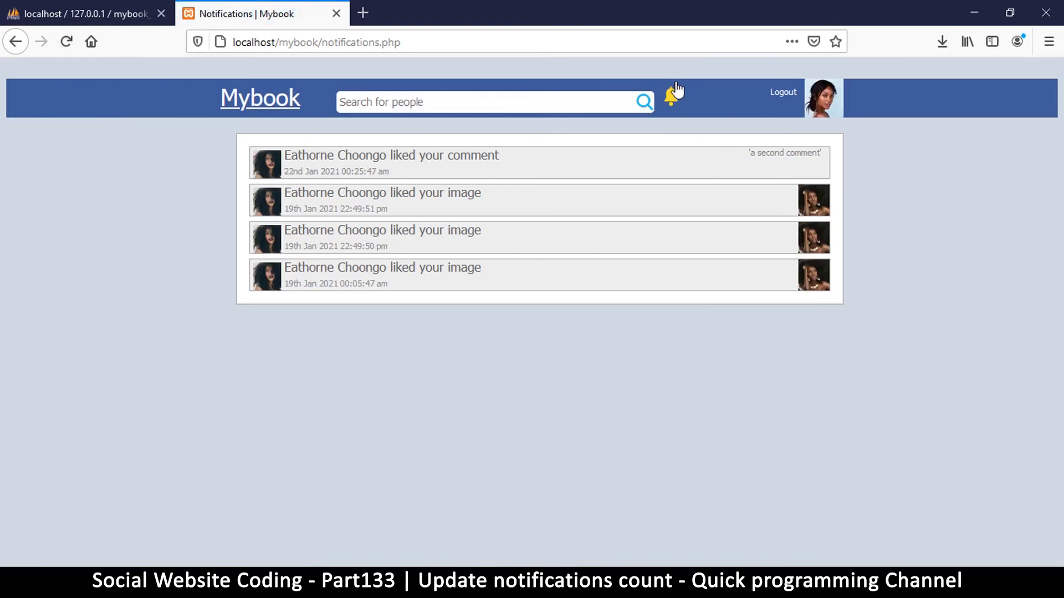
Step: Browse the notification_seen records in phpMyAdmin, then return to the Mybook notifications tab
left_click(83, 13)
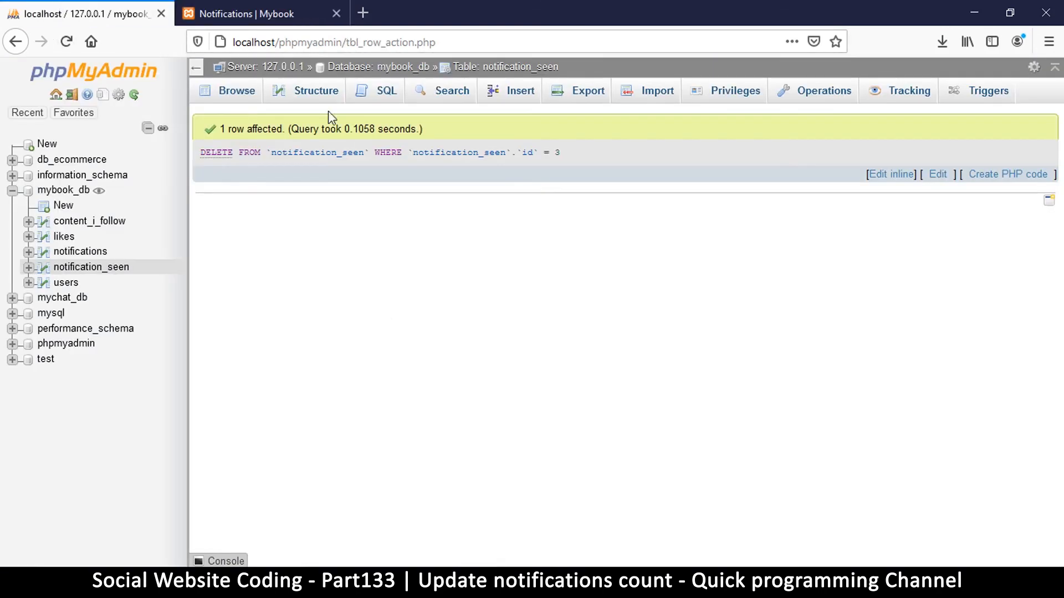
left_click(237, 90)
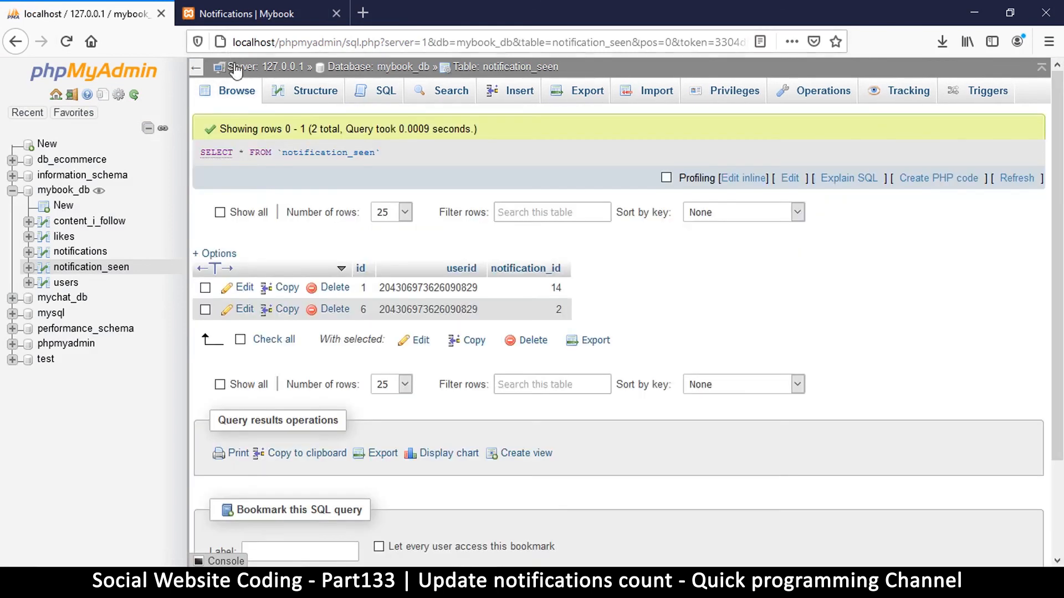
left_click(253, 13)
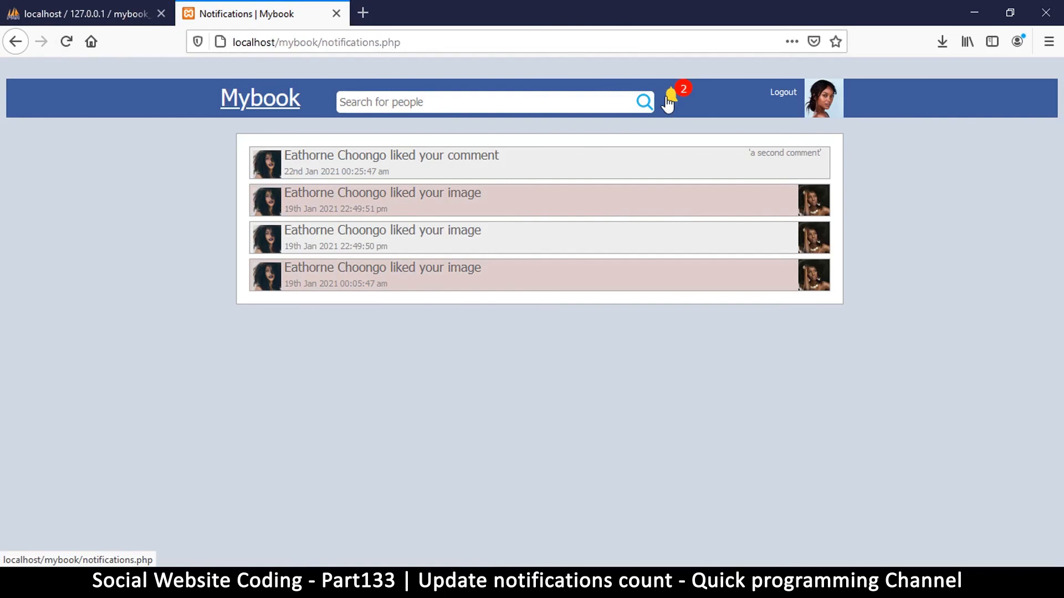
mouse_move(682, 334)
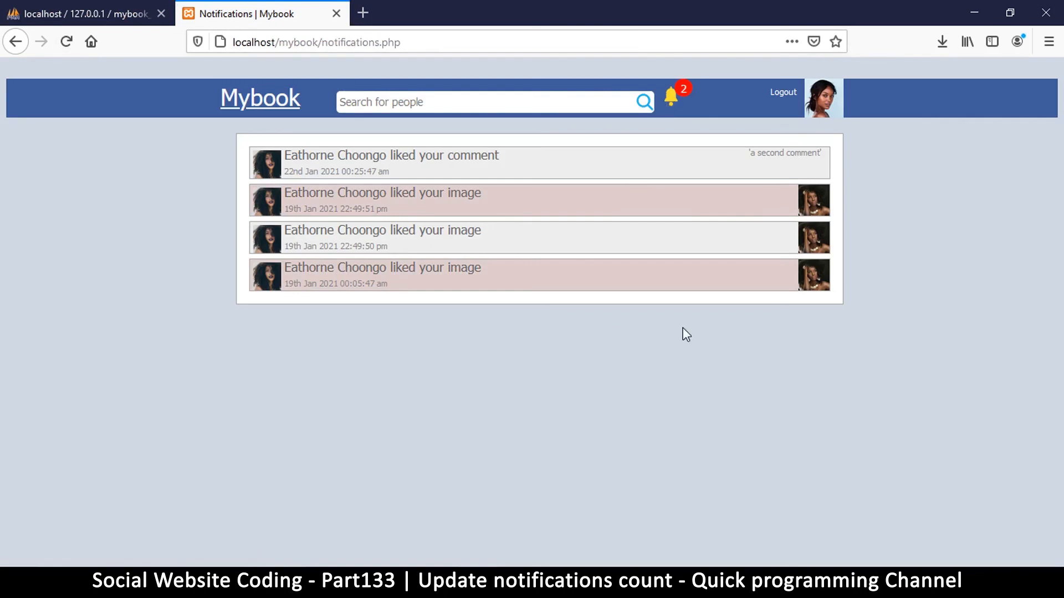